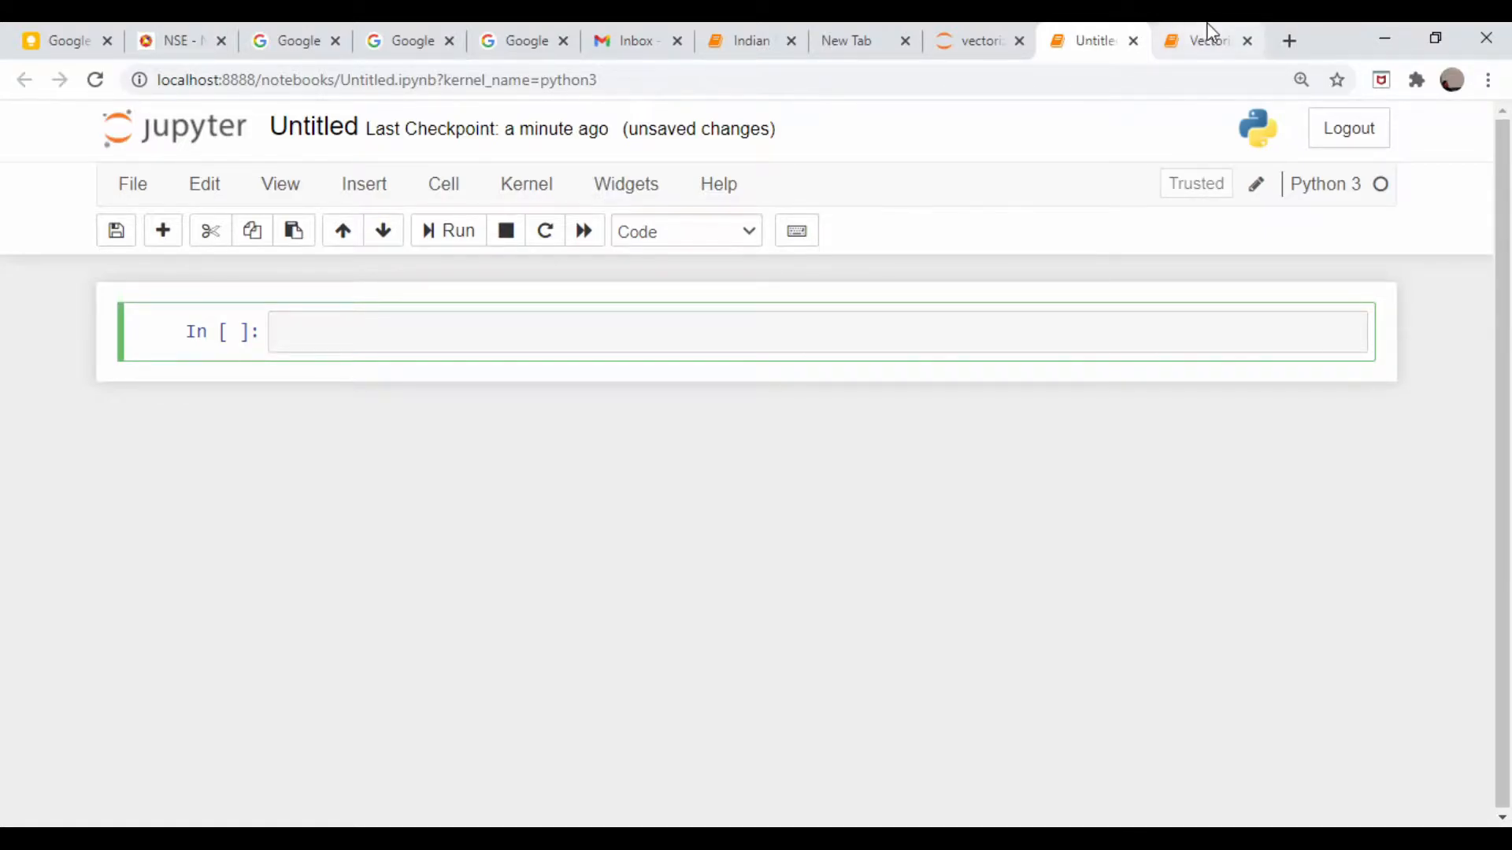
Switch to the Vectorized Implied Volatility notebook tab
click(1205, 41)
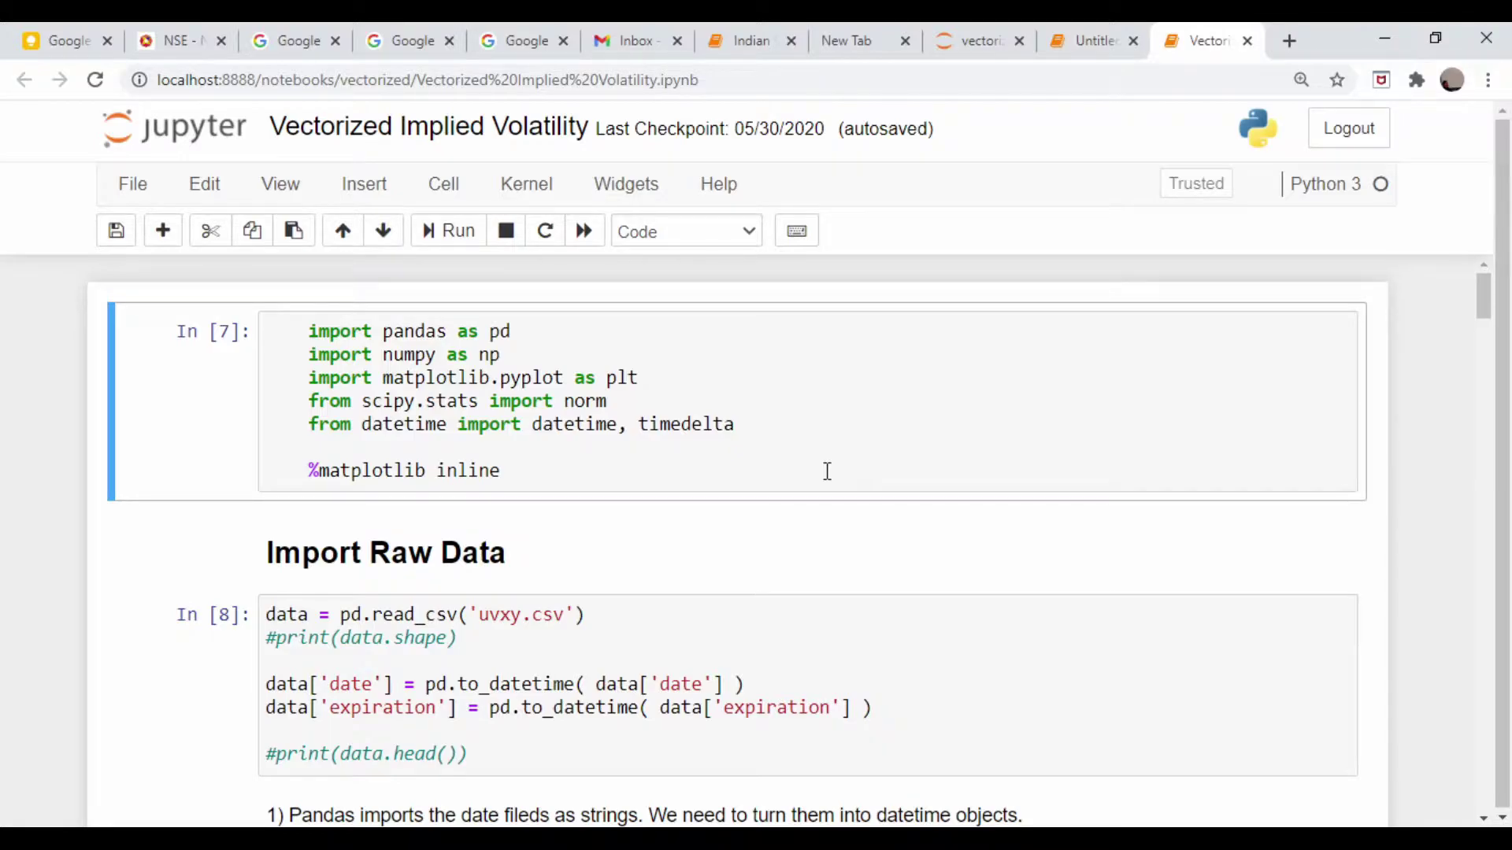
mouse_move(111, 29)
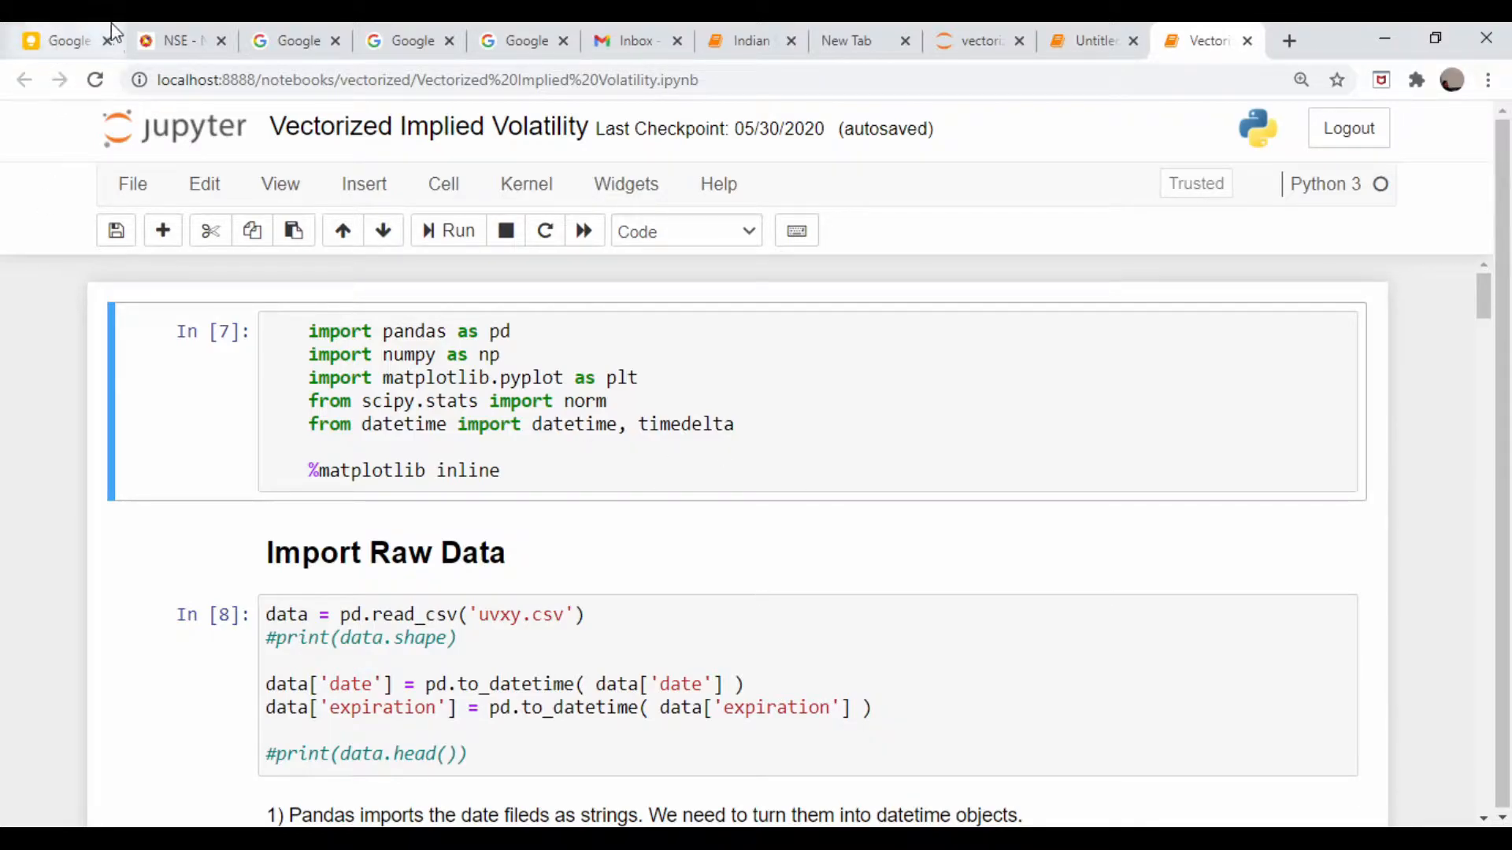
View the NSE NIFTY option chain, reading the 13601.10 underlying and the 14000 strike row
click(179, 41)
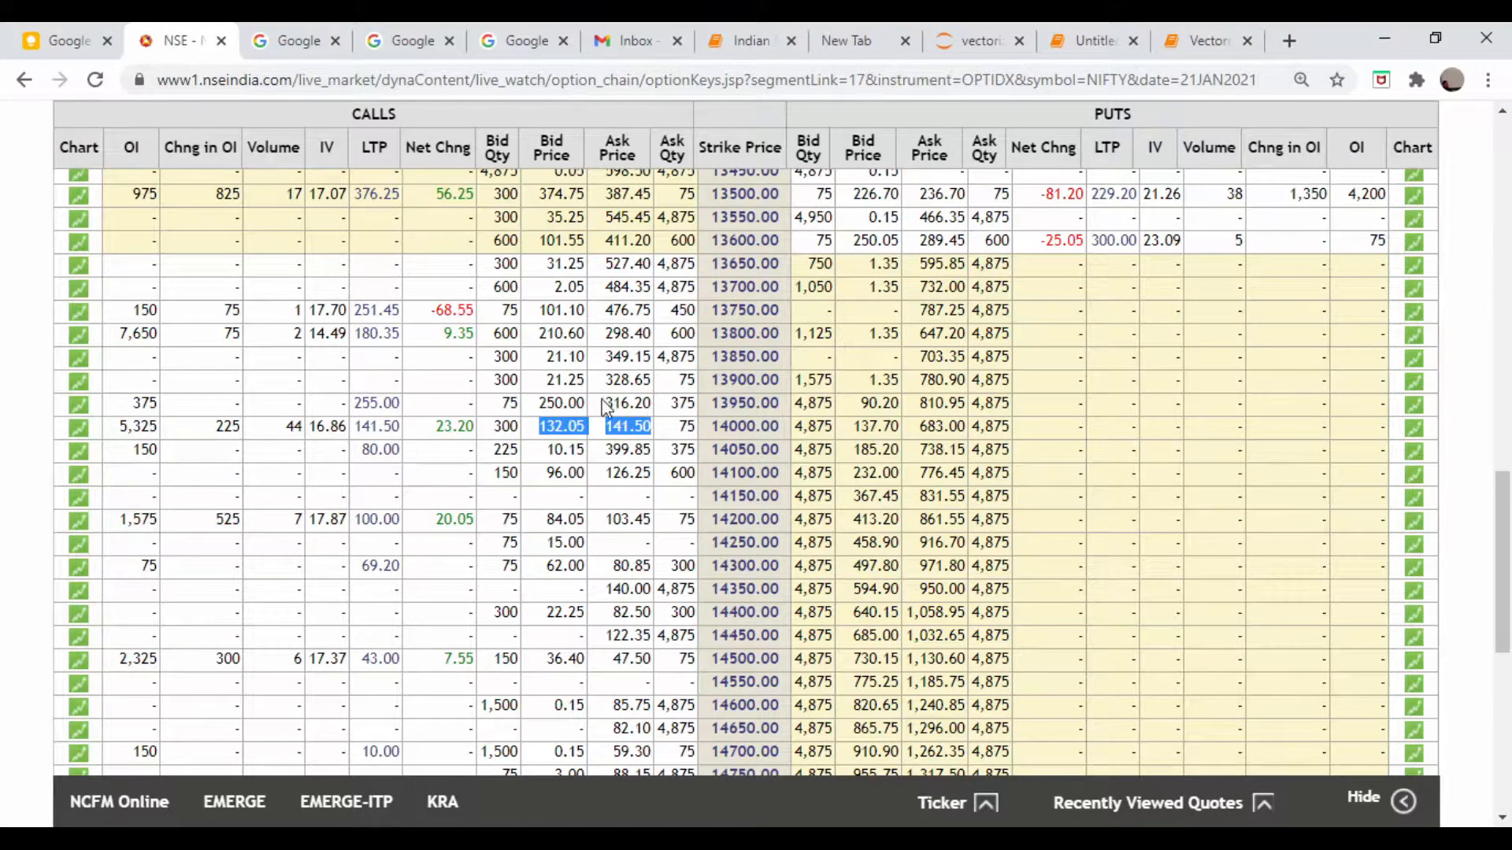
mouse_move(538, 441)
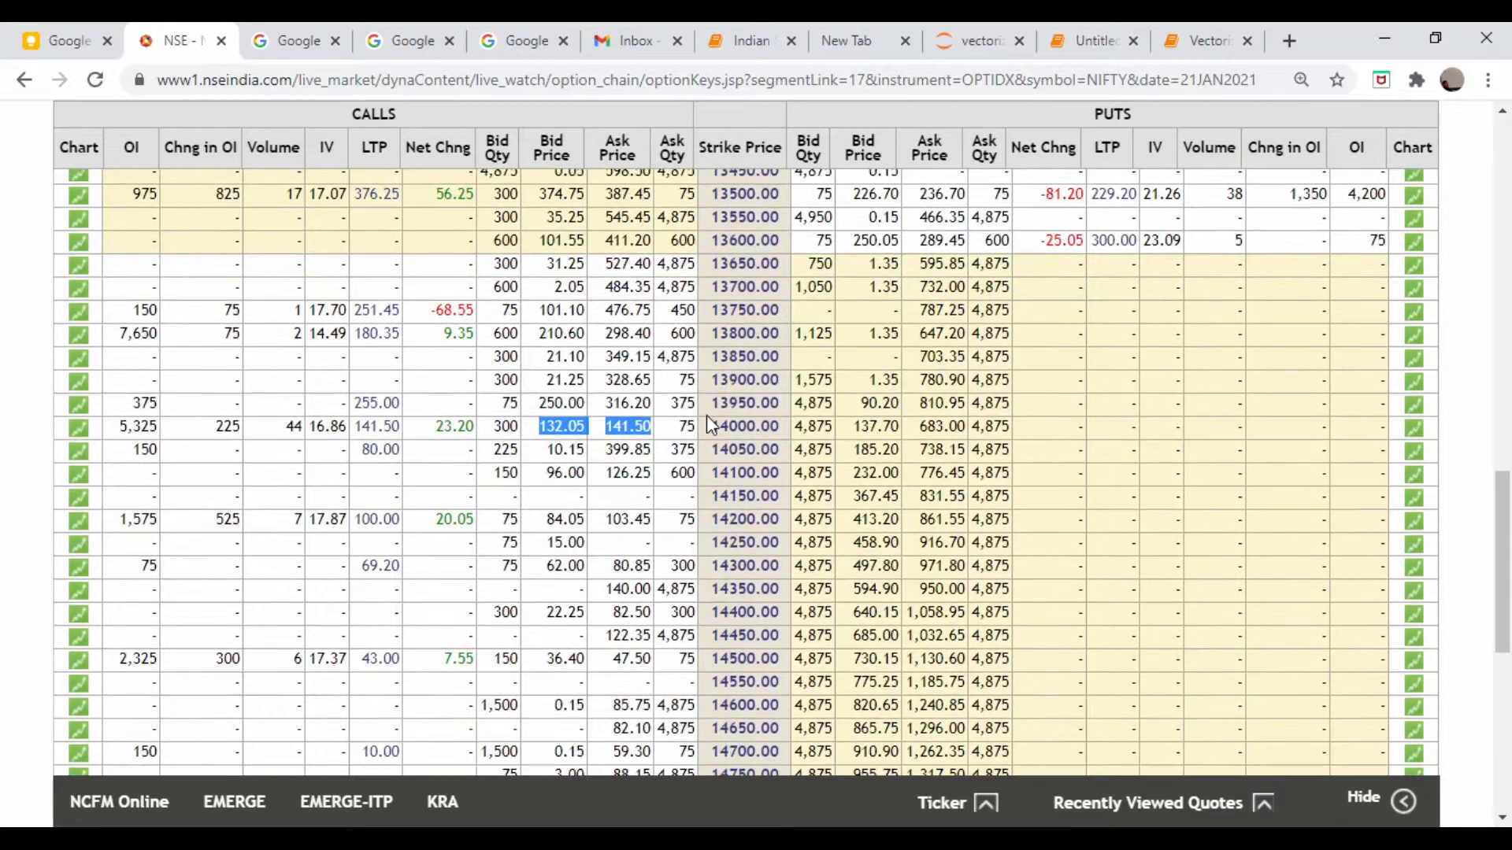
mouse_move(763, 470)
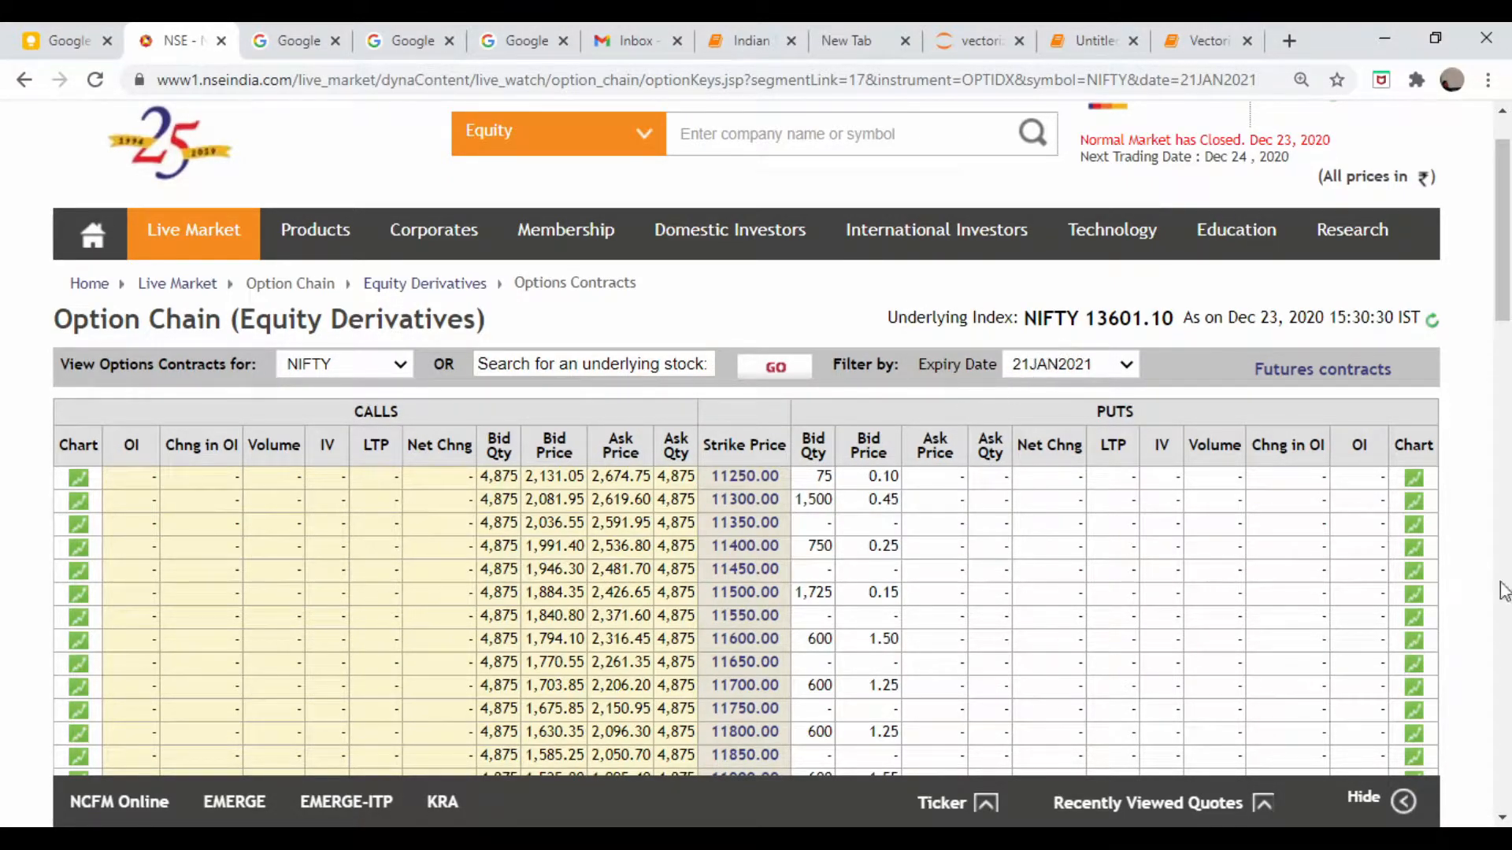
scroll(down, 3)
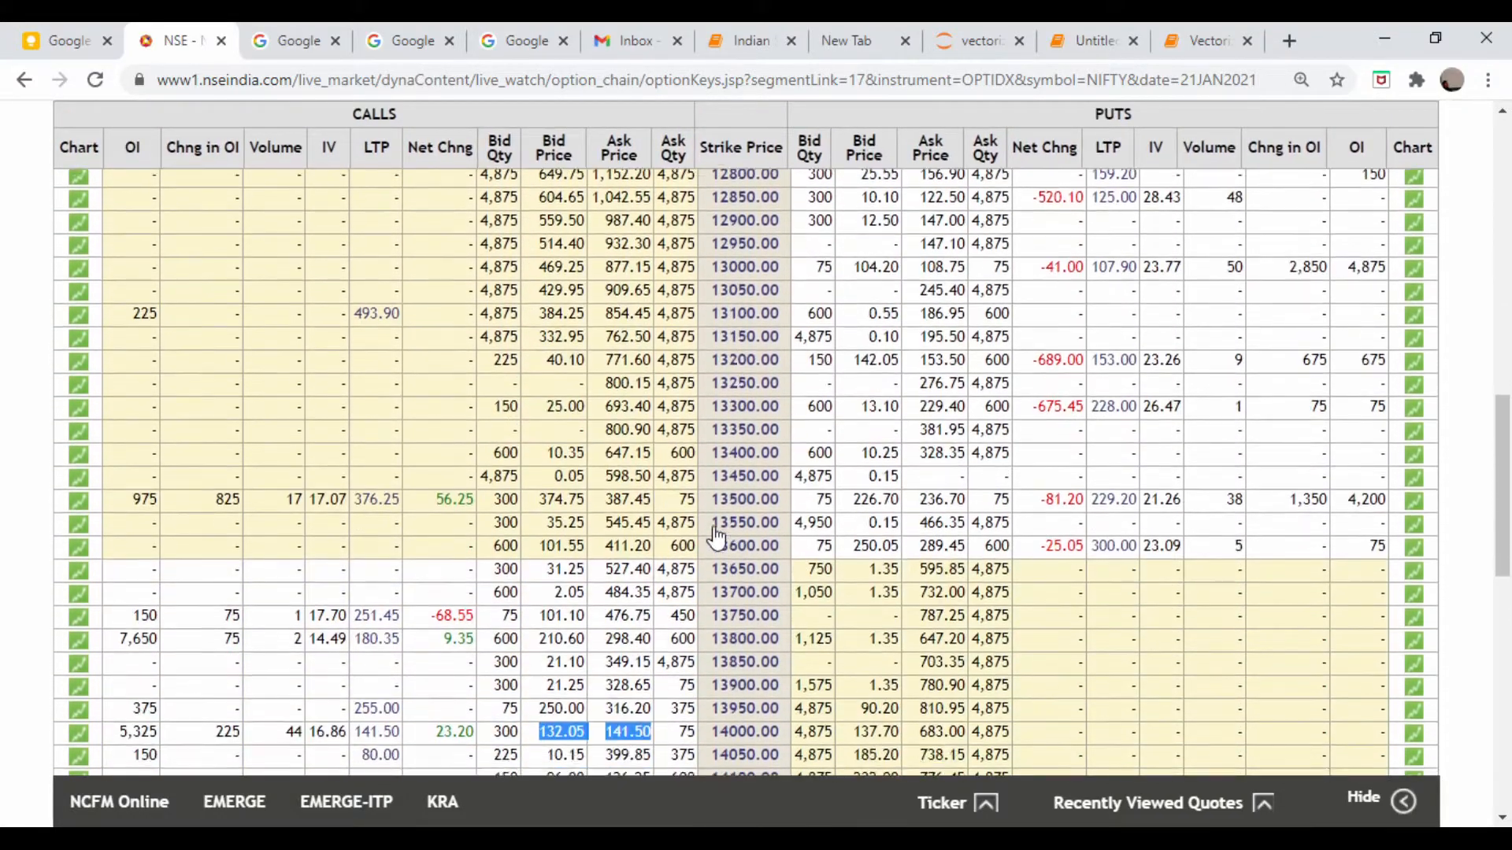
scroll(down, 3)
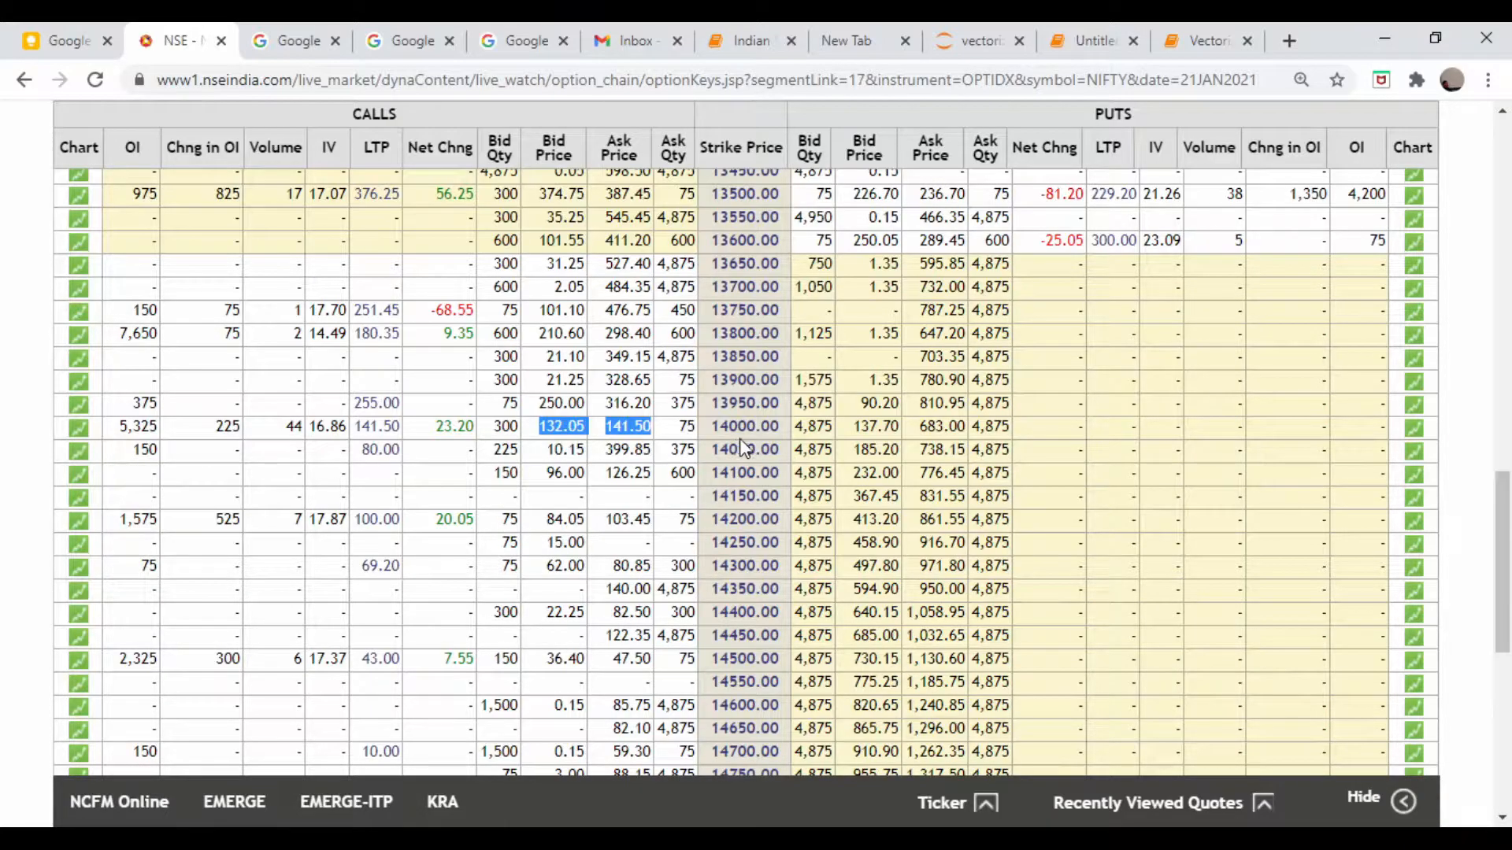
Paste the pandas, numpy and scipy norm imports into the Untitled notebook and run the cell
click(1202, 41)
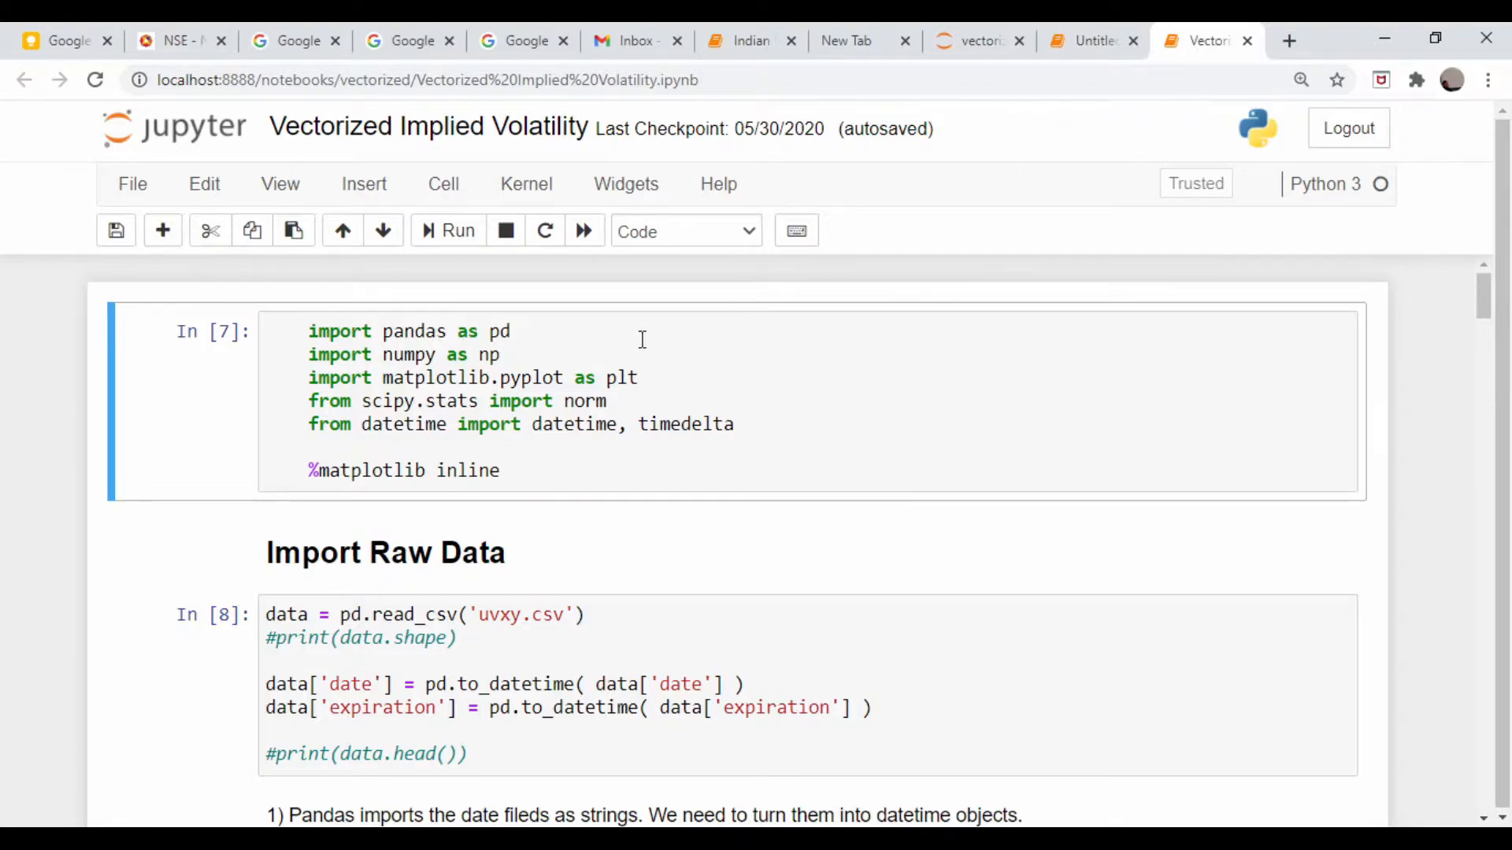
mouse_move(670, 400)
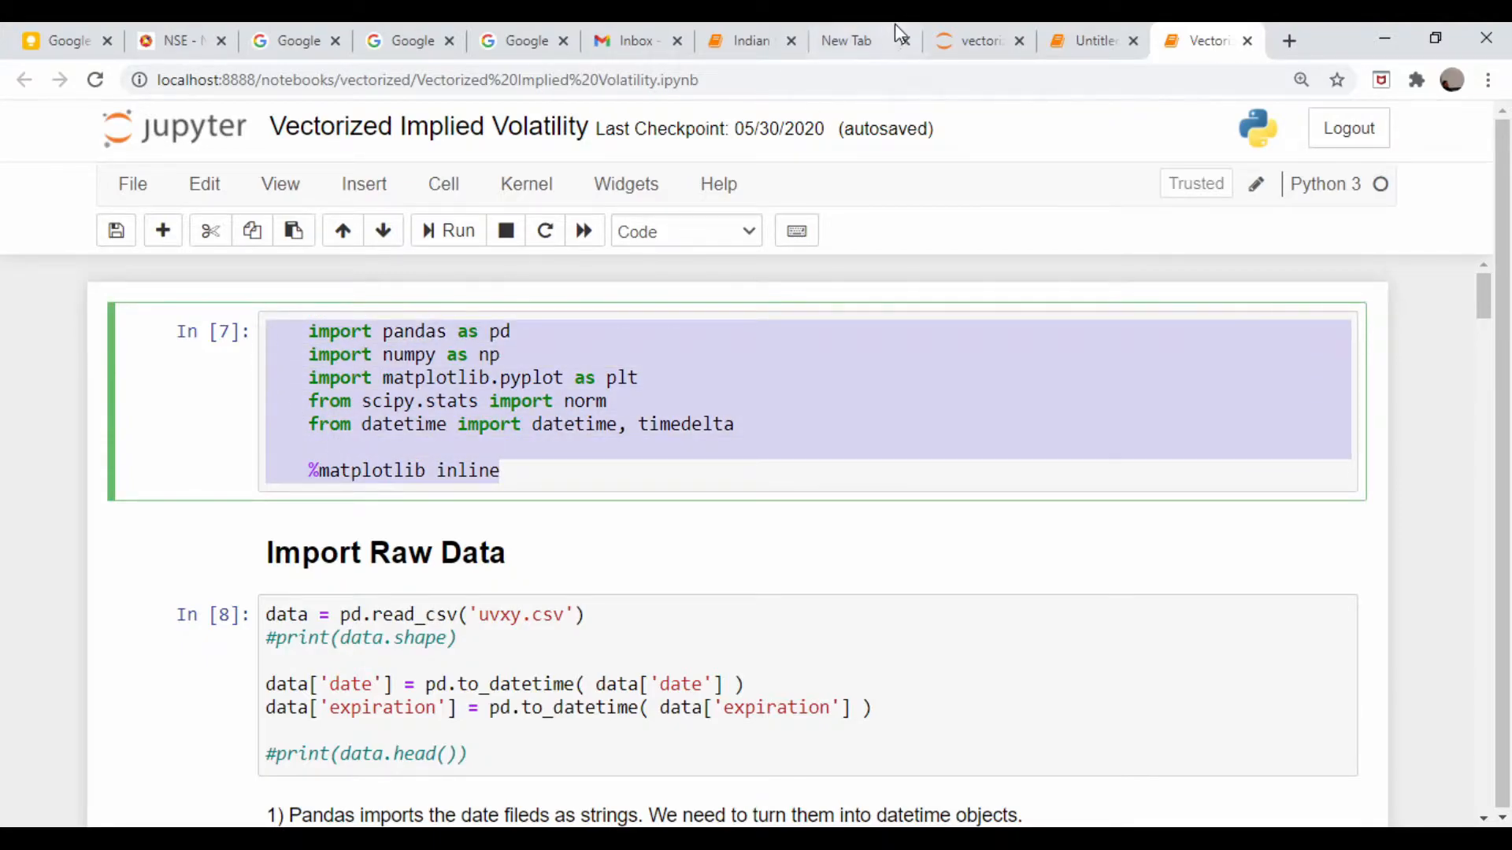
click(1090, 41)
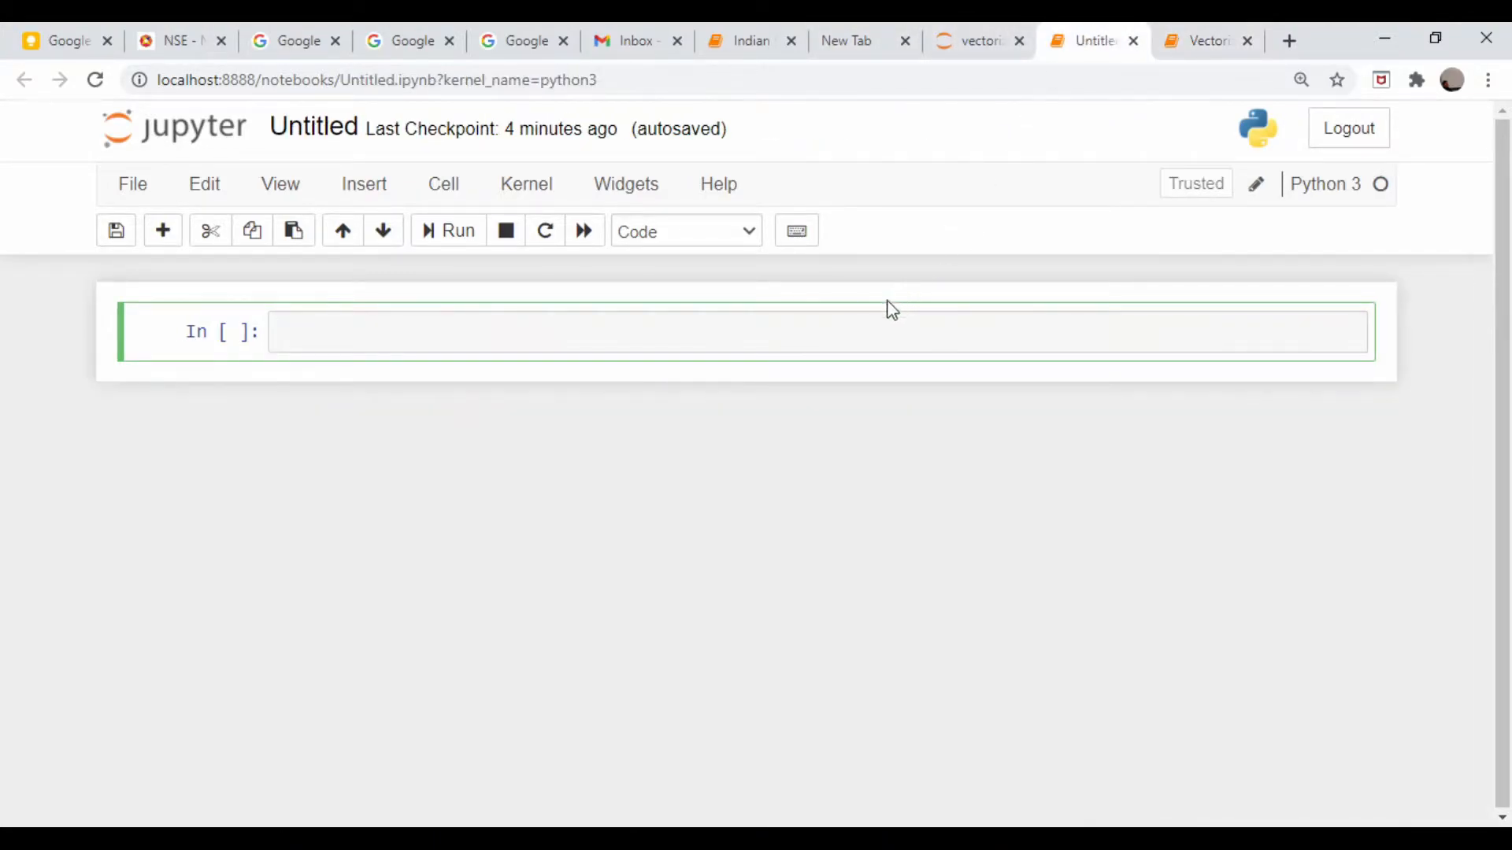
text(import pandas as pd)
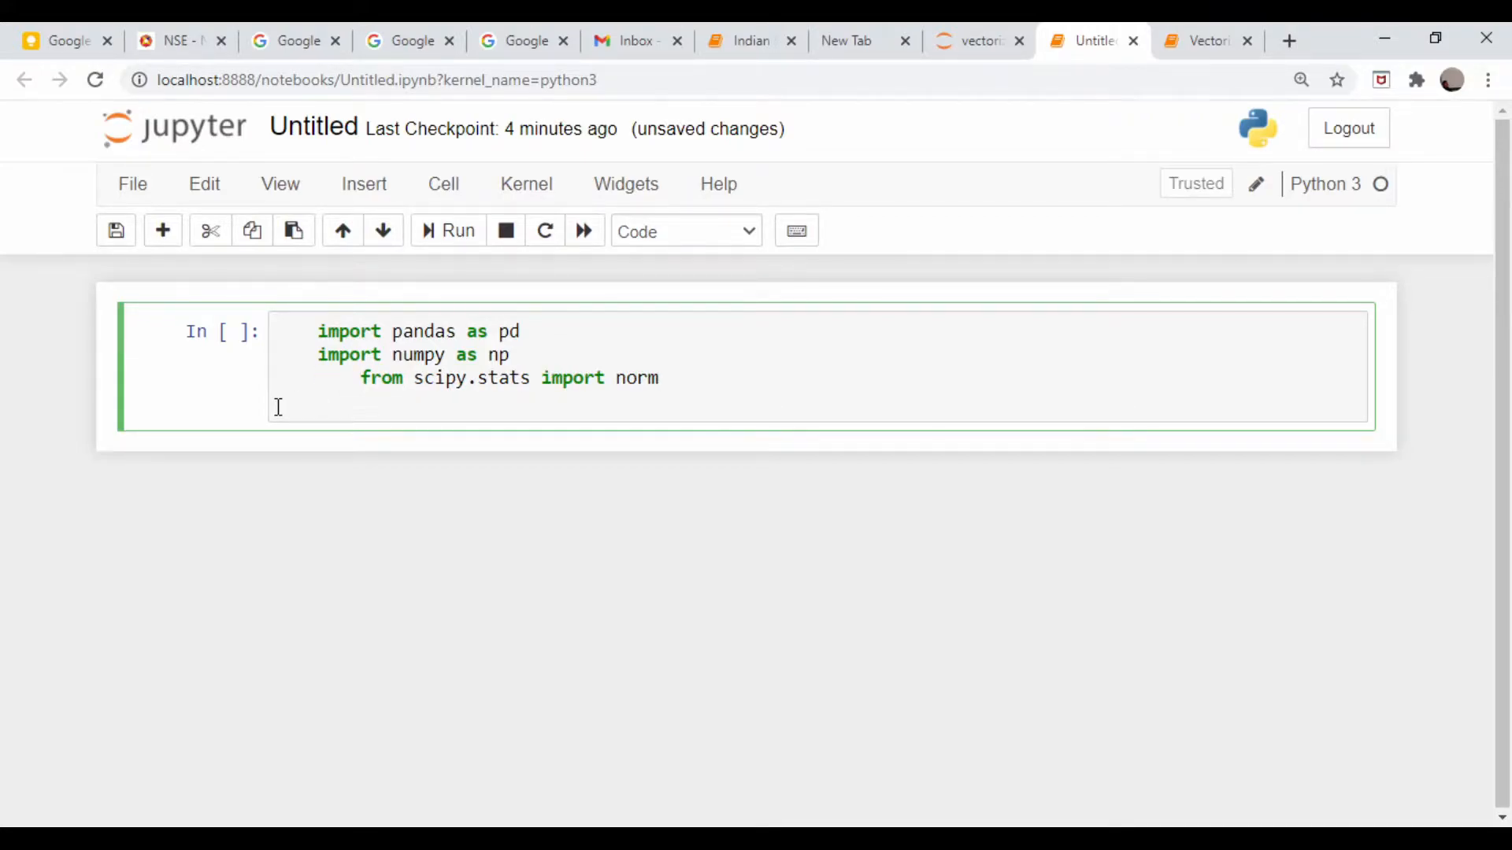
key(Backspace)
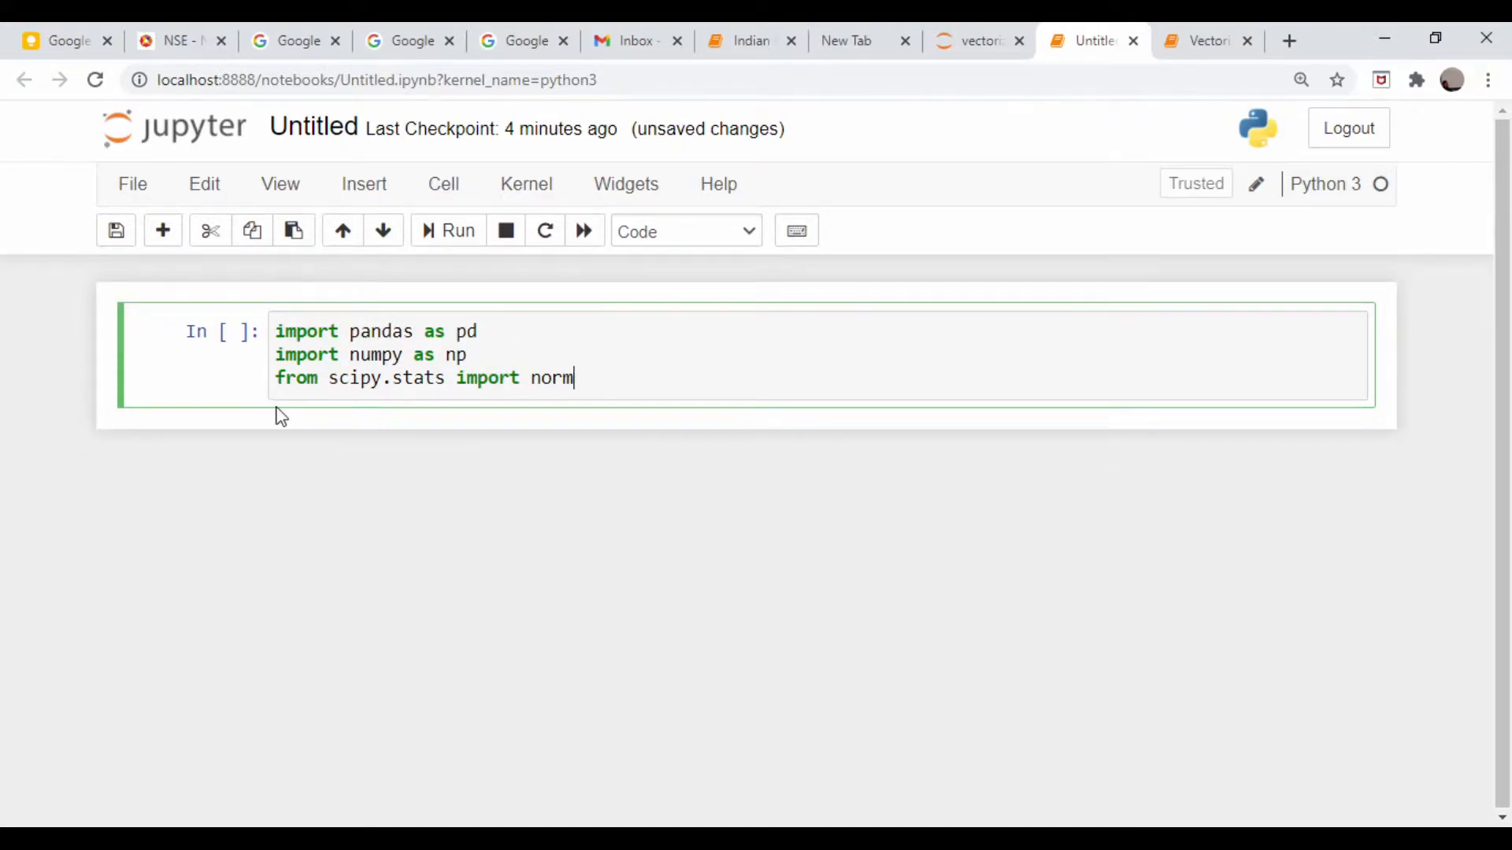
click(447, 230)
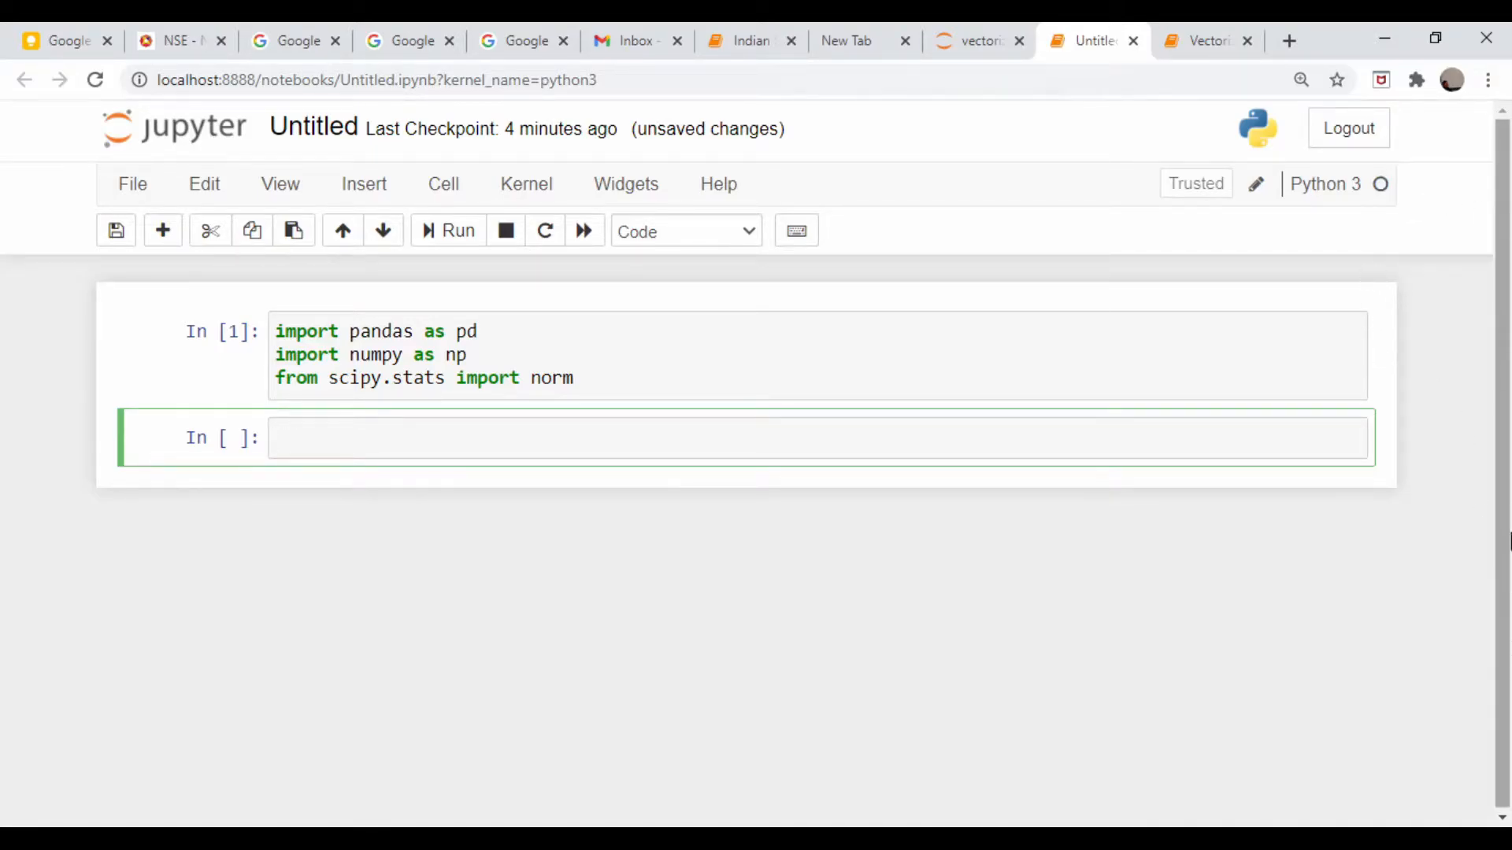
click(1201, 41)
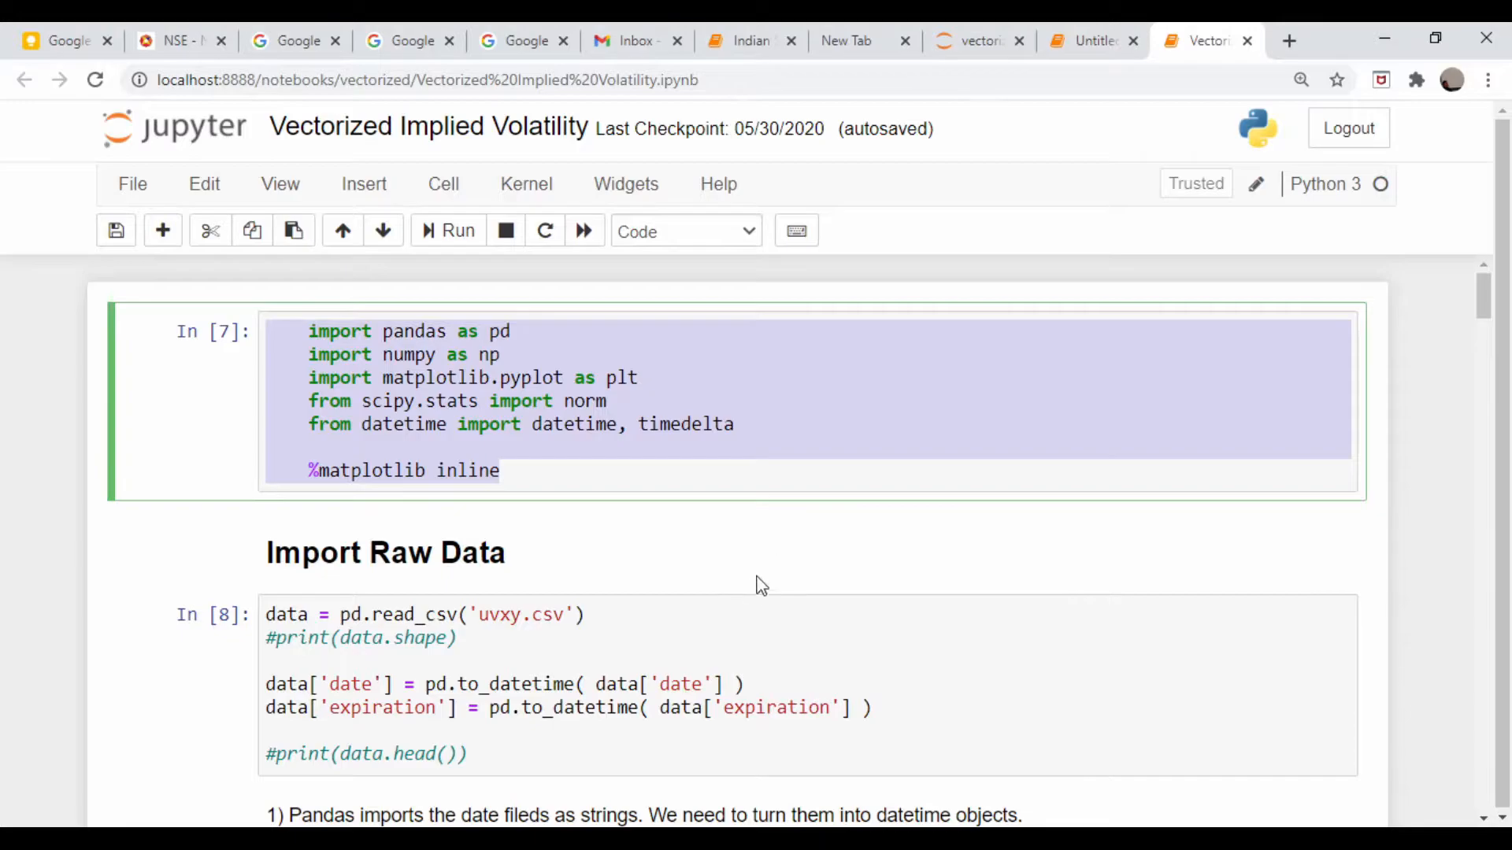
Copy newtons_method into the Untitled notebook and trim its return to R and count
scroll(down, 3)
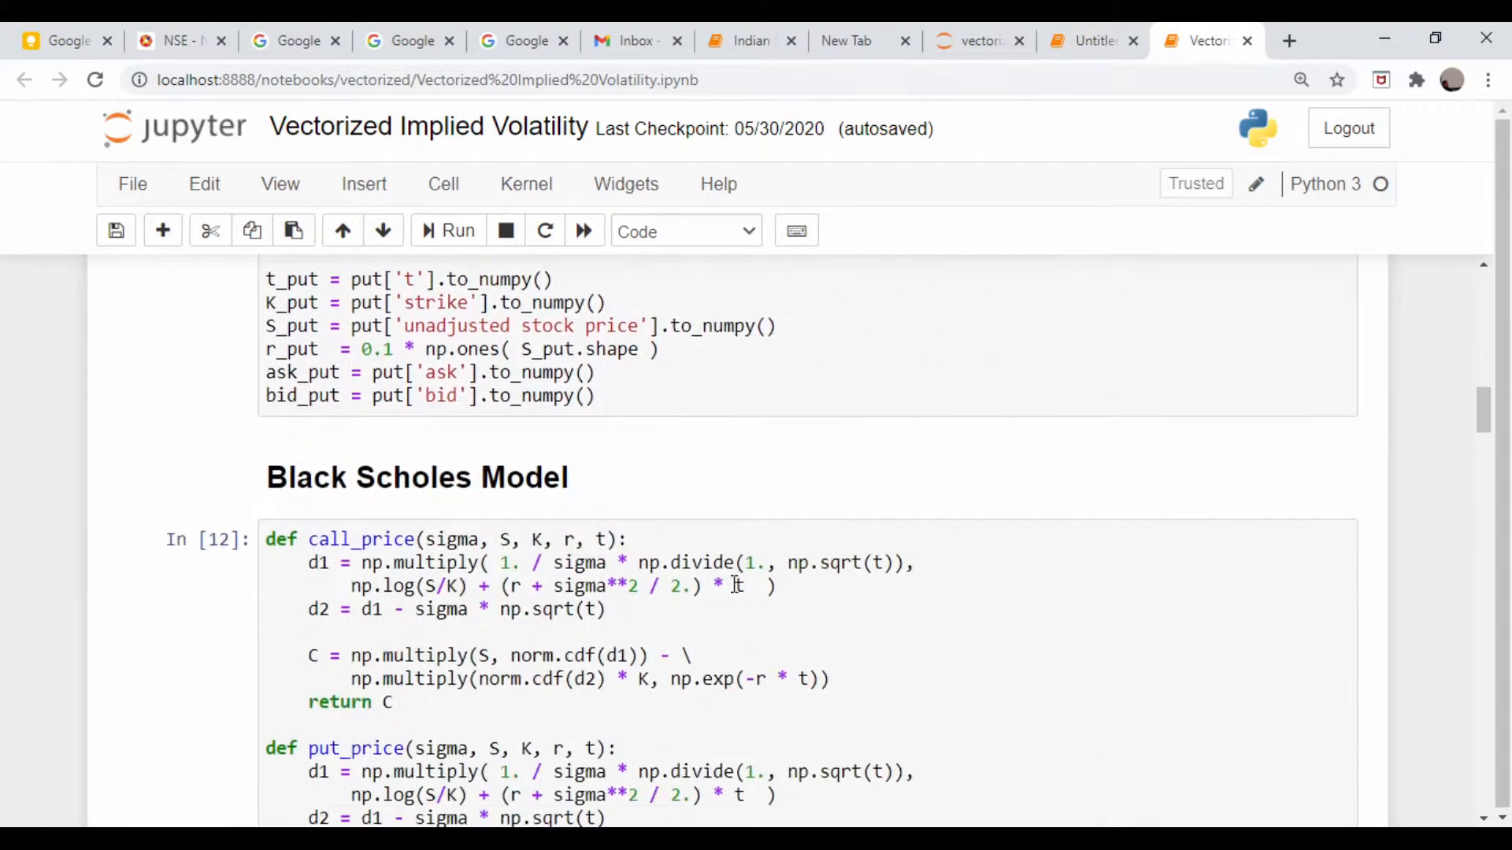
scroll(down, 3)
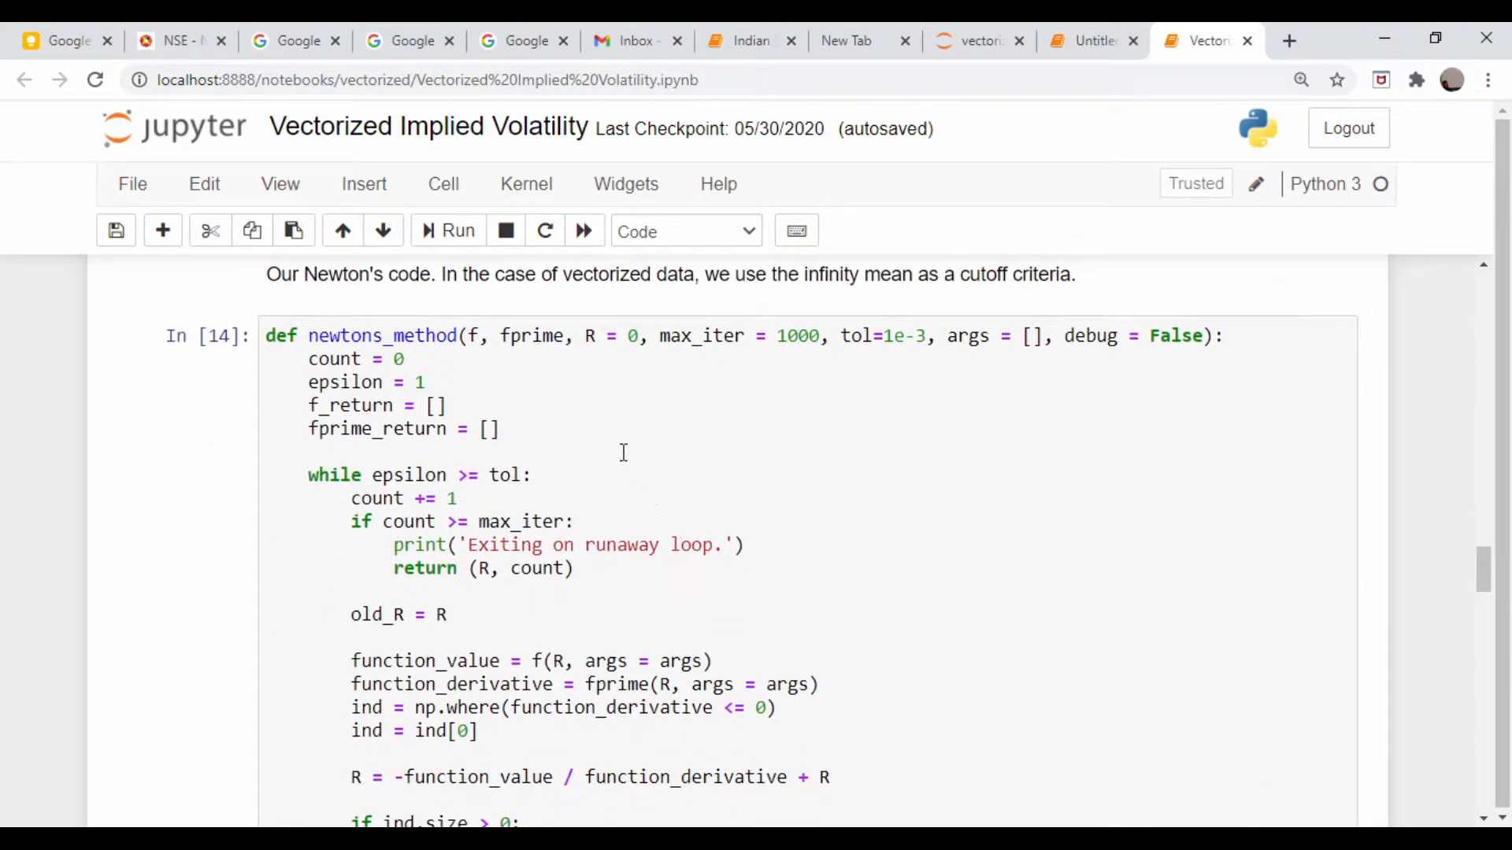
click(606, 431)
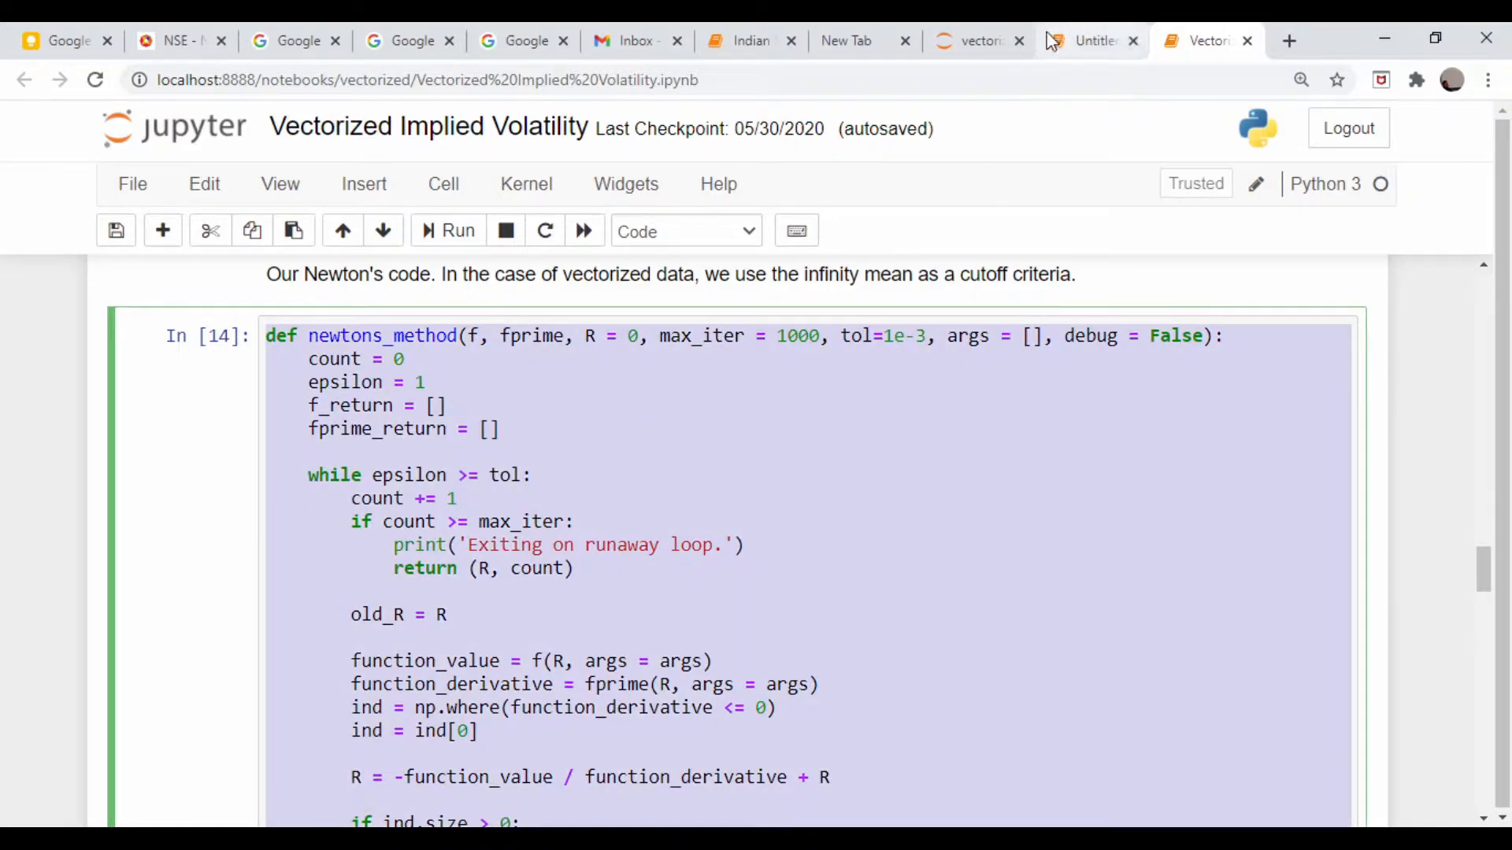
click(1089, 41)
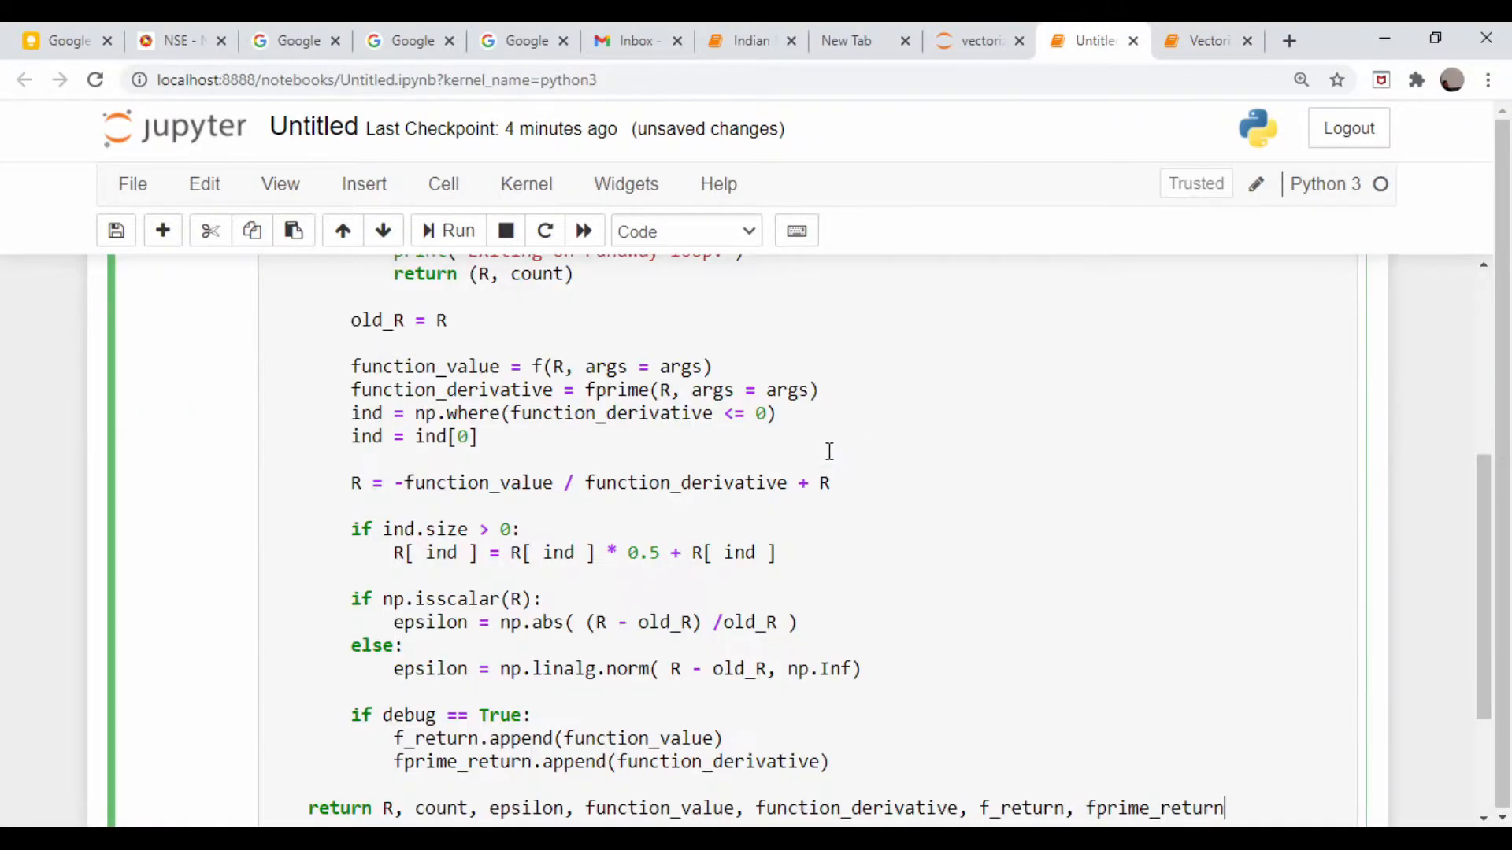
scroll(down, 3)
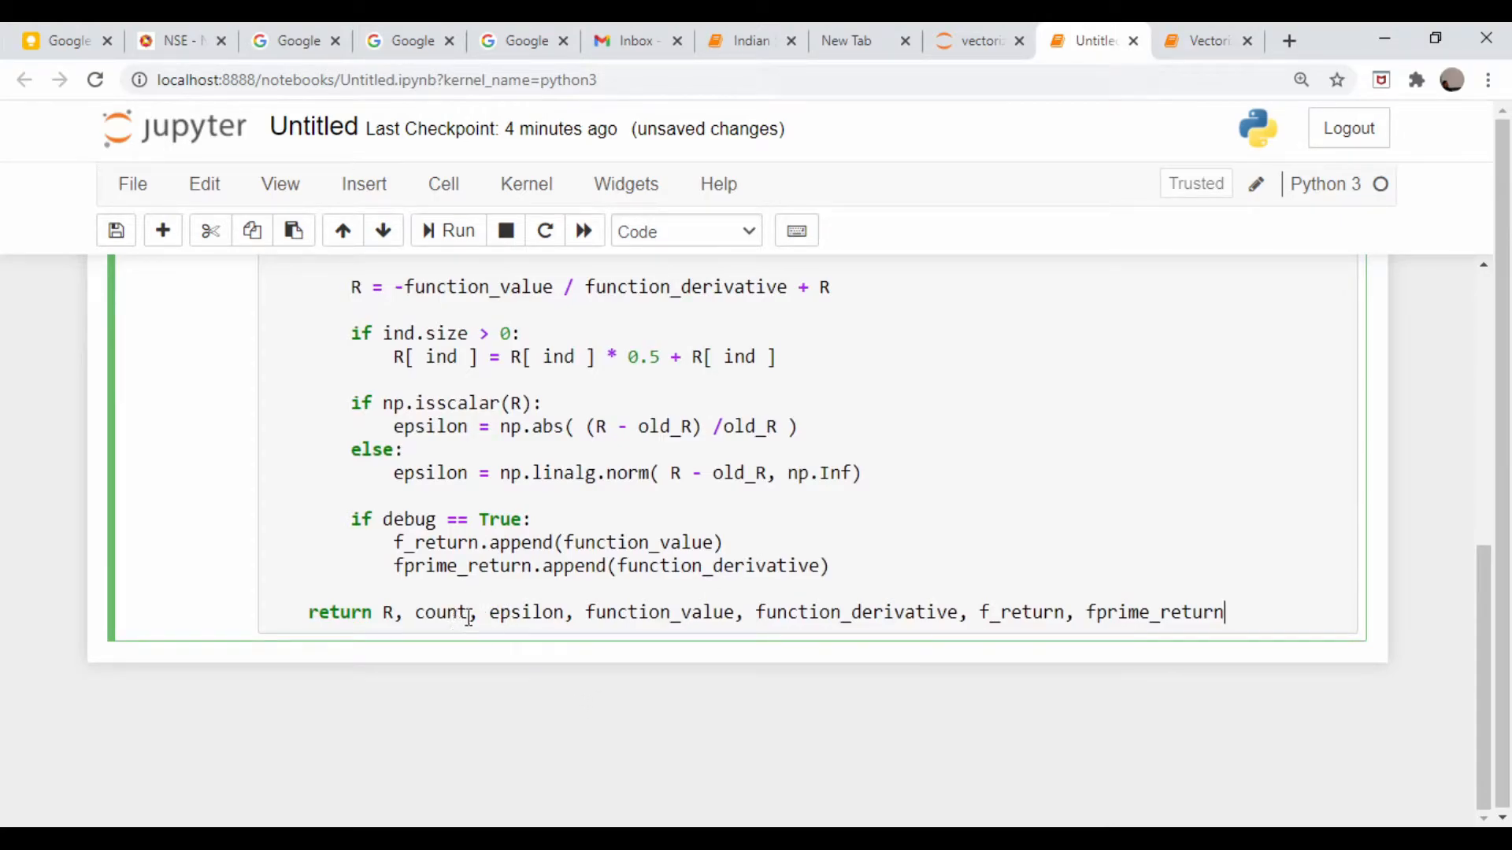
drag(472, 613, 1225, 613)
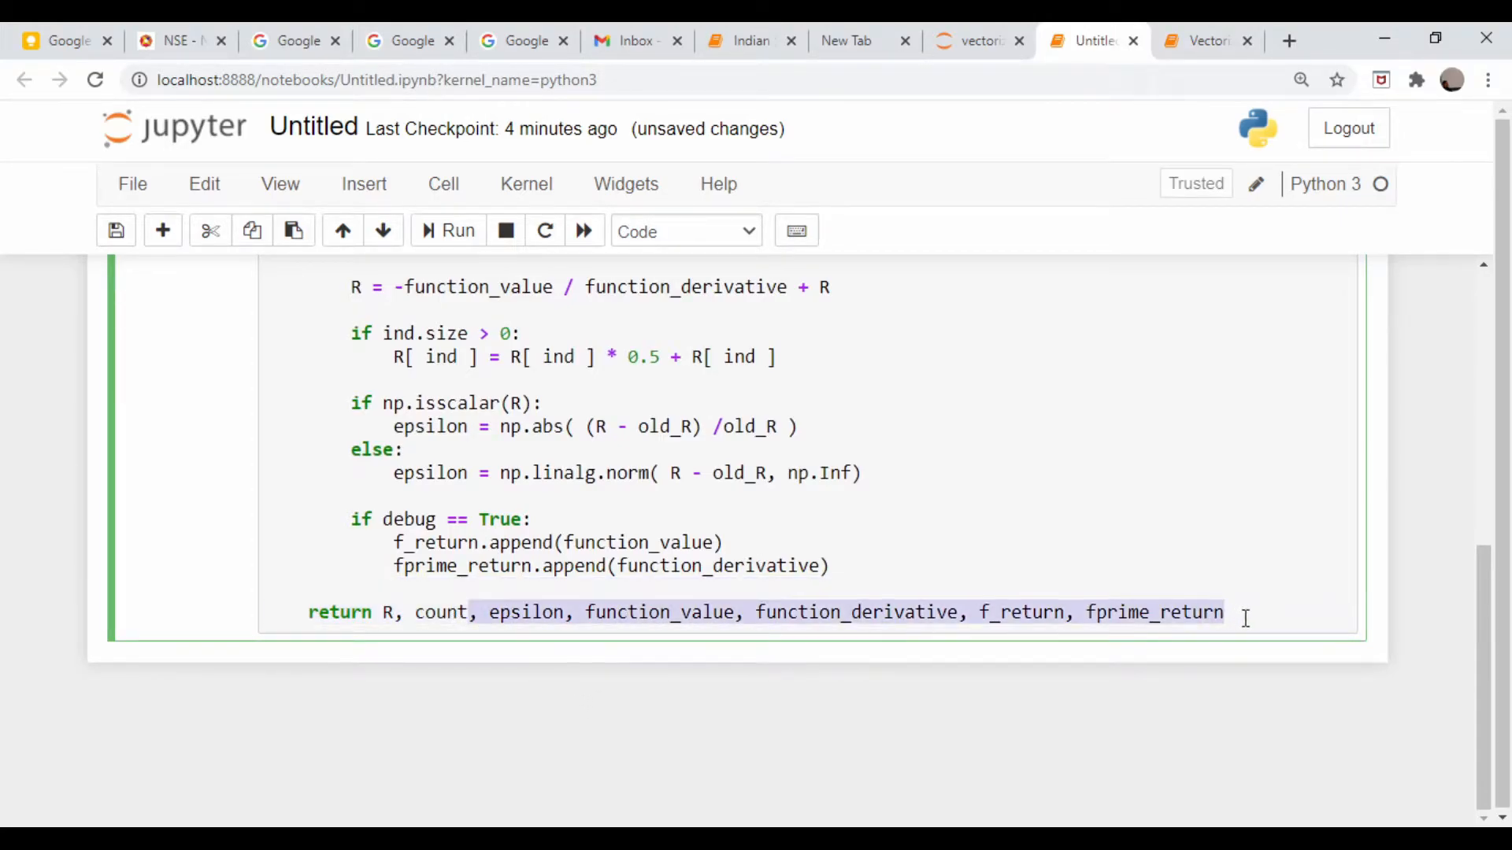
key(Delete)
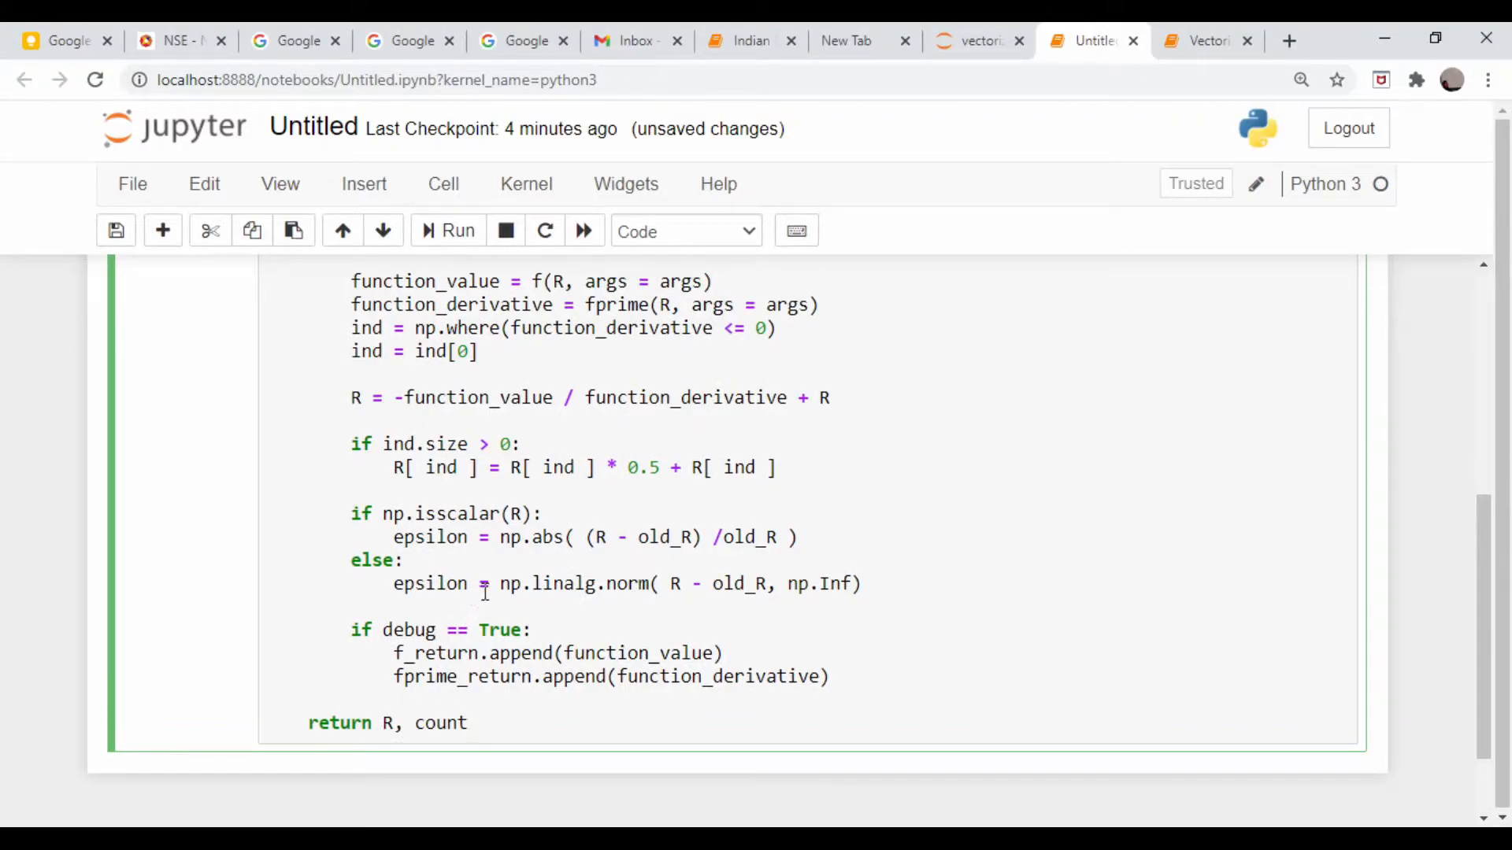
mouse_move(665, 560)
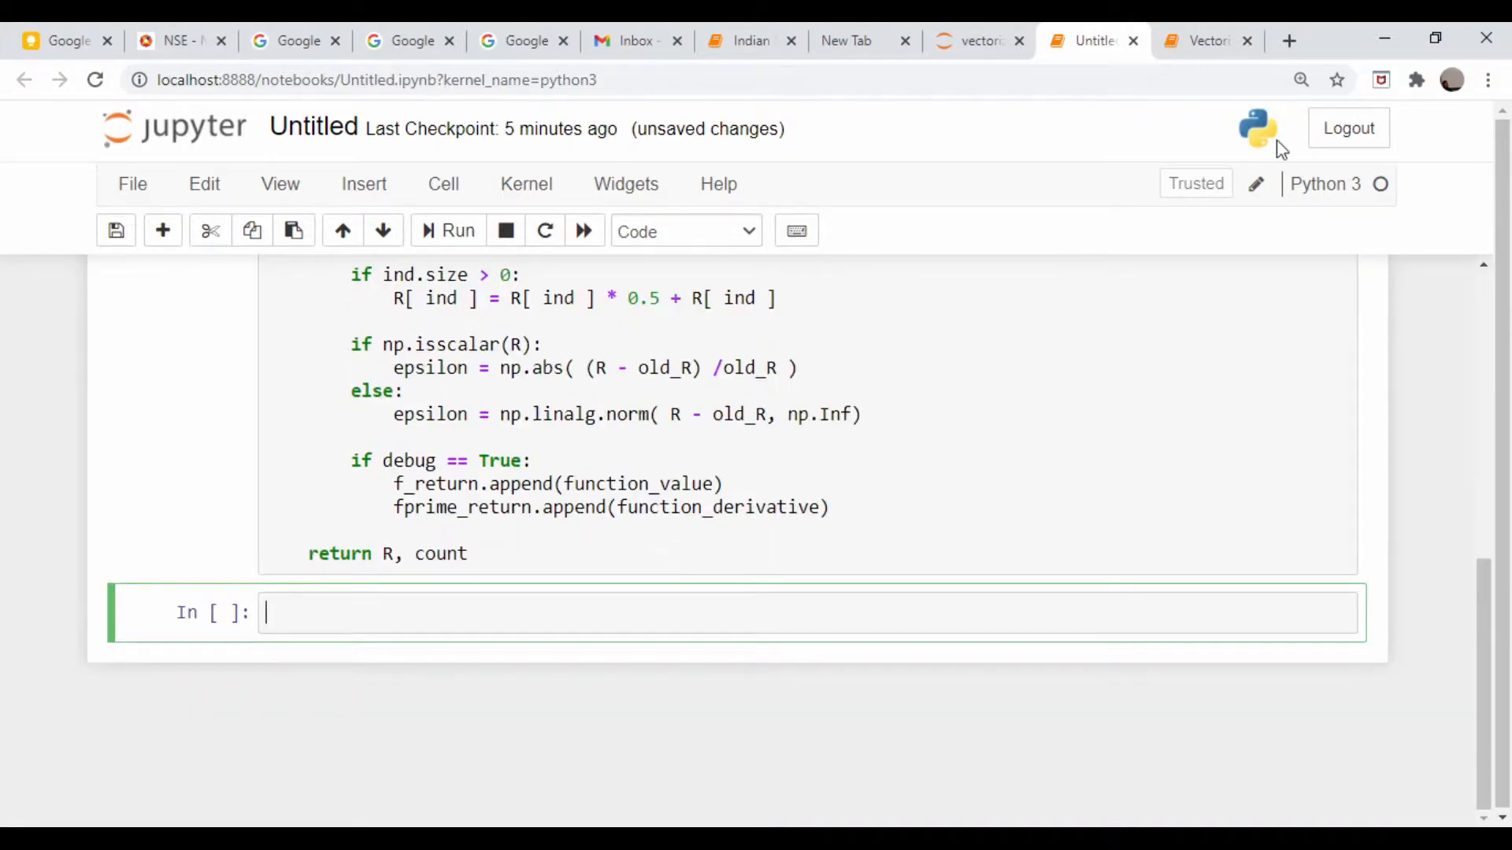
Copy the Black Scholes pricing, objective and vega functions into the Untitled notebook
click(1200, 41)
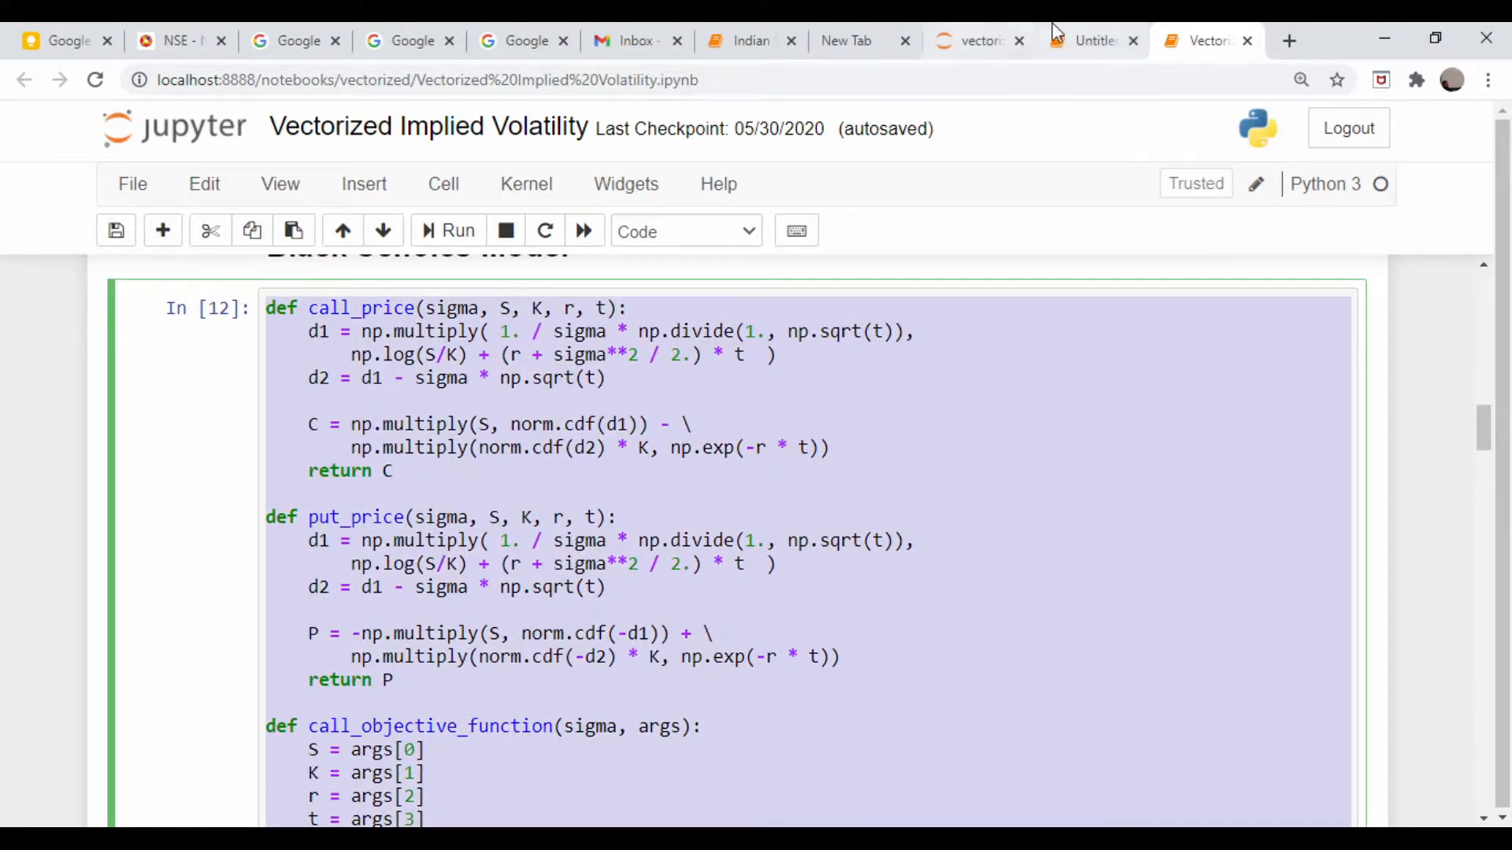
click(1090, 41)
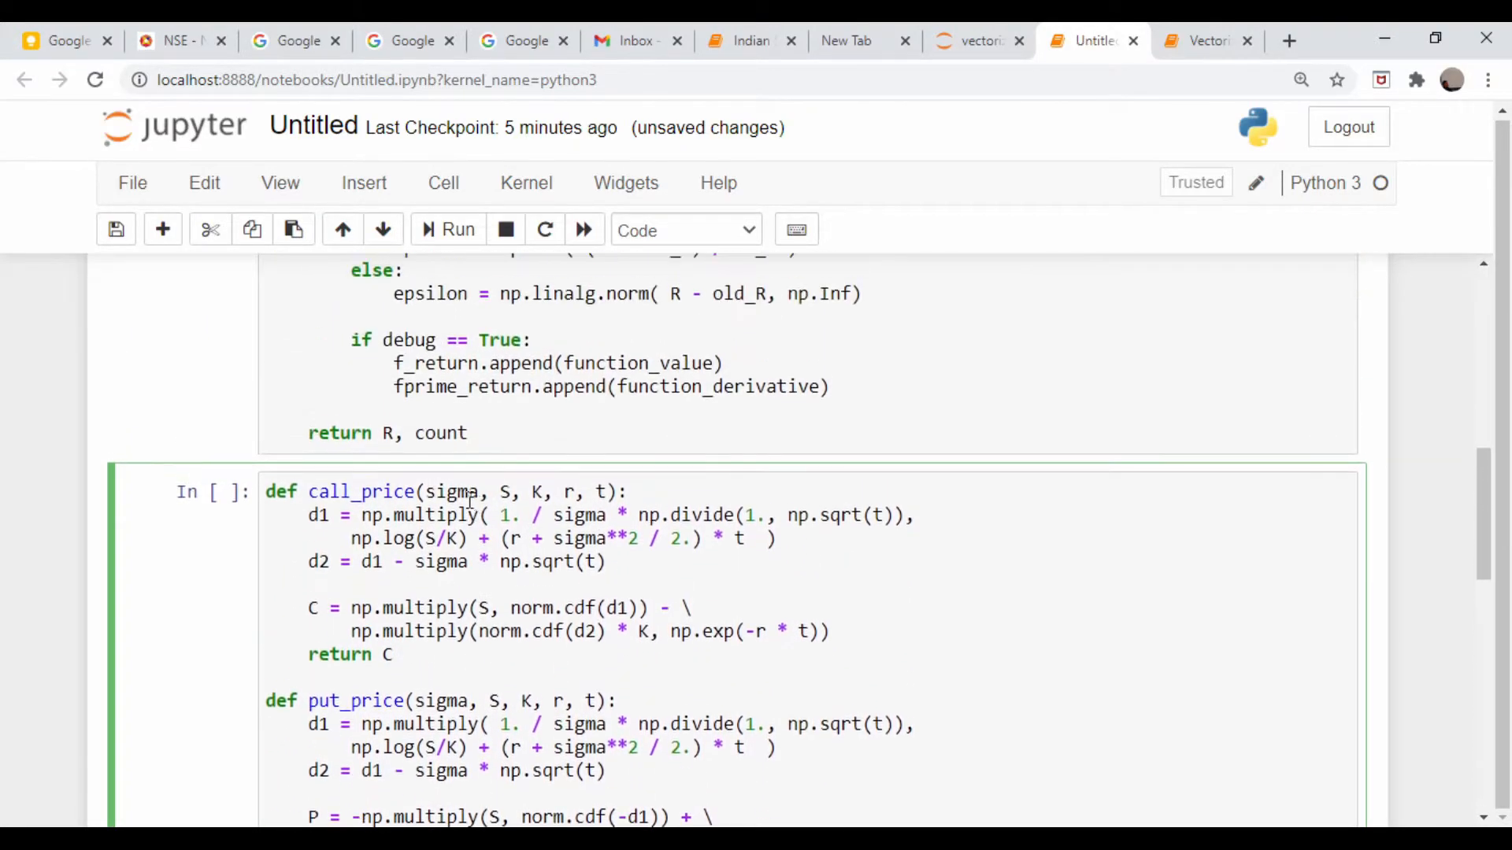
scroll(down, 3)
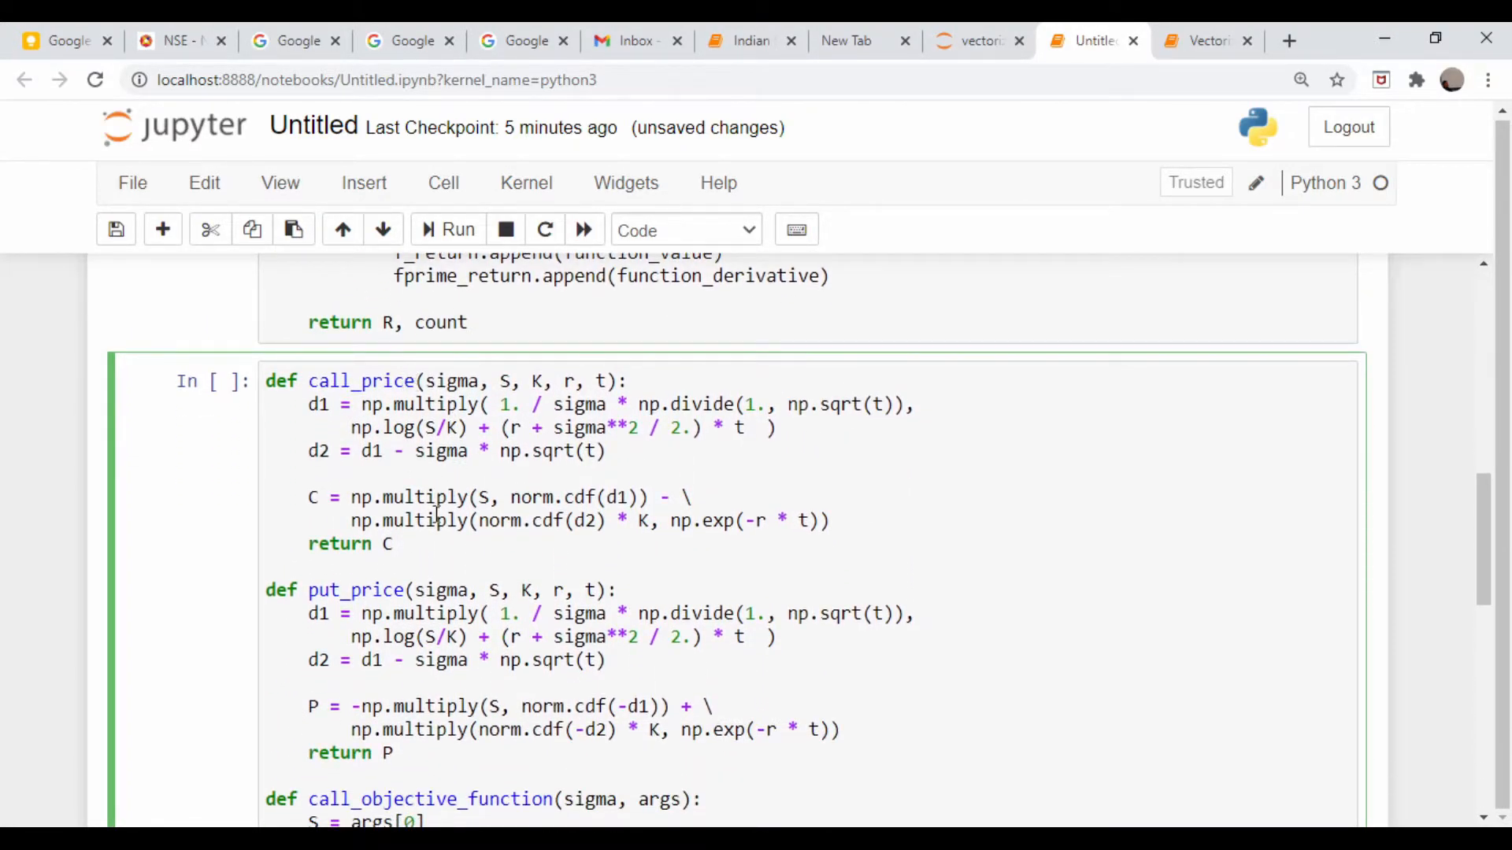
scroll(down, 3)
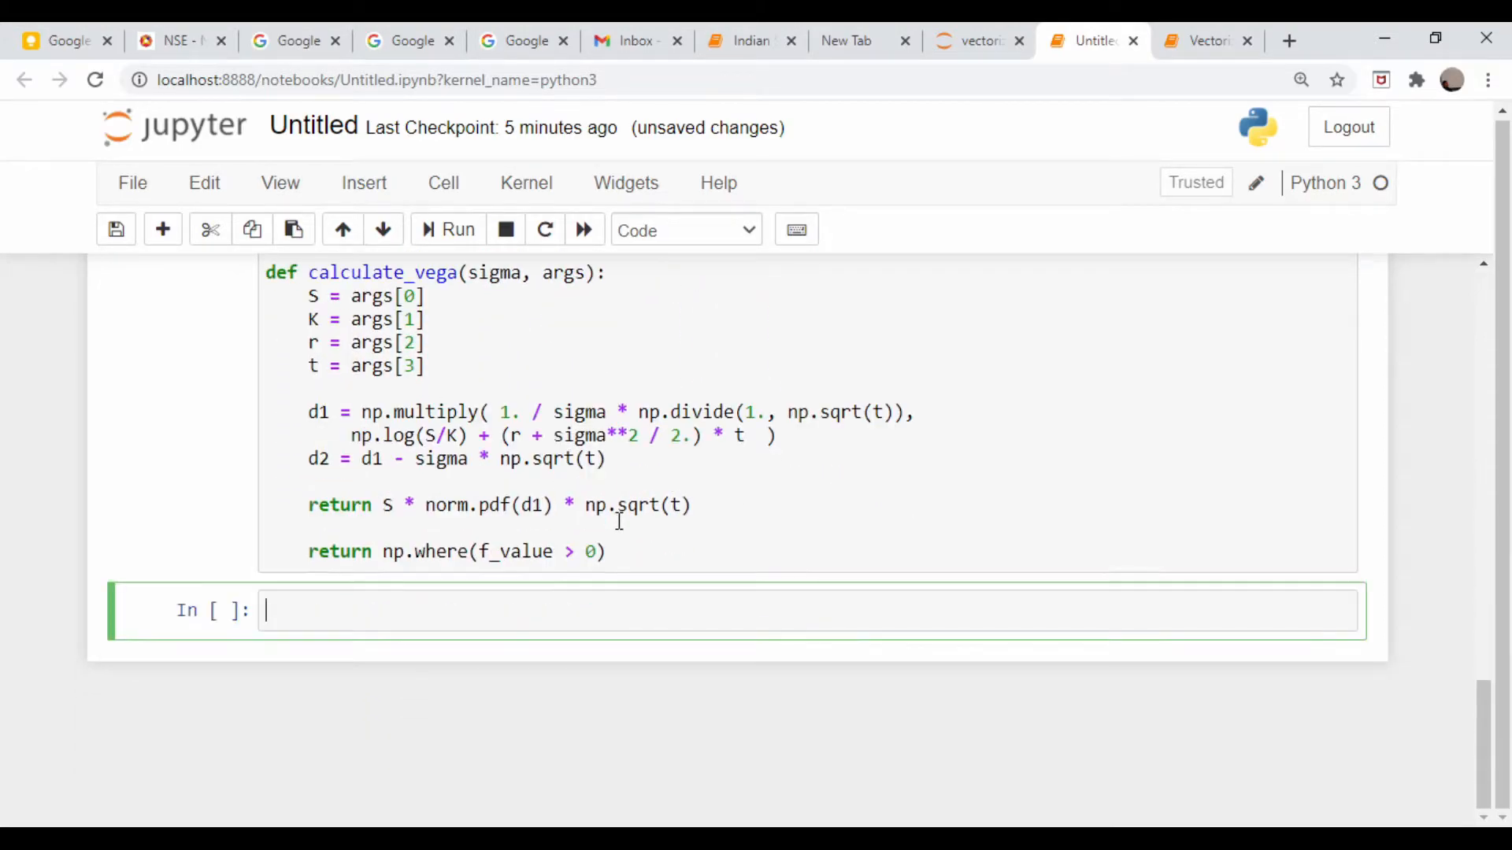
Enter spot S = 13601.10 and strike K = 14000 in a new cell
text(S =)
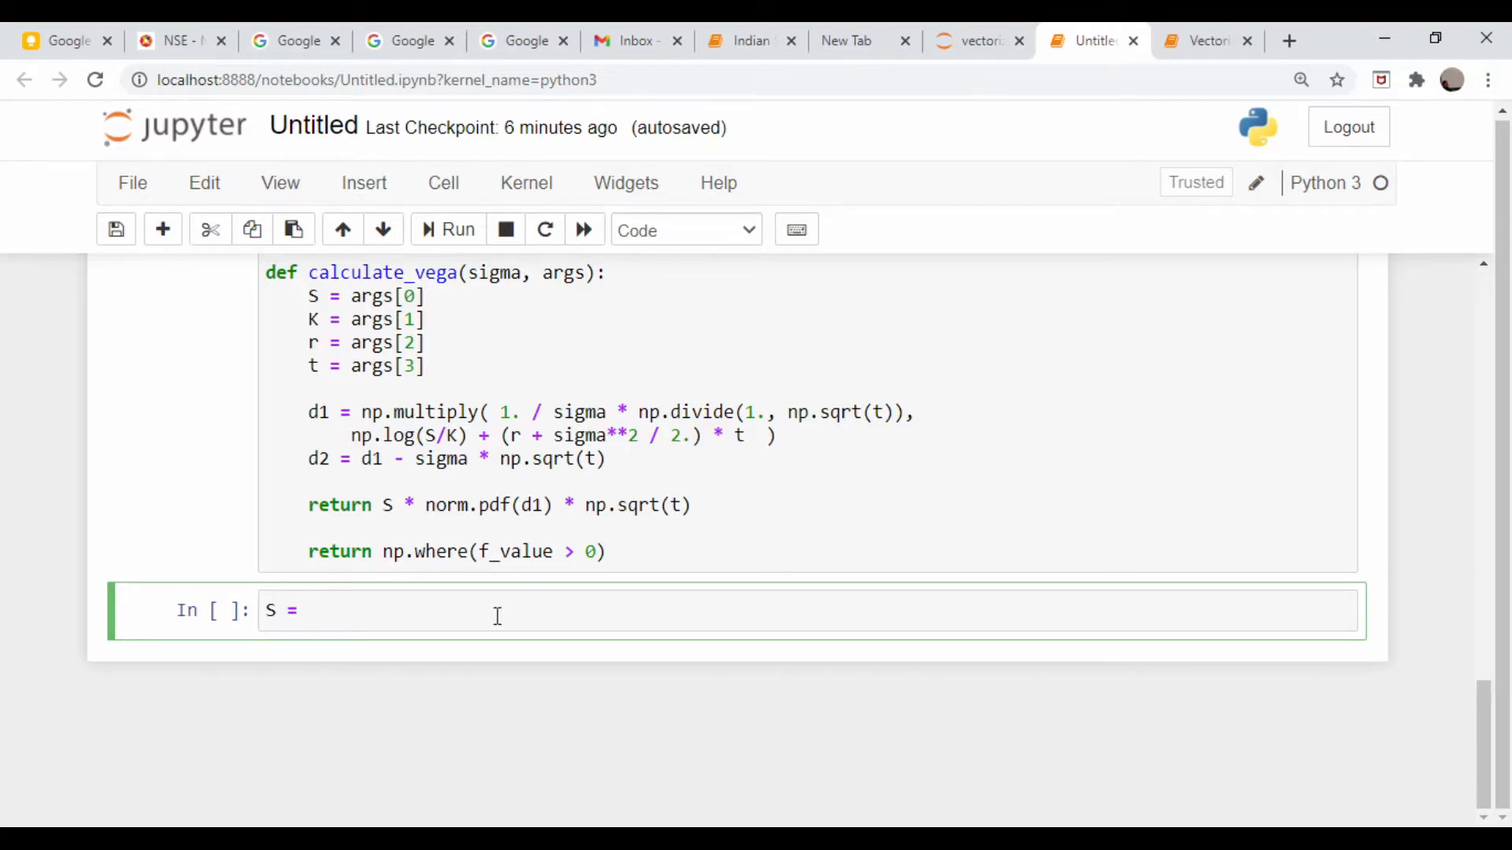
text(13601.1)
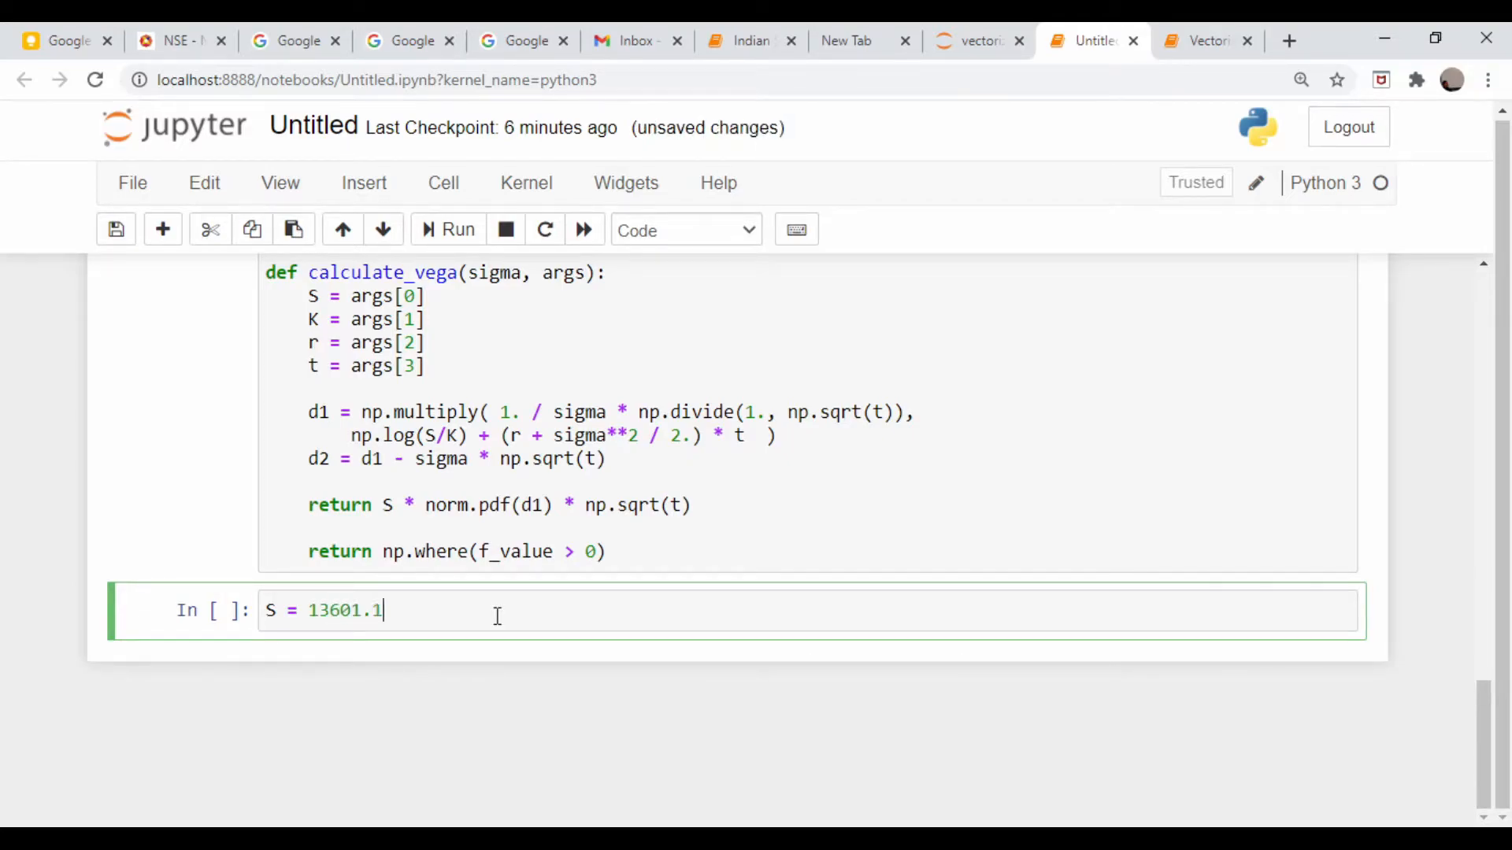
text(0)
text(K)
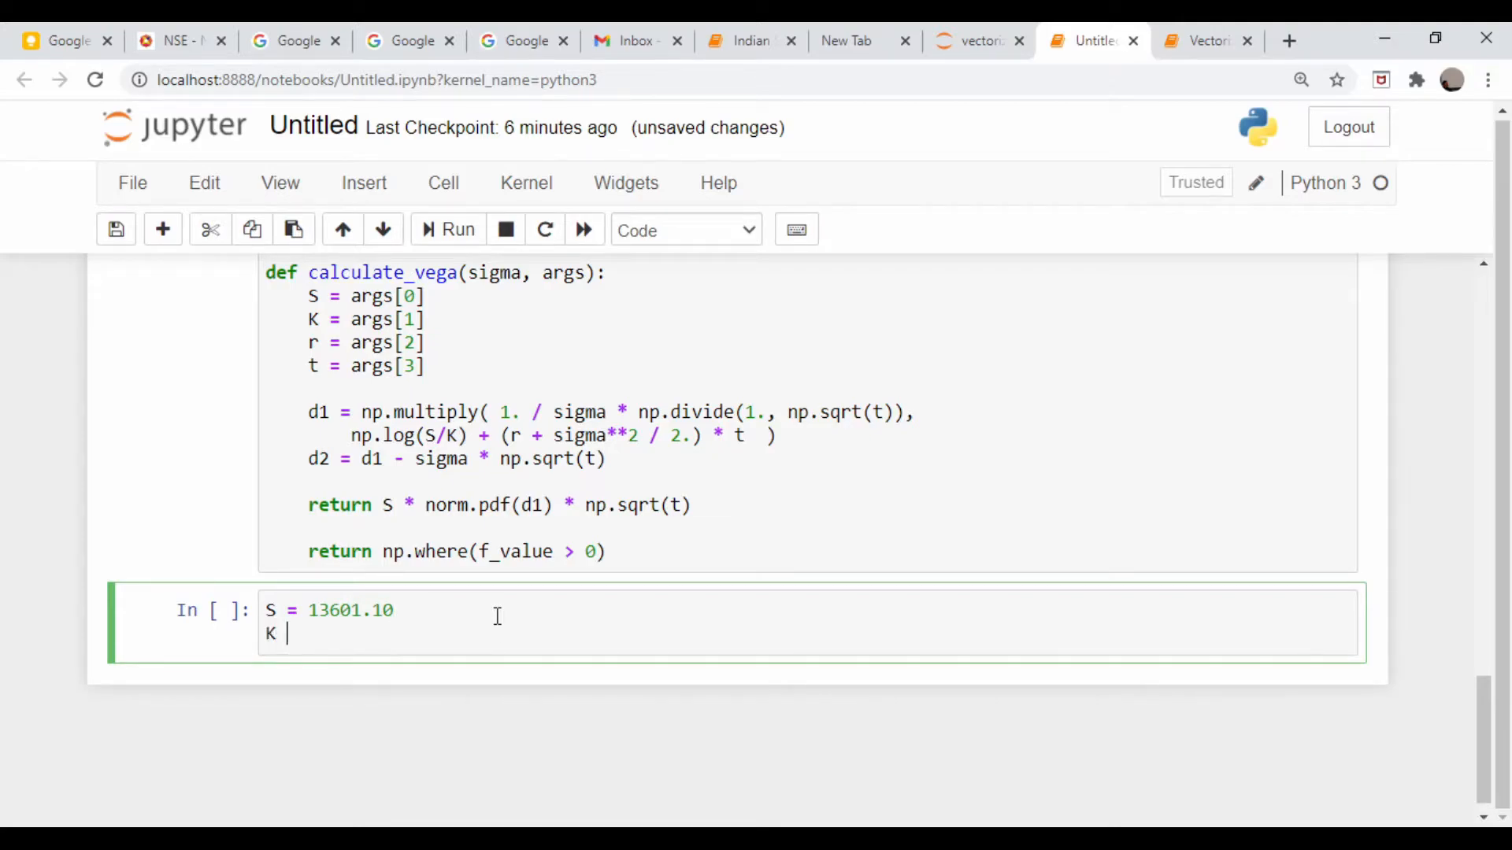
text(= 140)
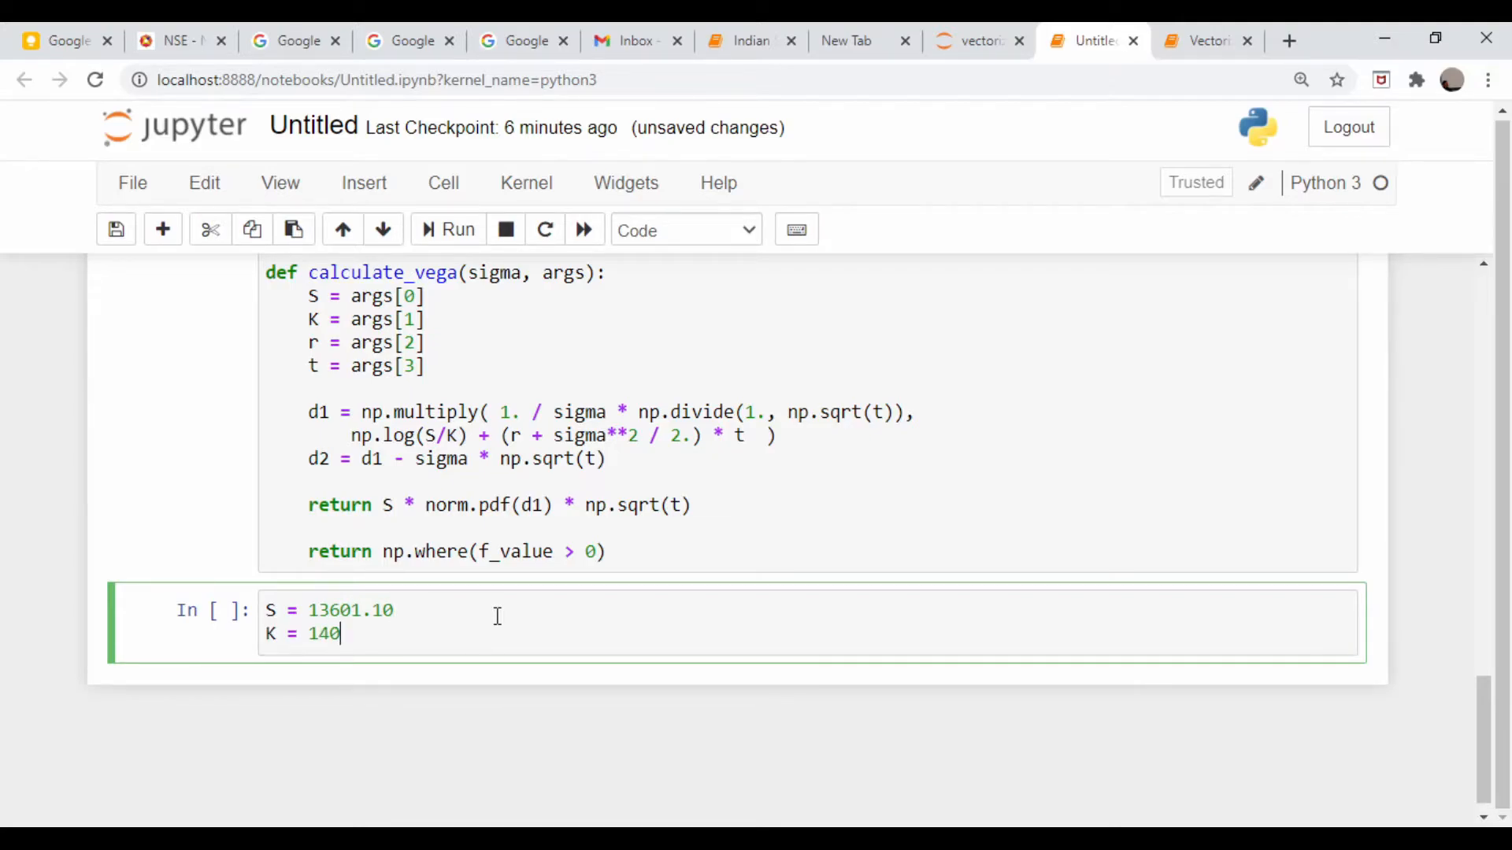
text(00)
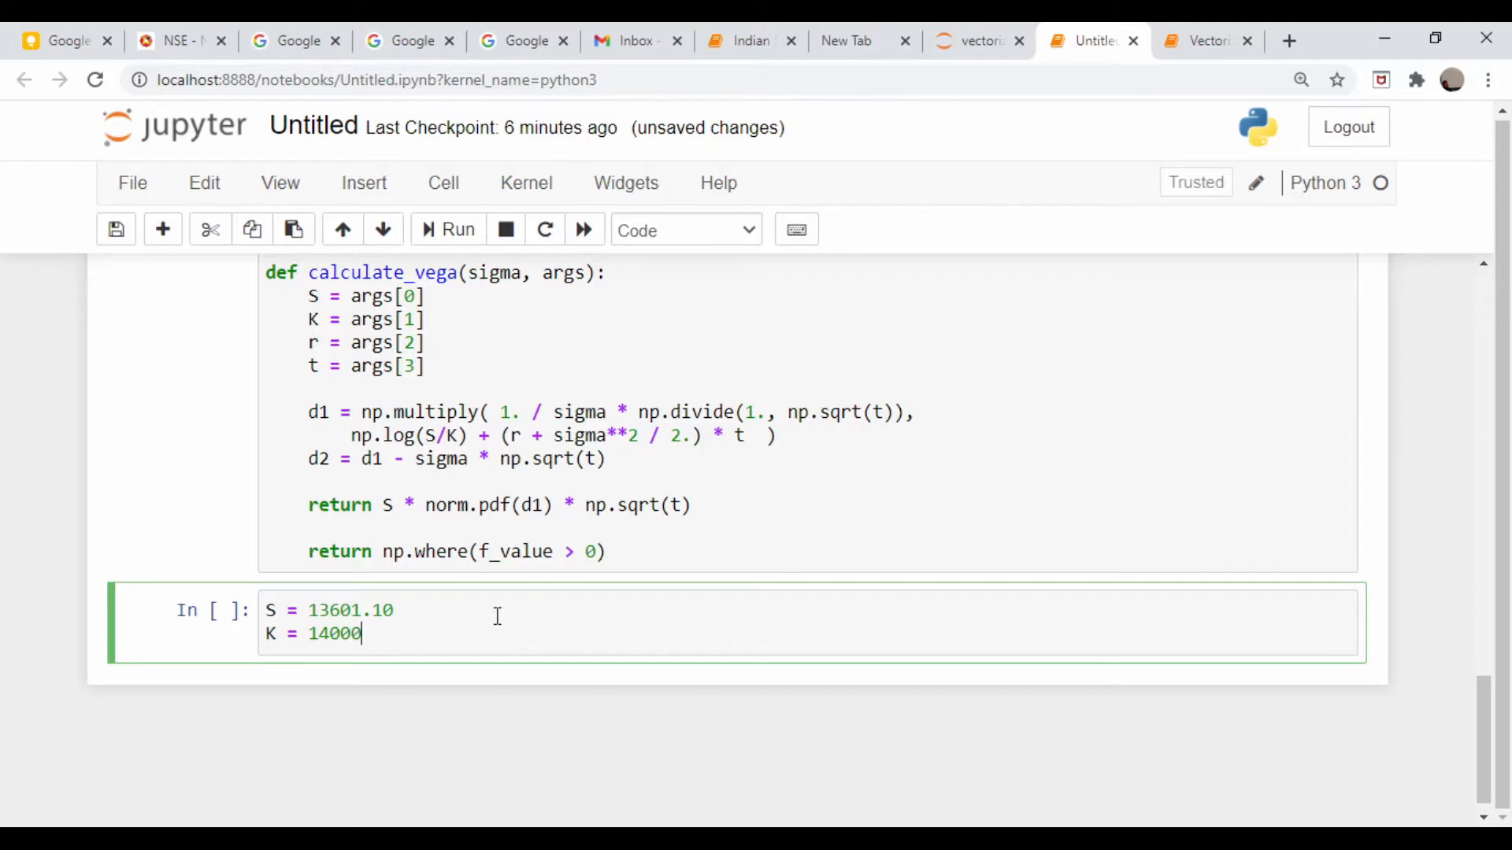
key(Enter)
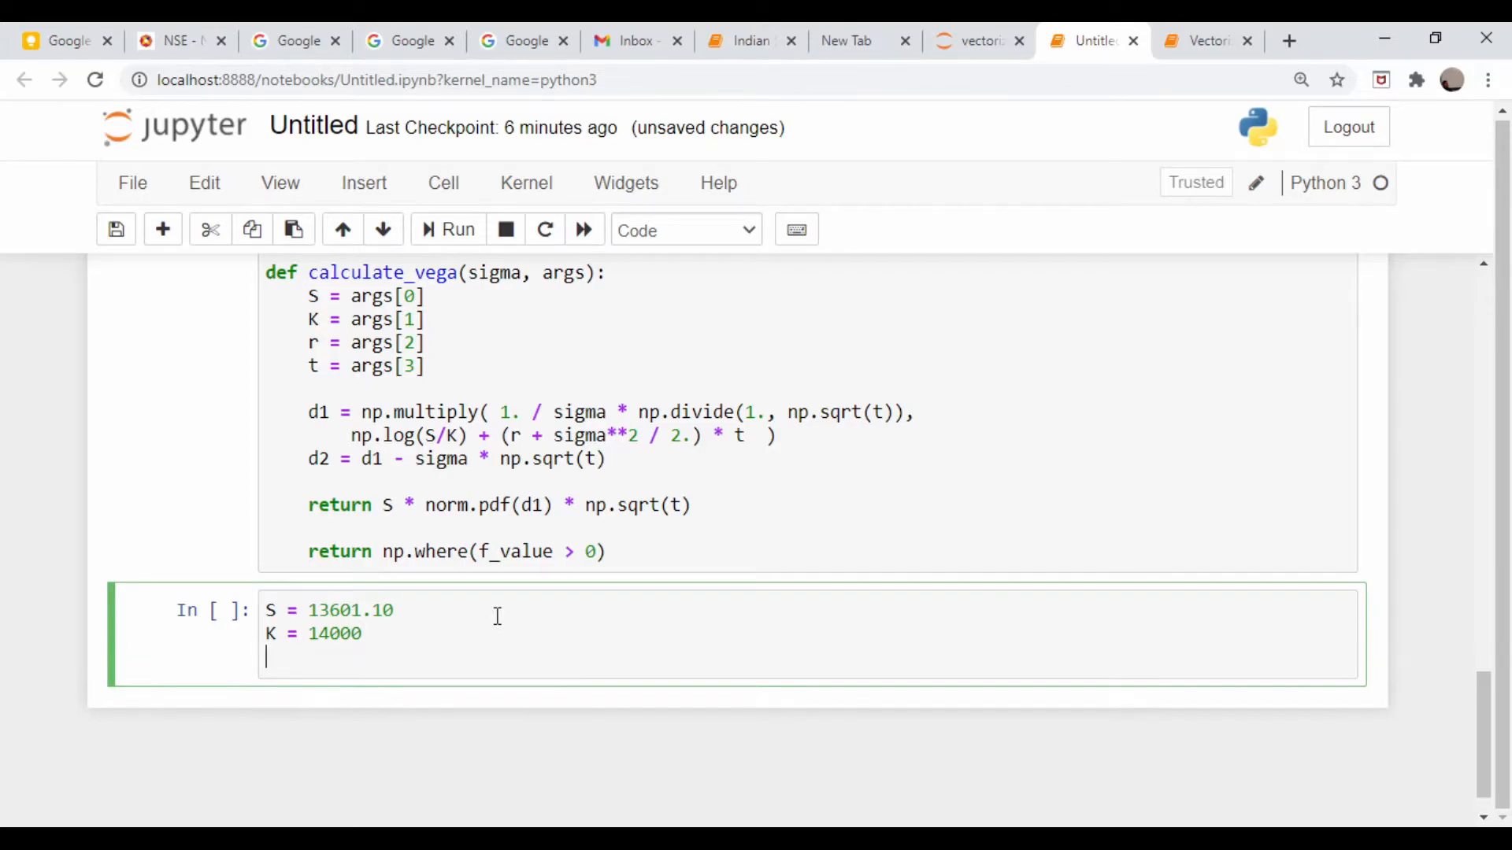
Enter rate r = 0.0293, time t = 29 / 376, and begin the C0 assignment
text(r)
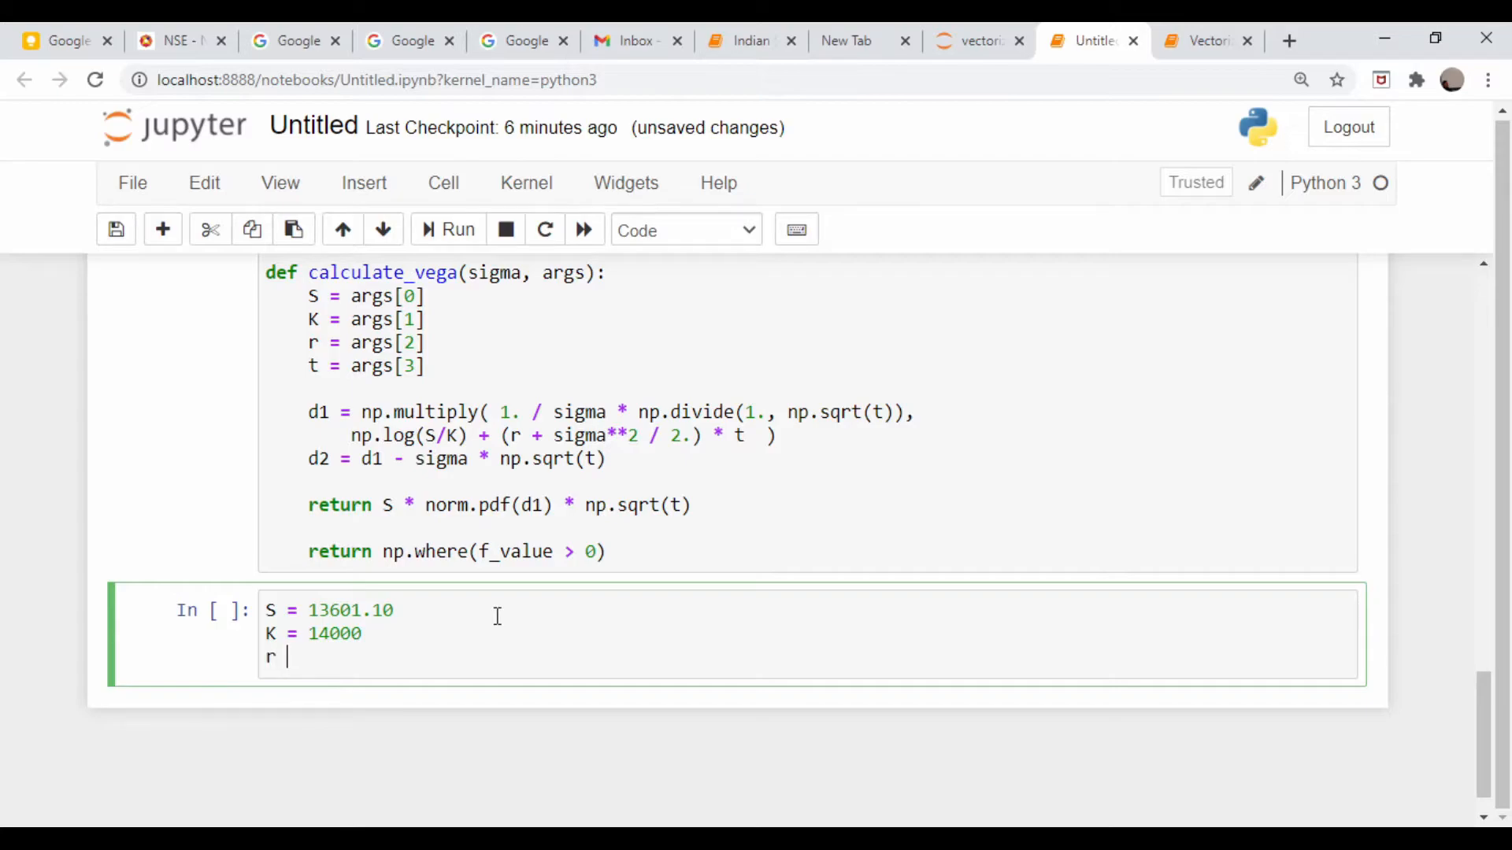
text(=)
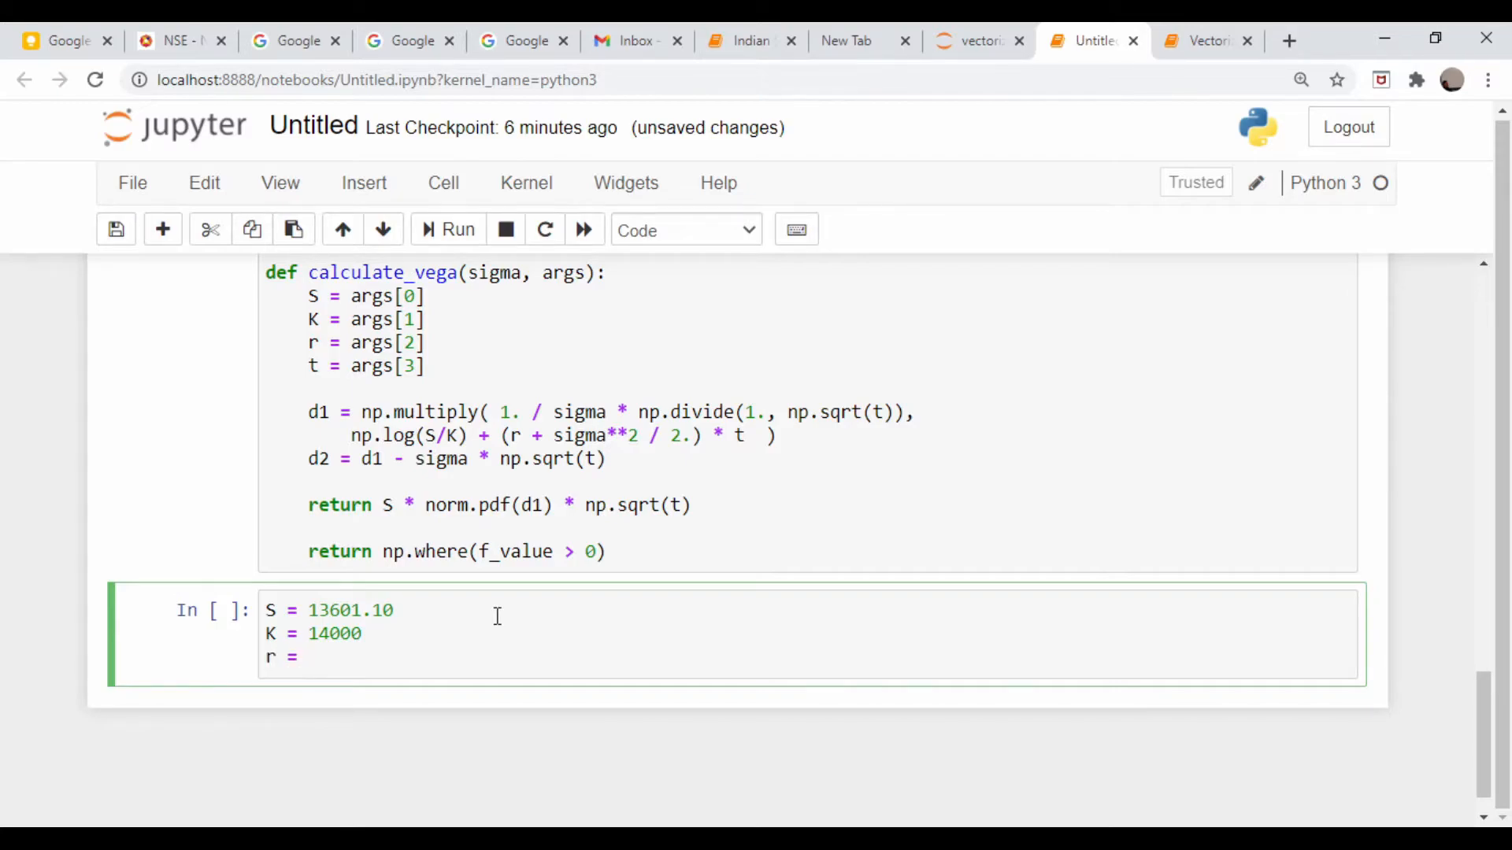
text(0.02)
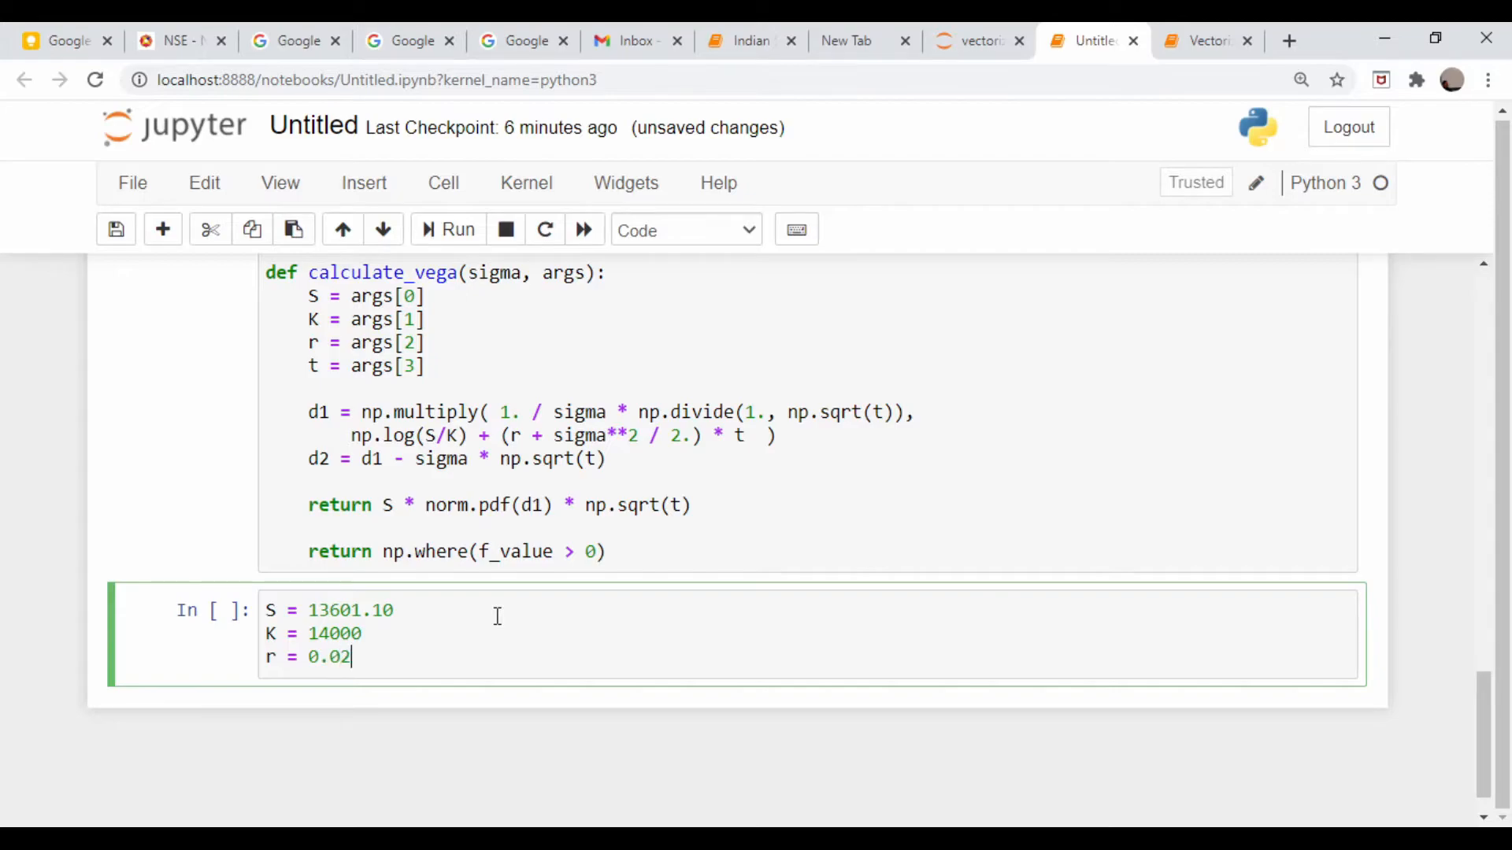
text(93)
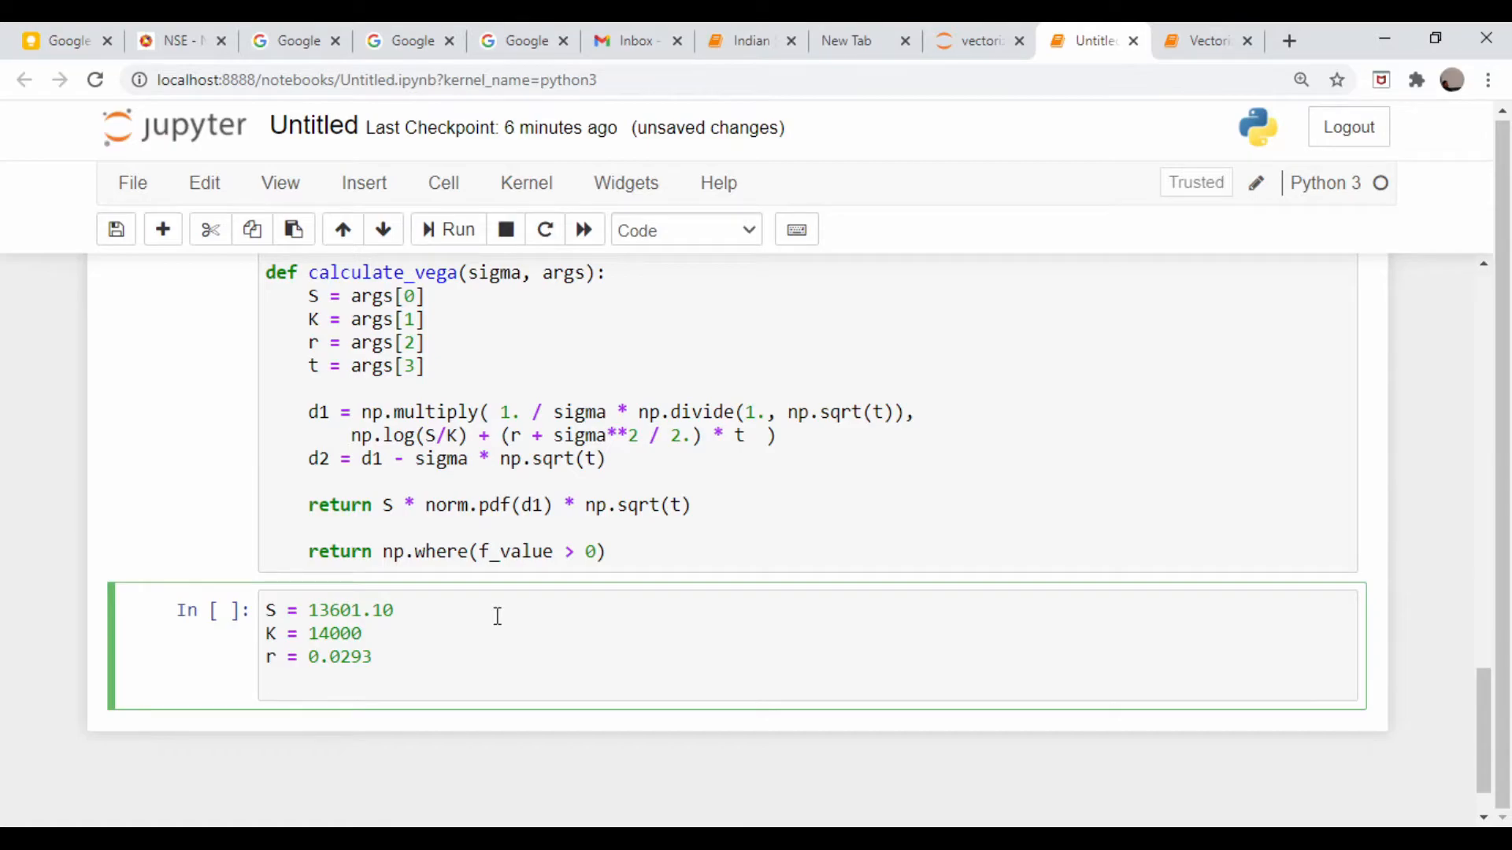
text(t = 29 /)
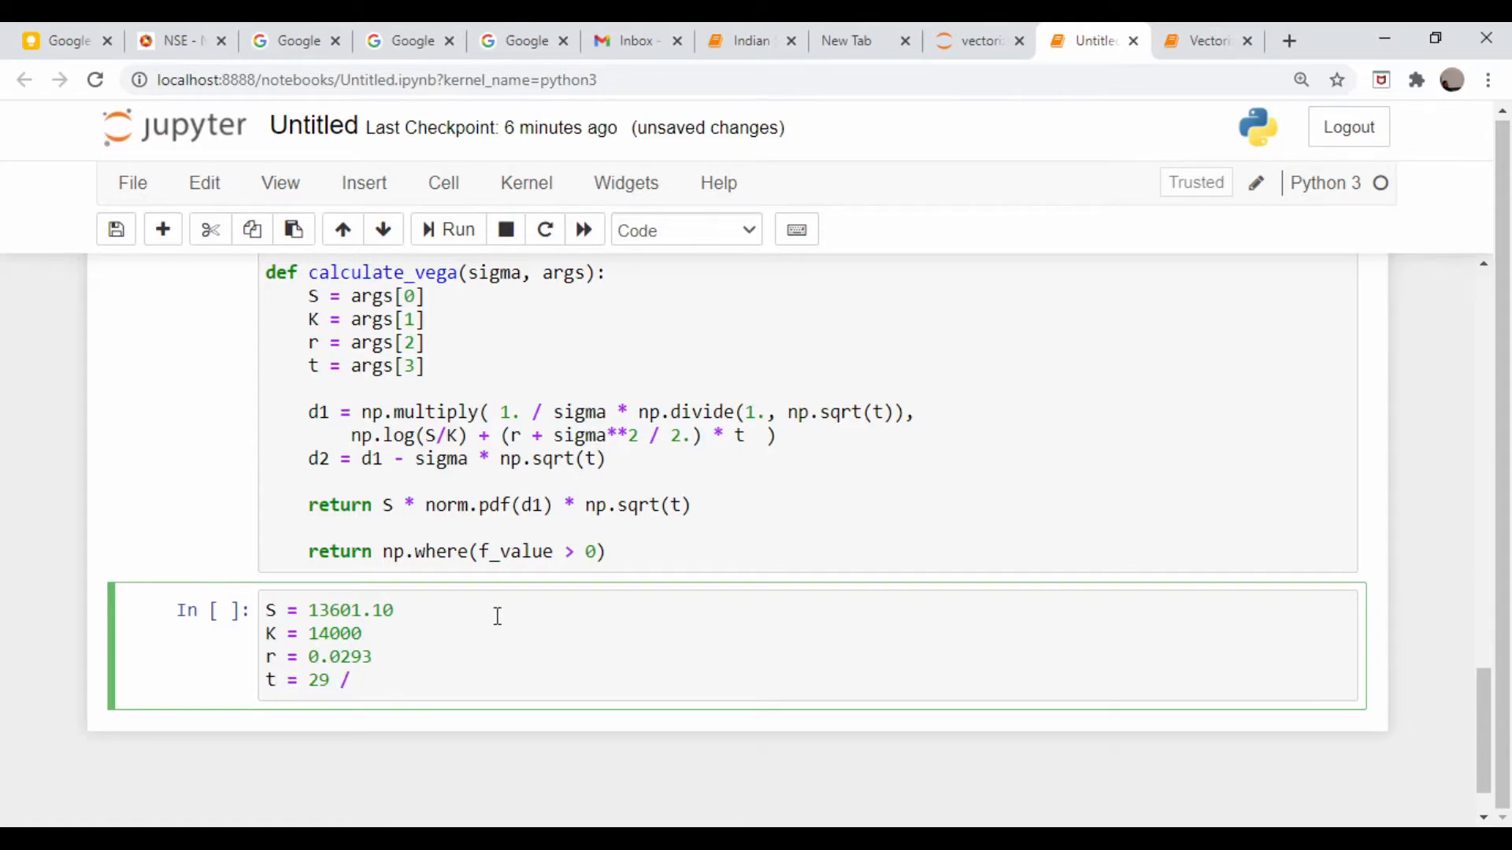
text(376)
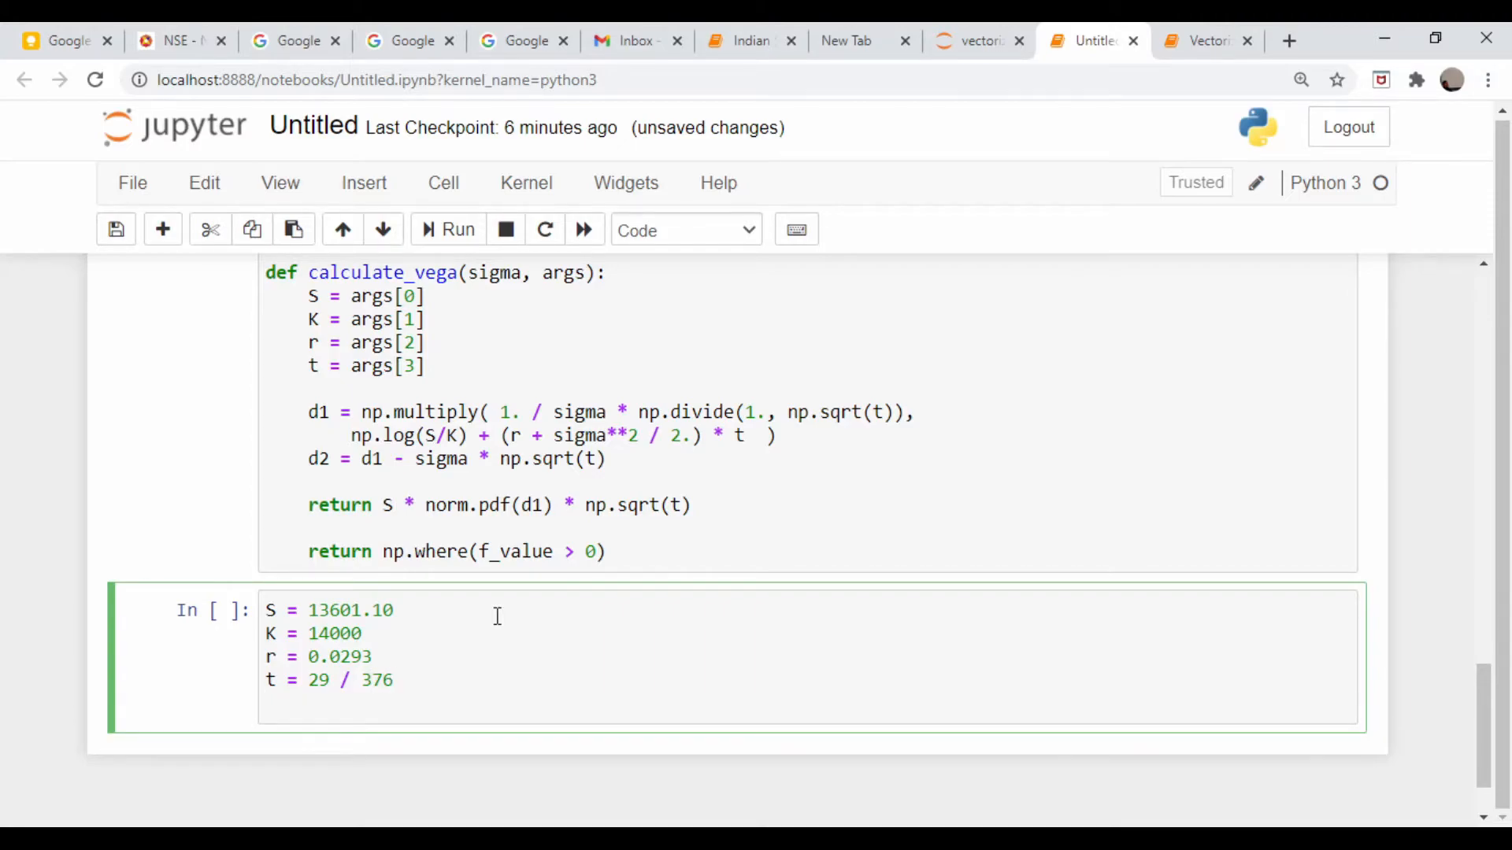
text(C0)
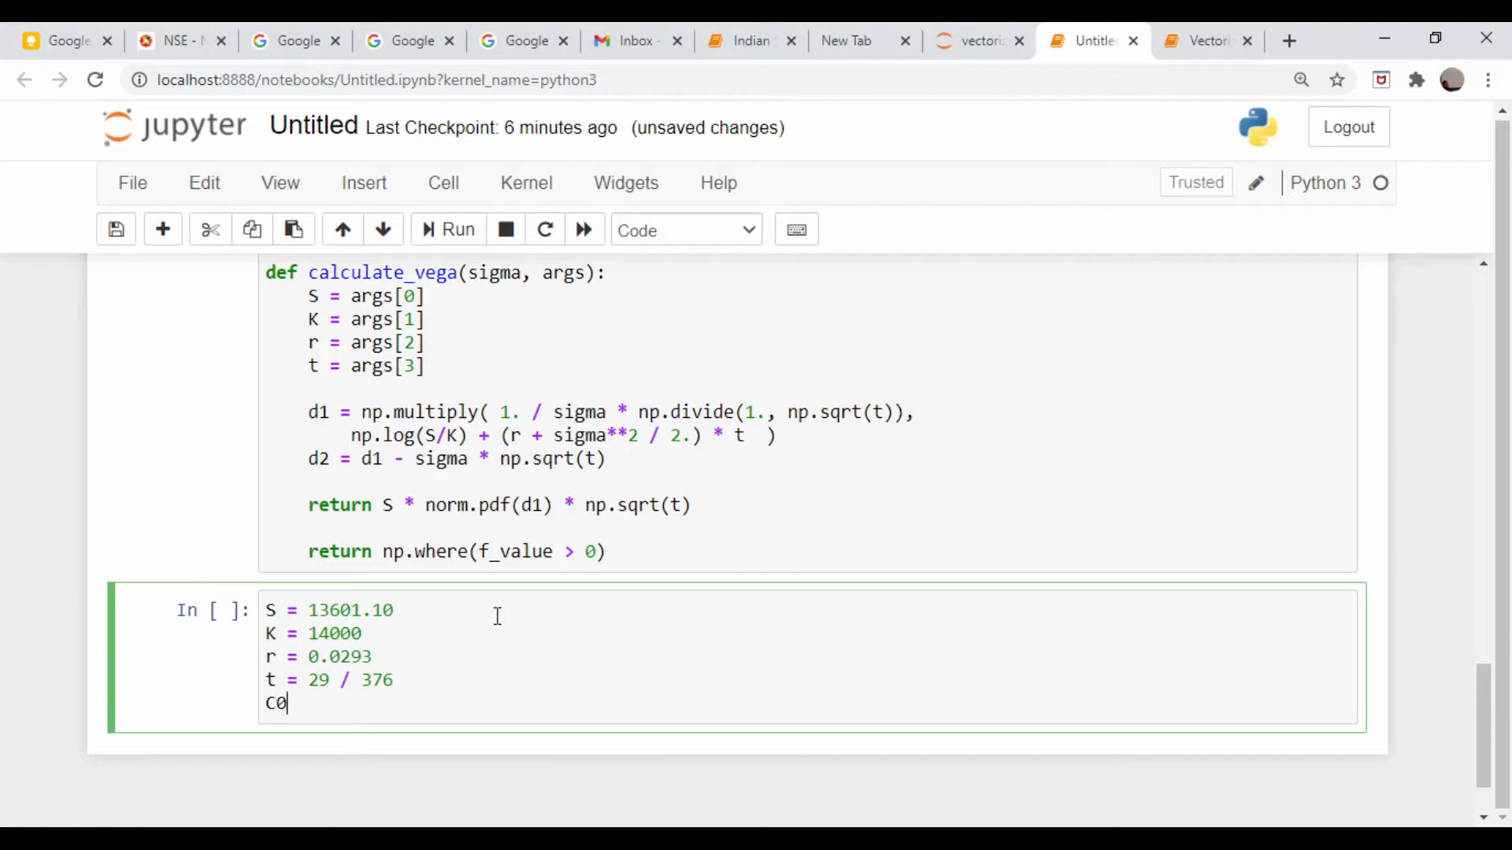
text(=)
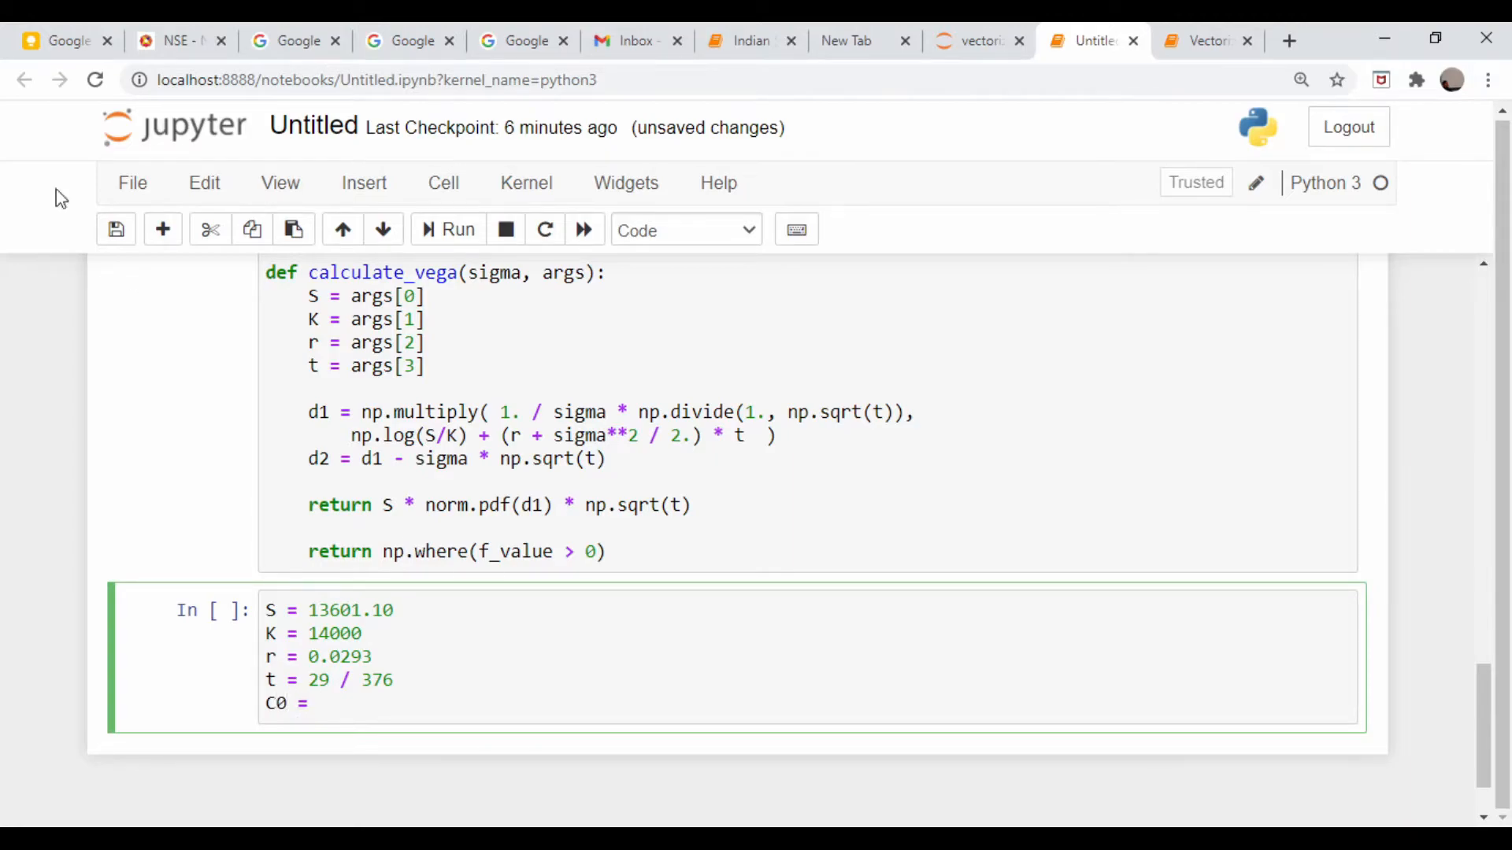
Set C0 = (132.05 + 141.50) / 2 from the 14000 call's bid and ask
click(179, 41)
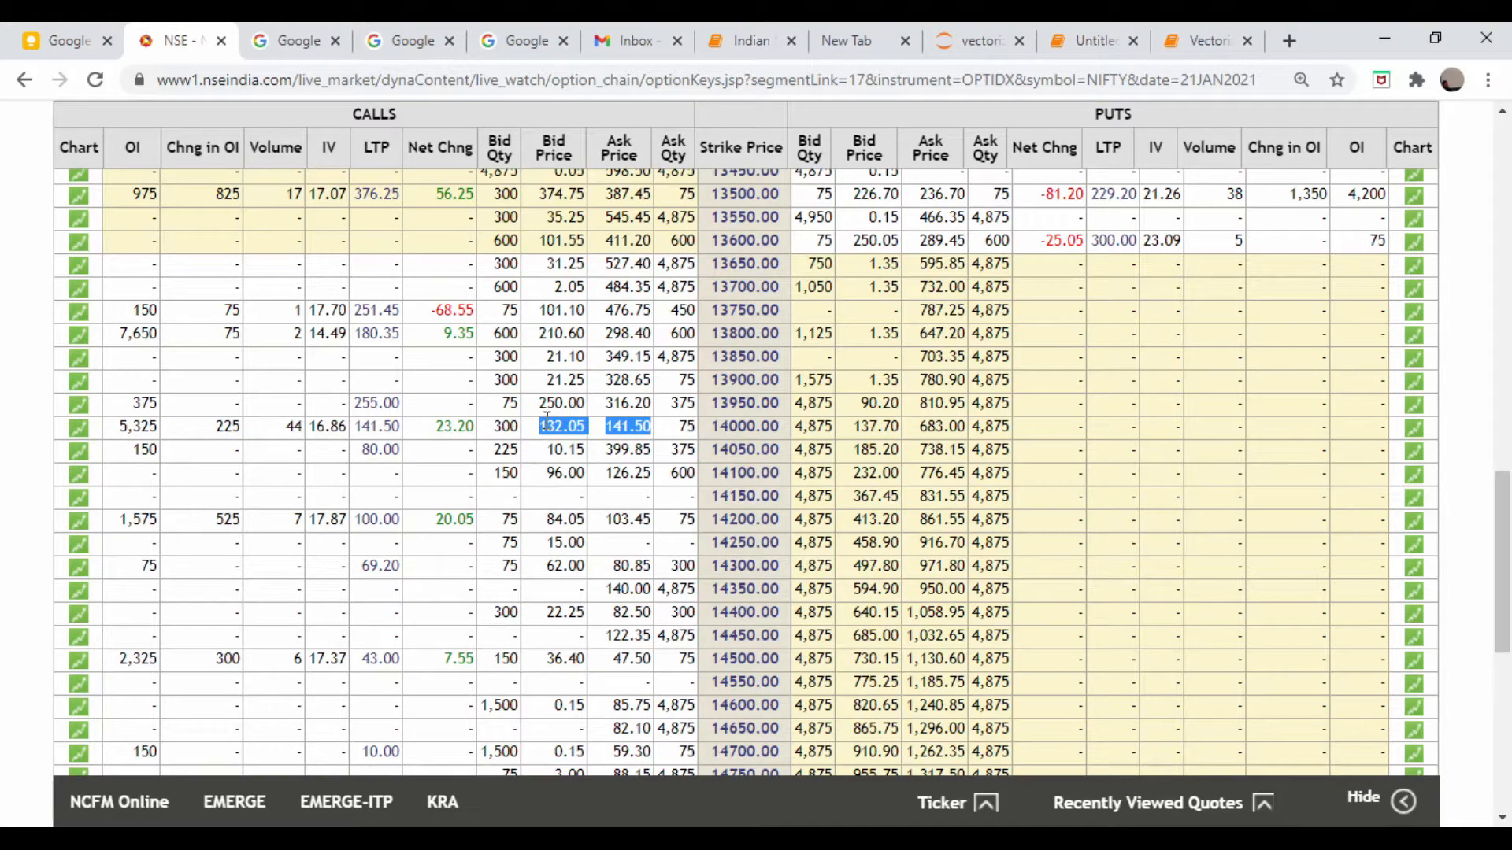
mouse_move(1131, 47)
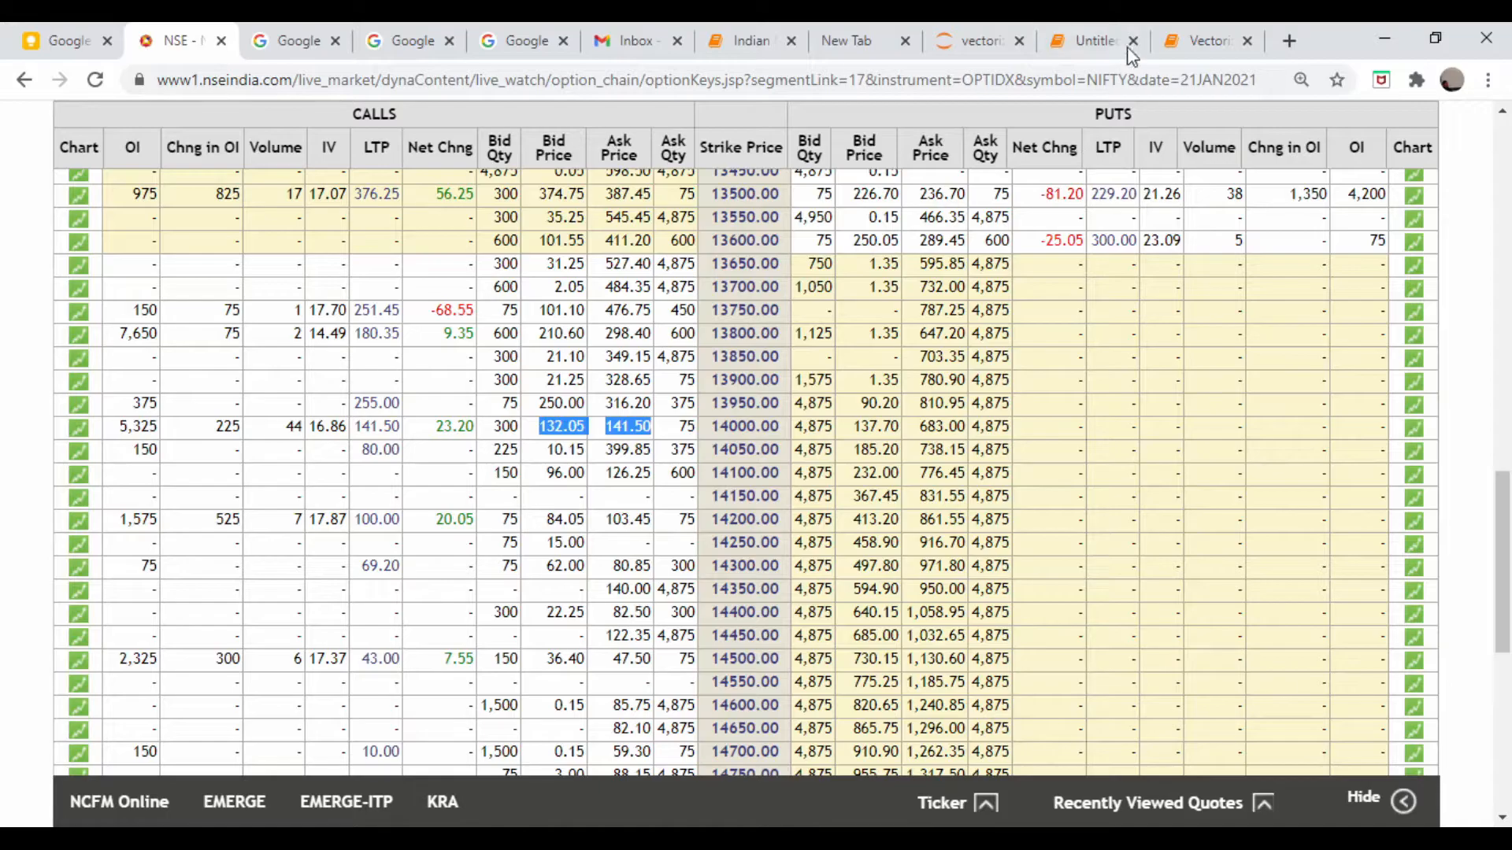
click(1088, 41)
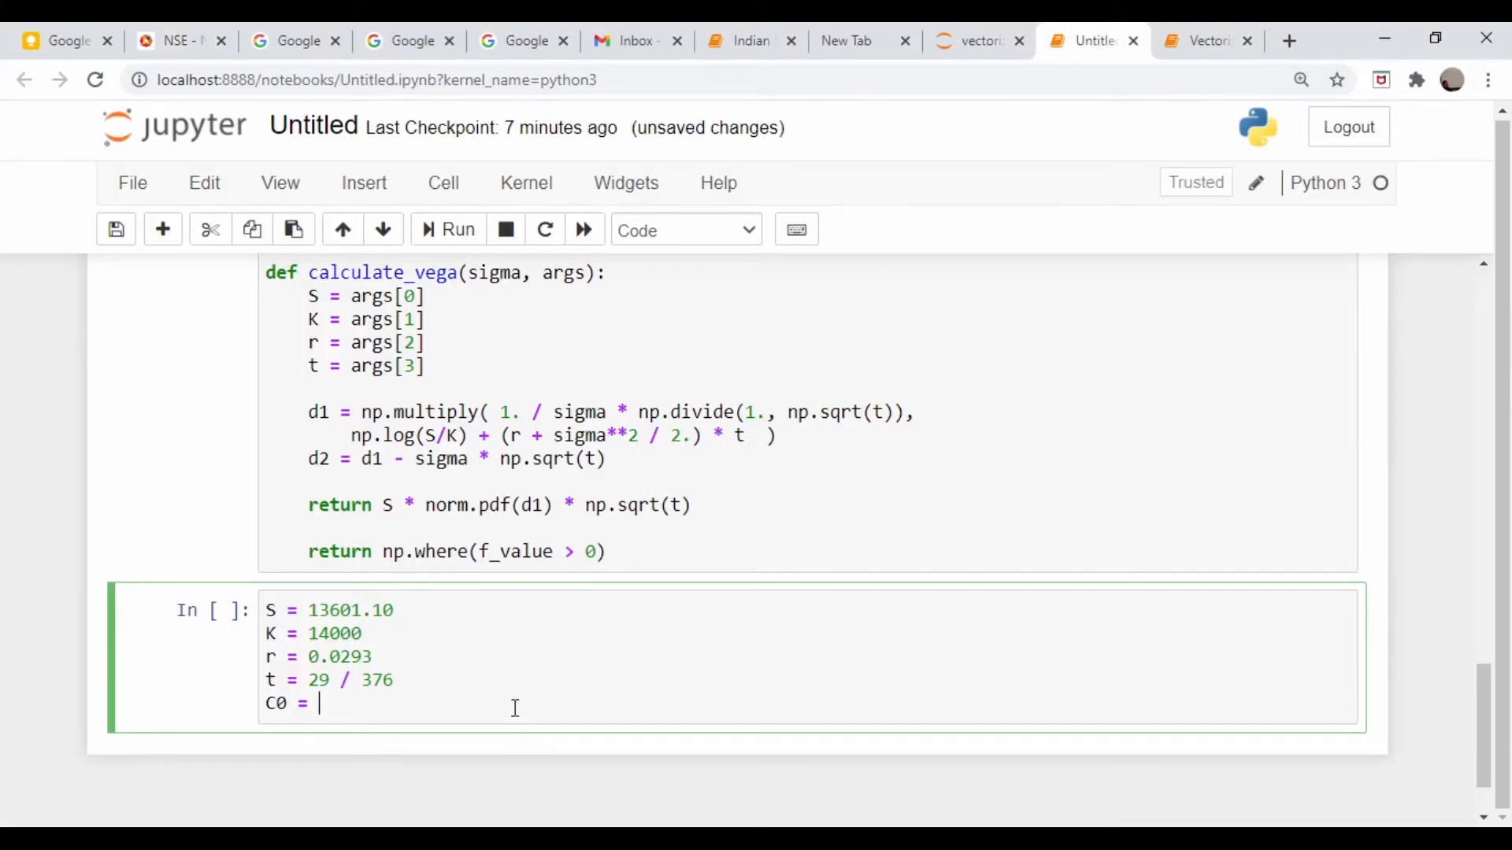
text(132.05+141.50)
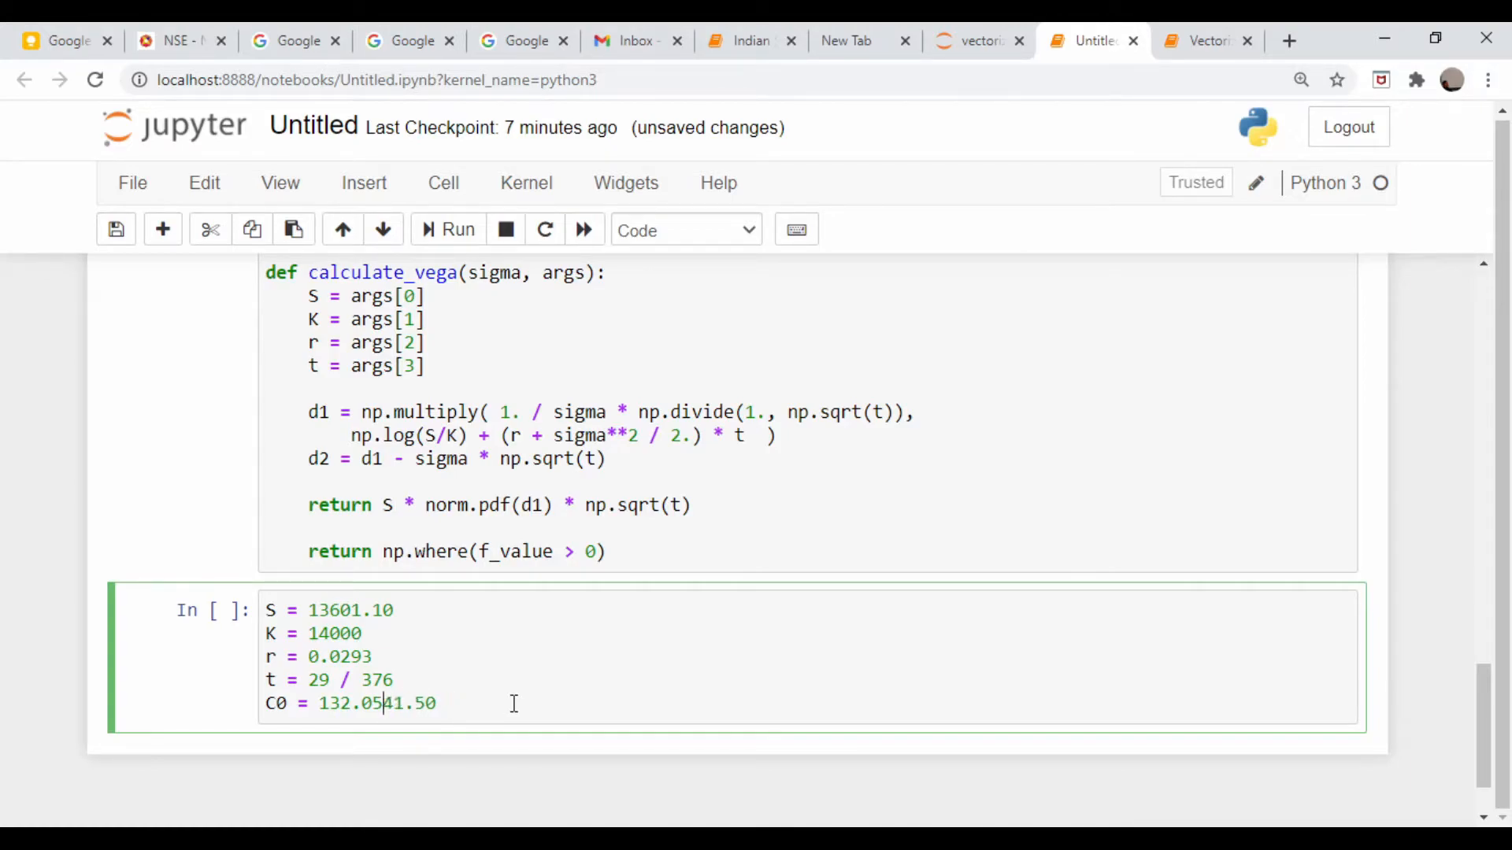
text(+)
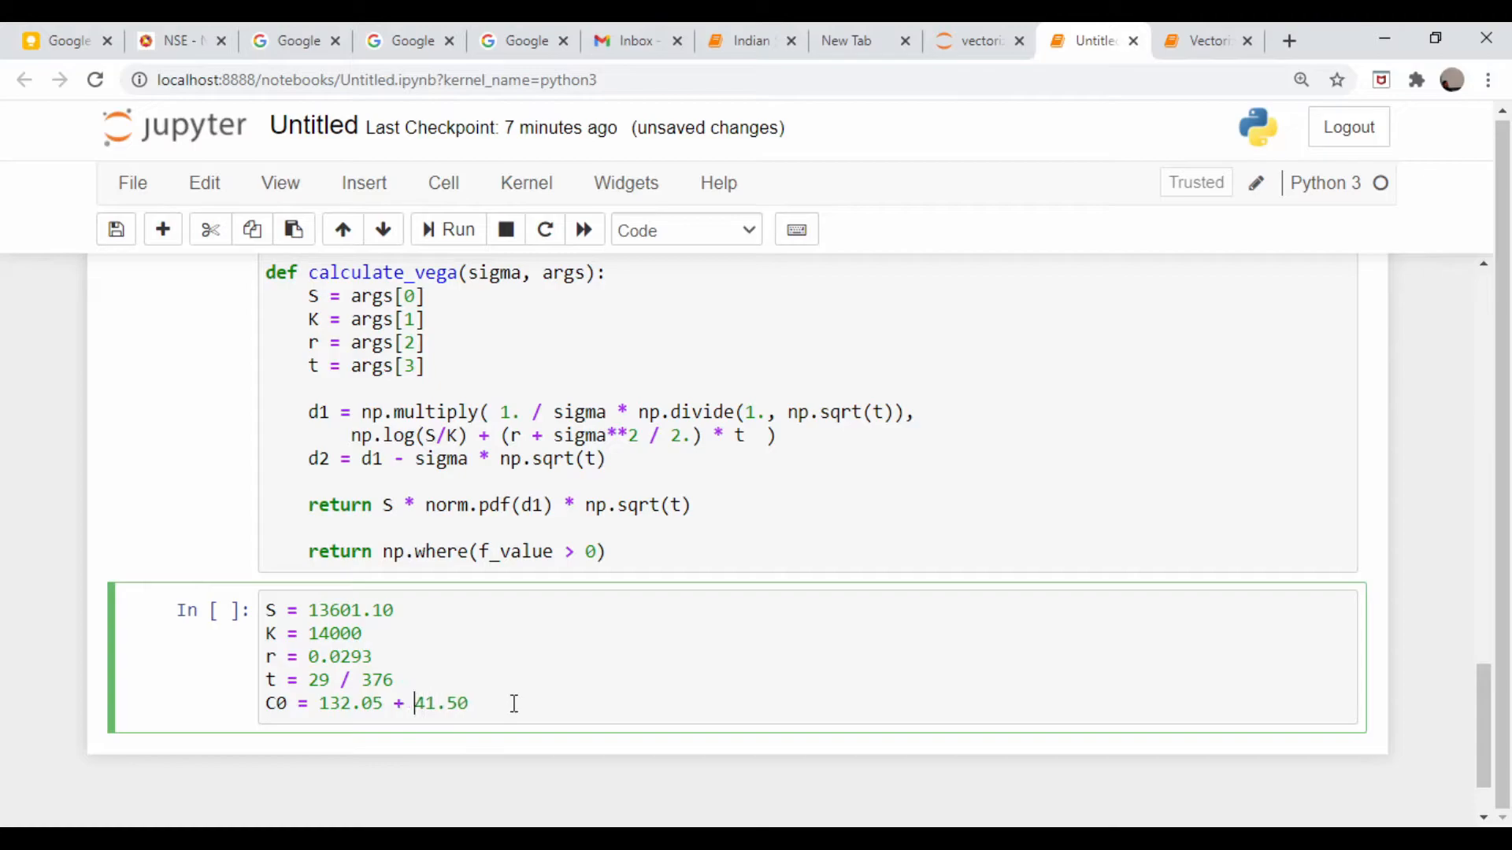
text(`)
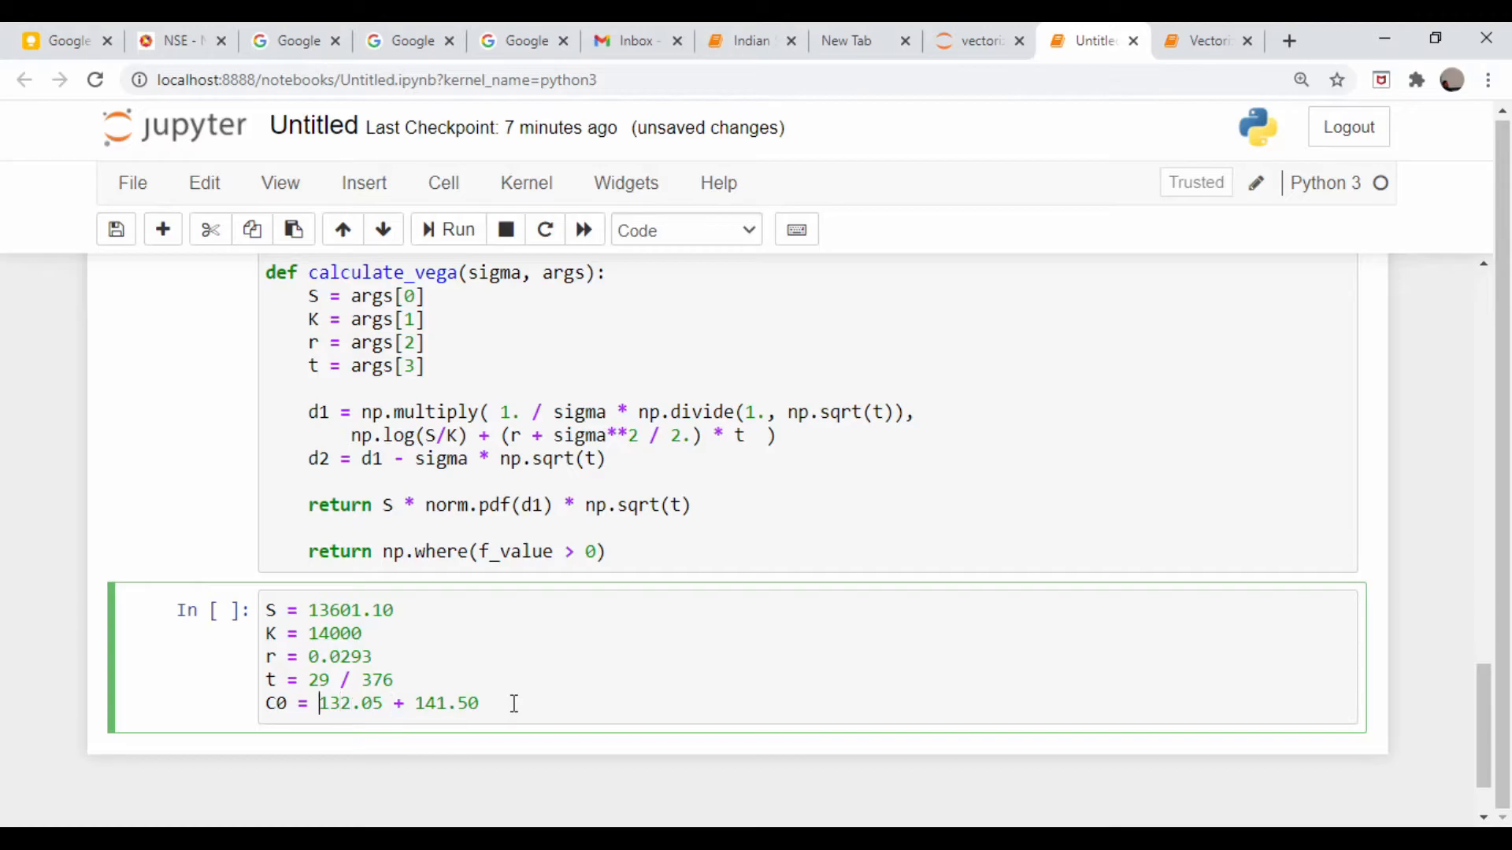
text((132.05 + 141.50))
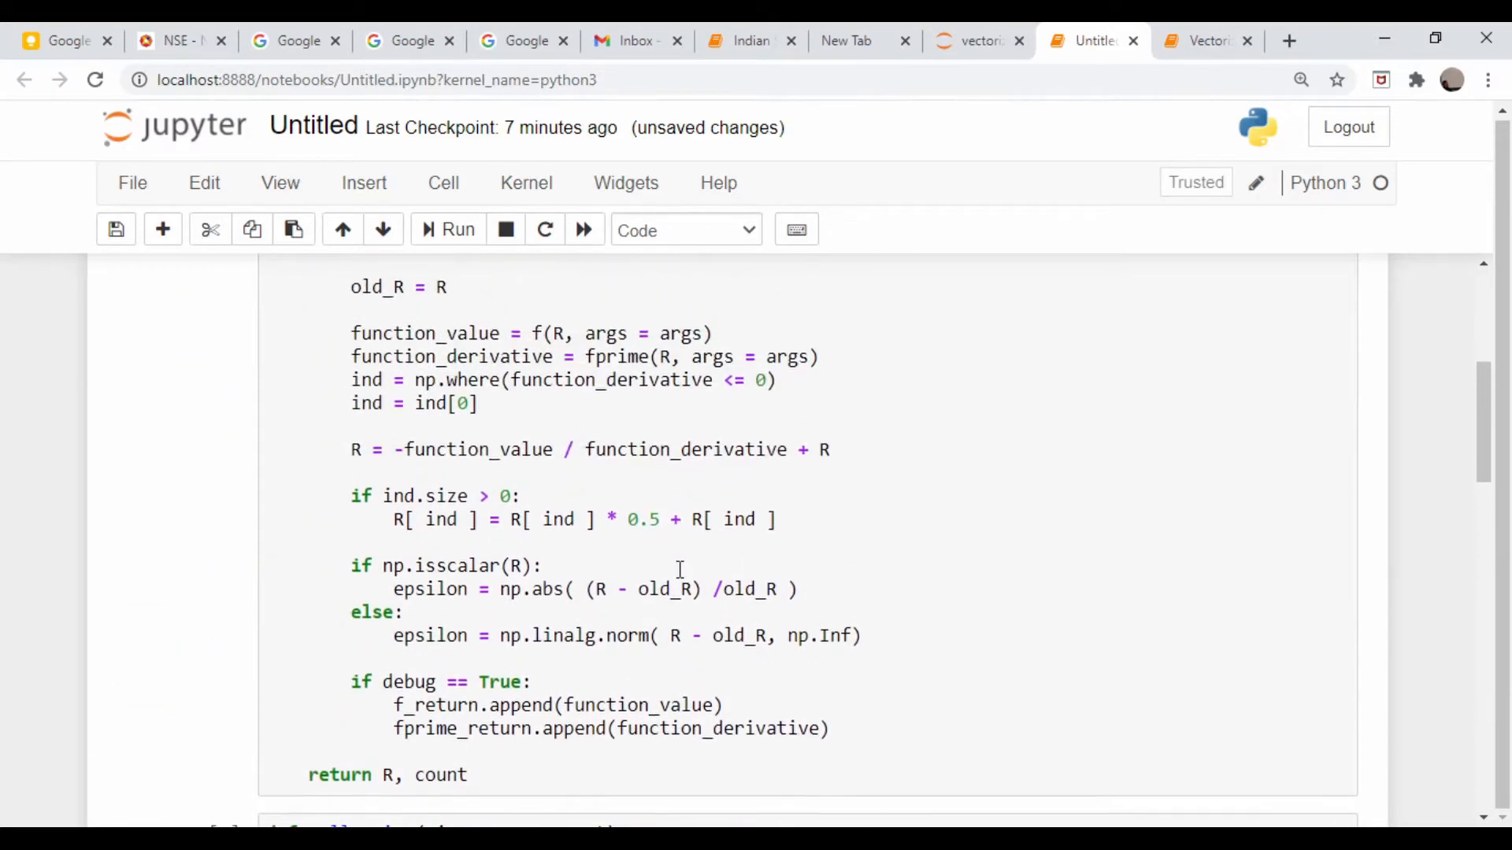
Build args = (S, K, r, t, C0) and run the inputs cell
scroll(down, 3)
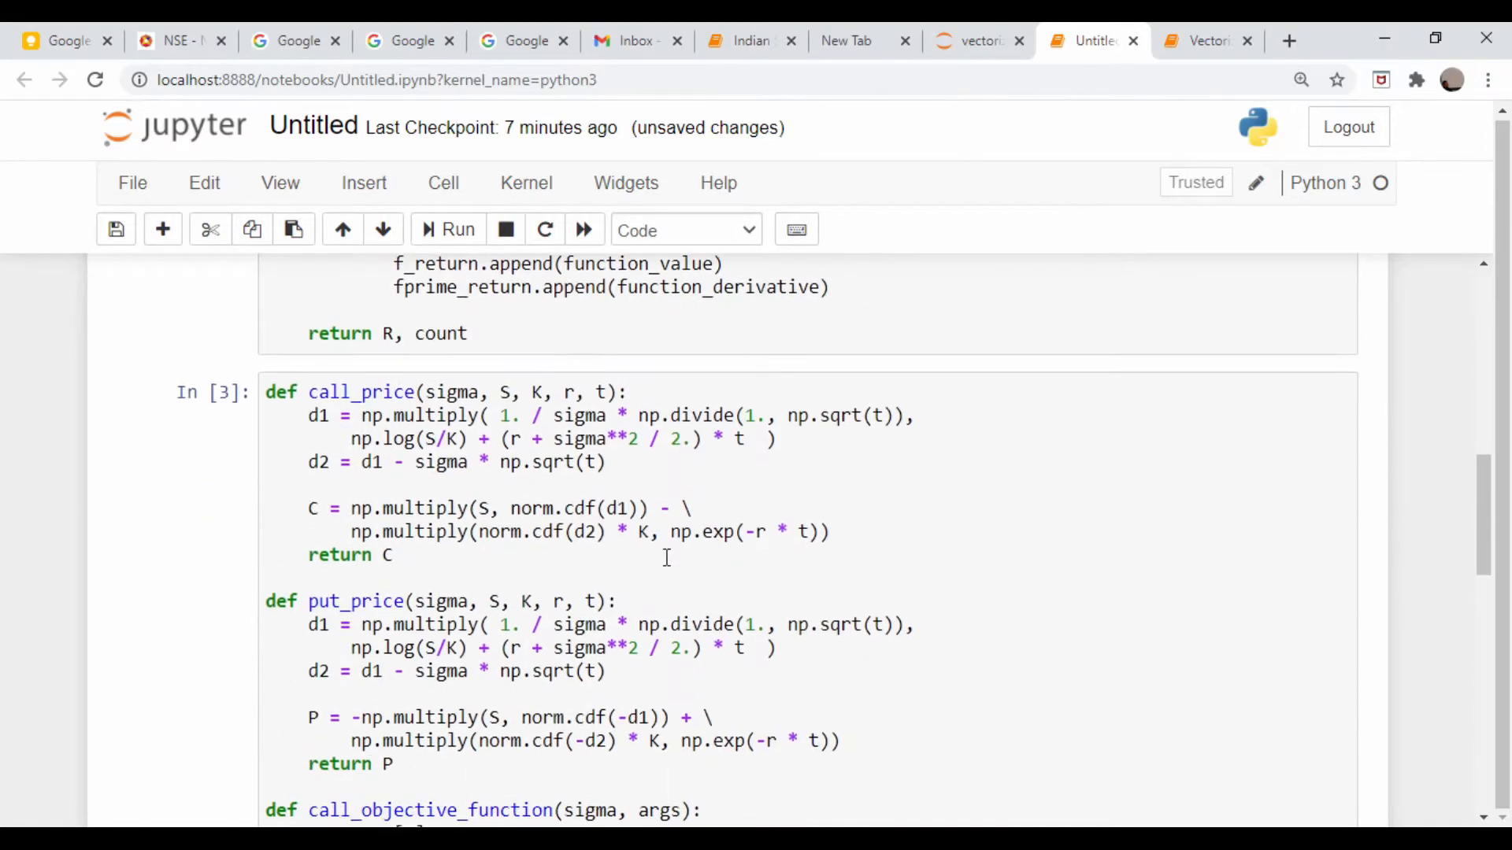
scroll(down, 3)
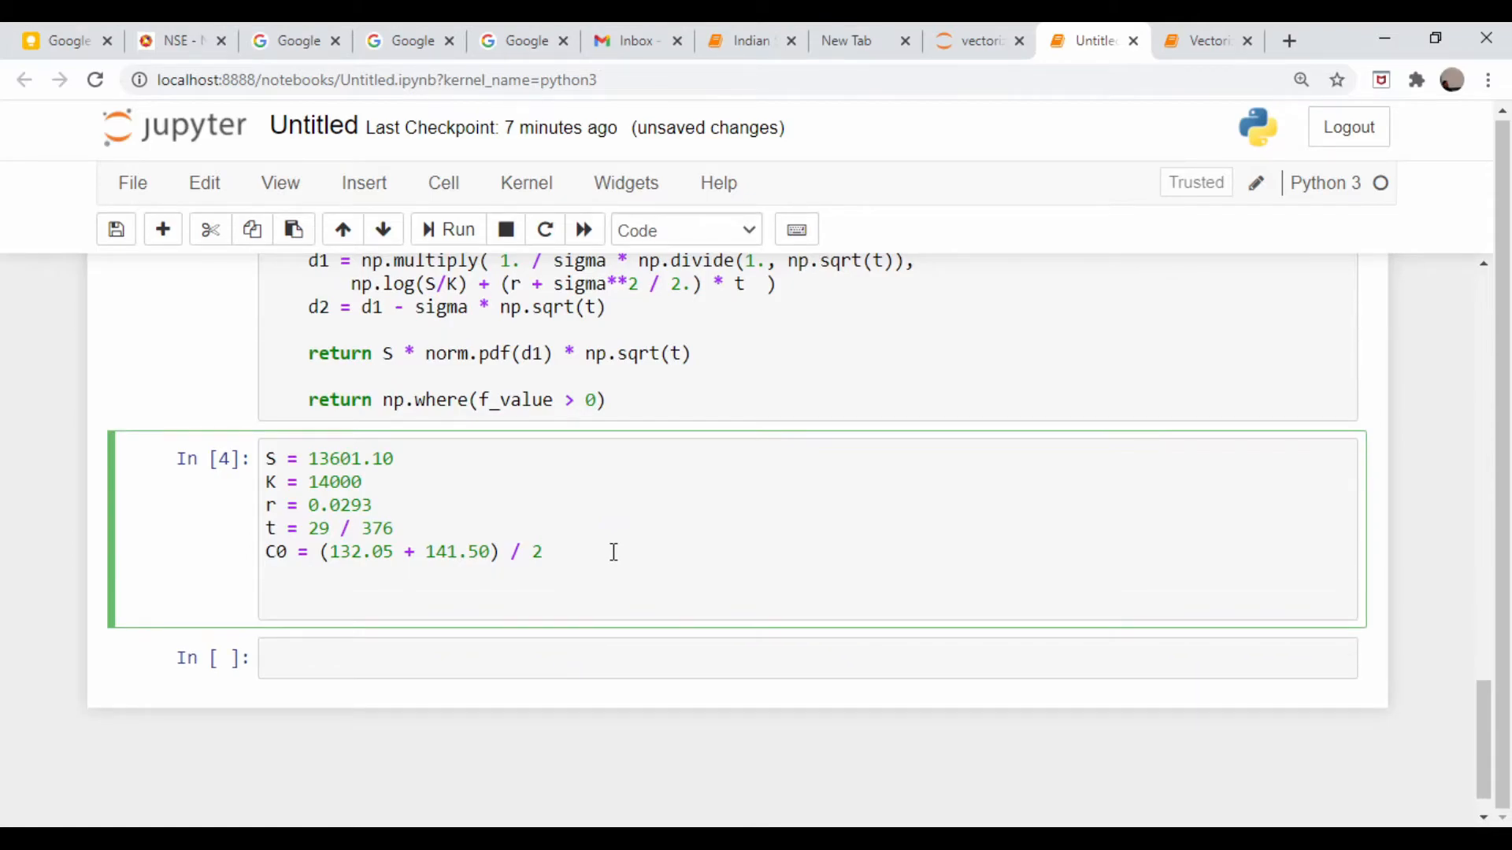
text(args = ()
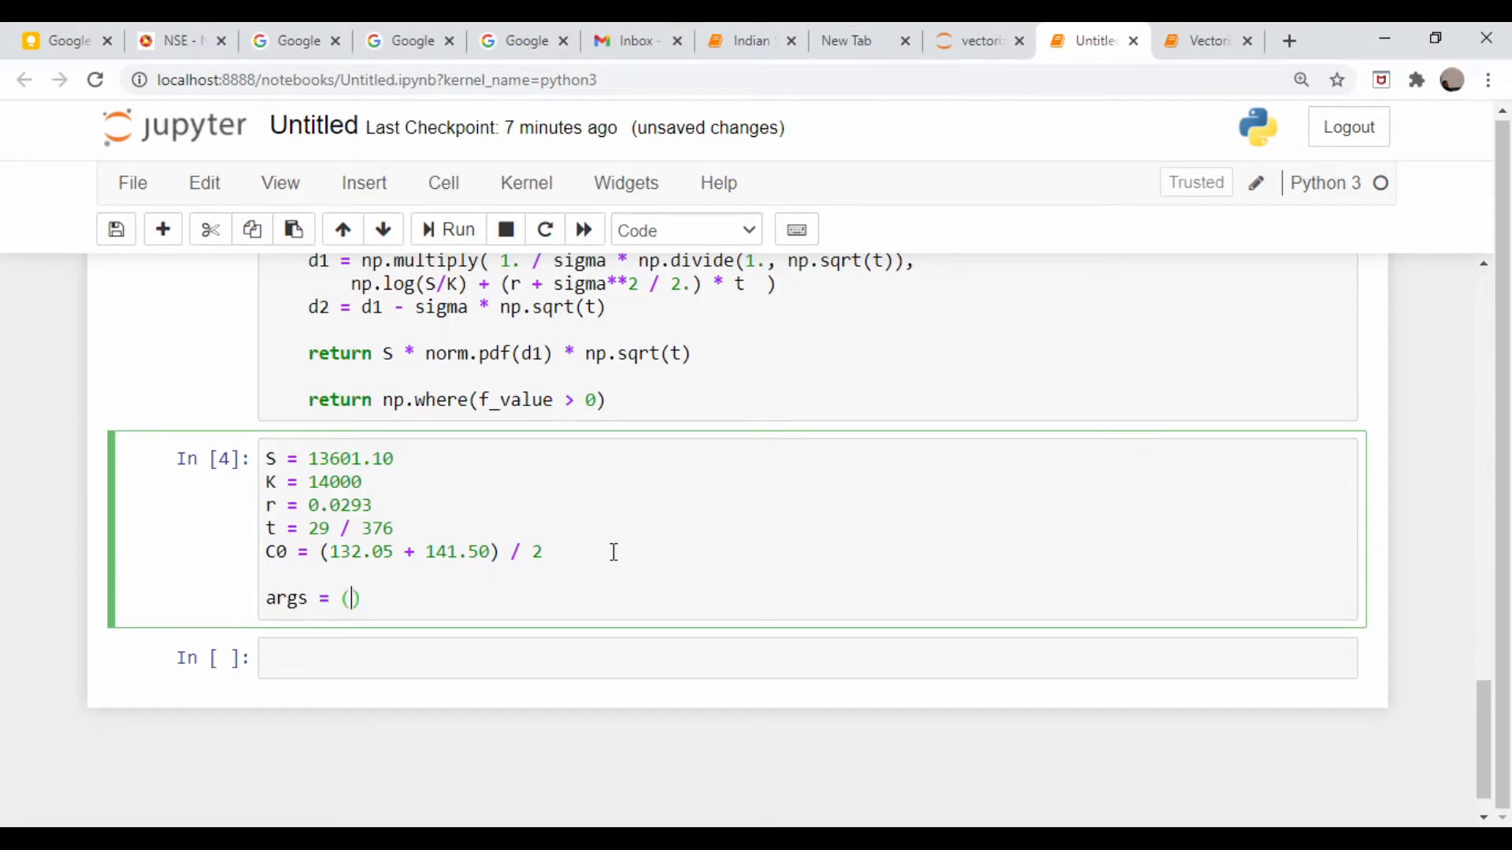
text(S,)
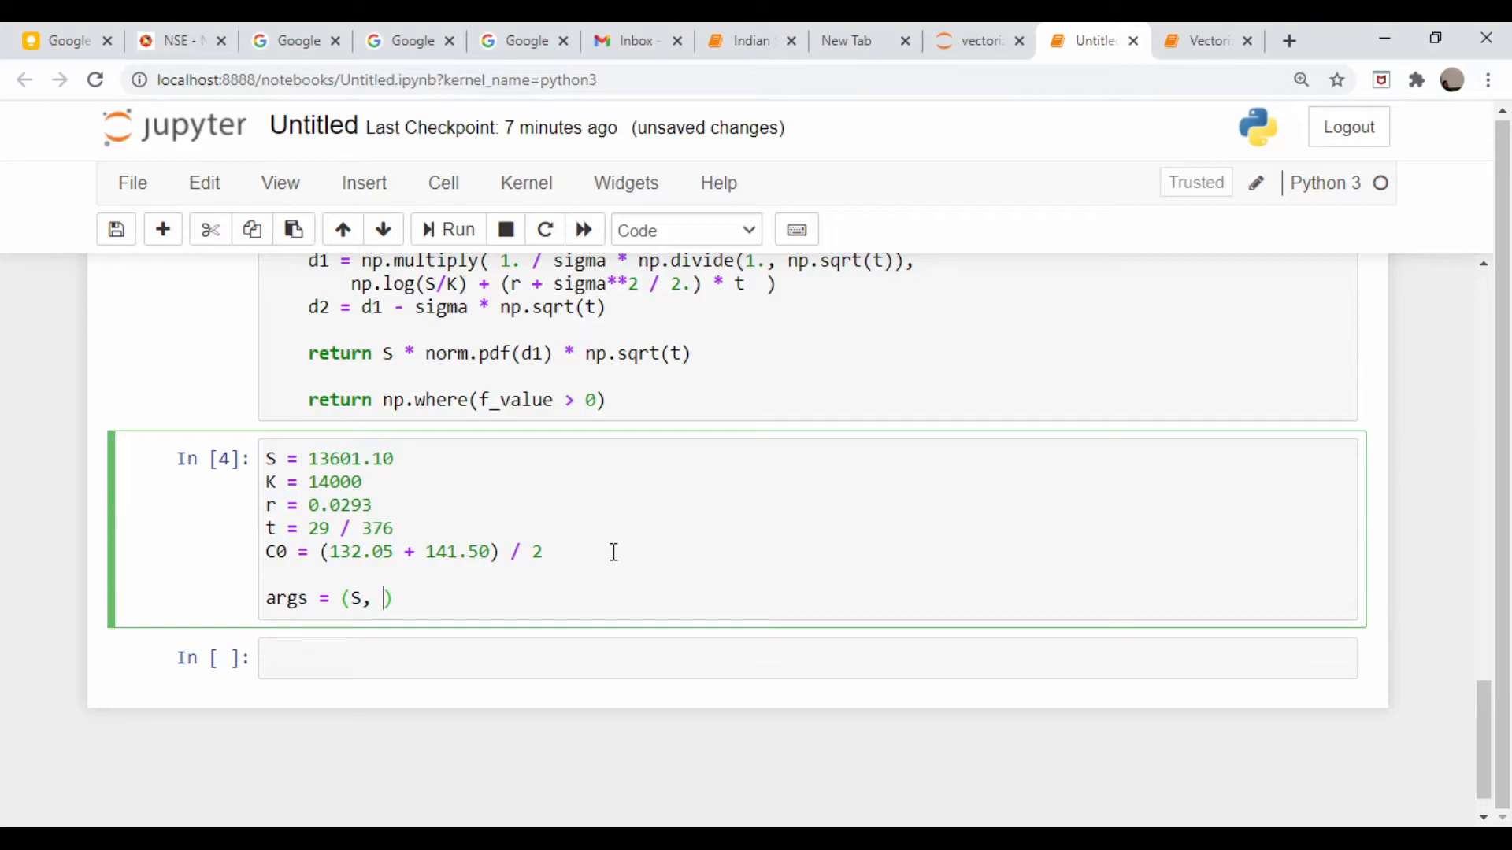
text(K, r, t,)
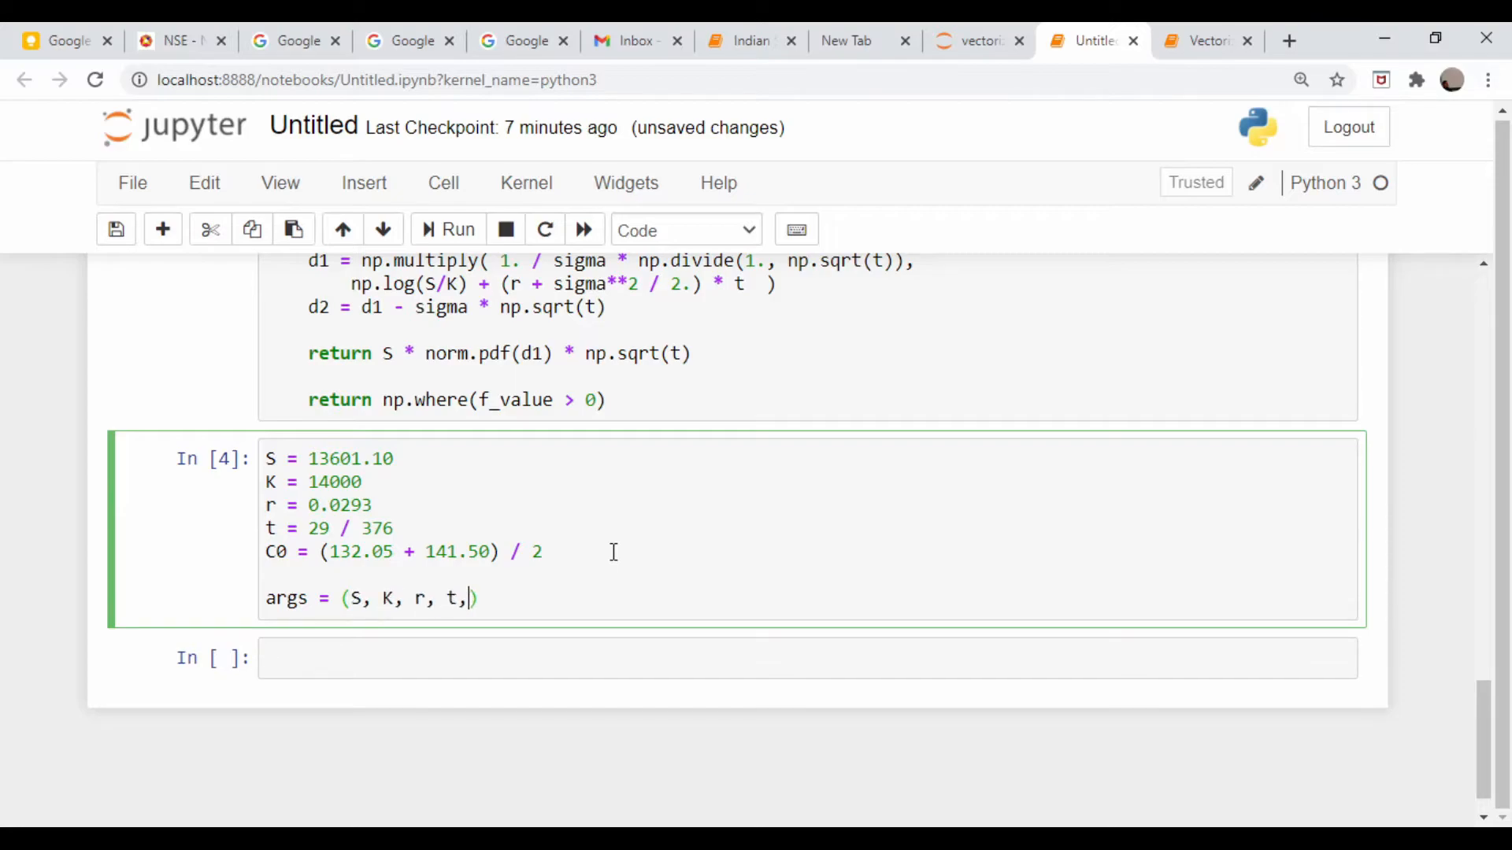
text(C0)
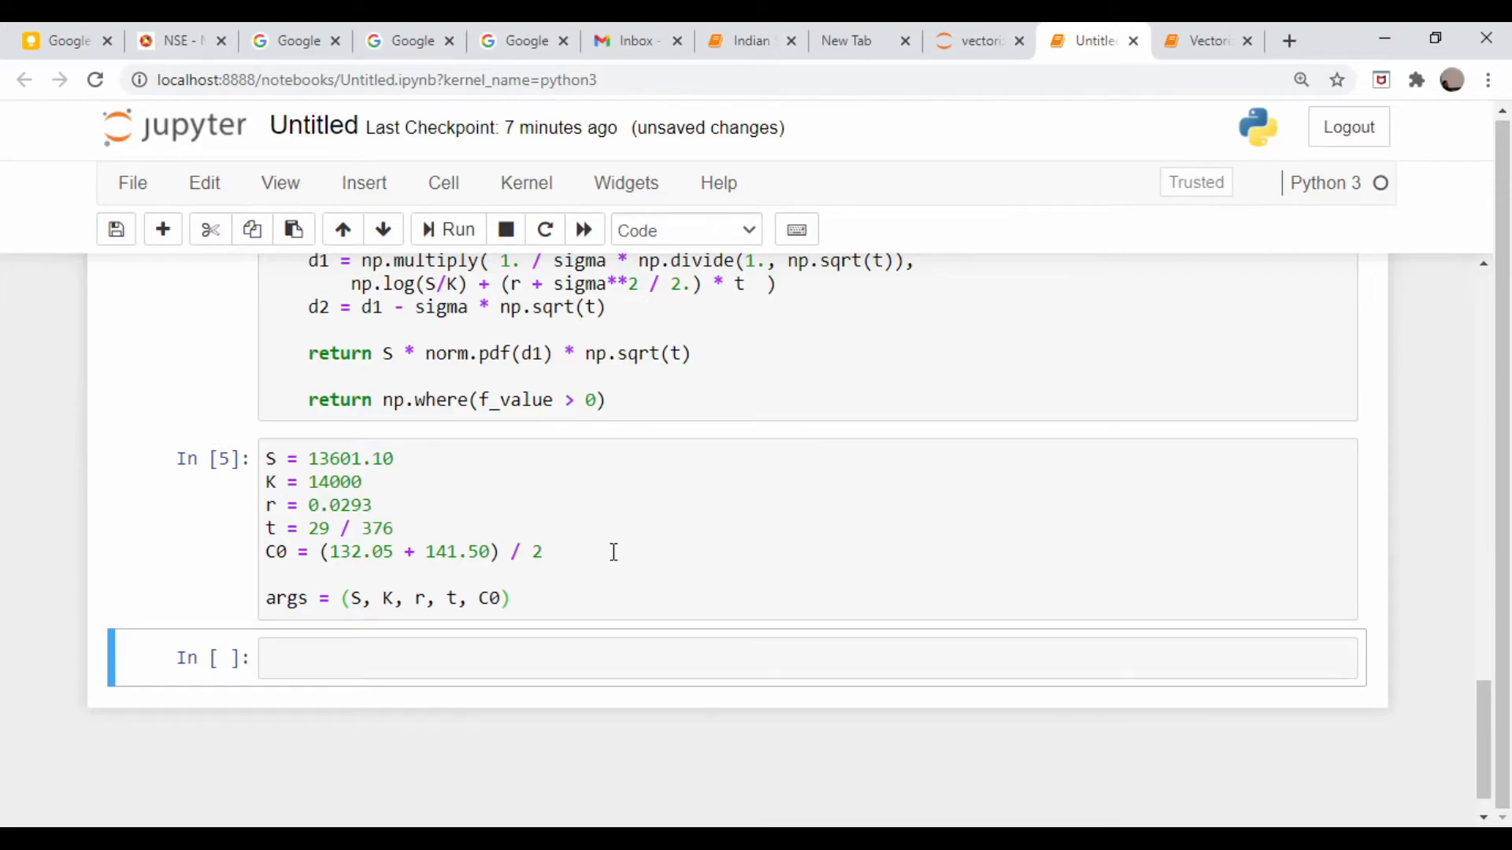
Begin the assignment sigma, count = newtons_method() in a new cell
click(548, 671)
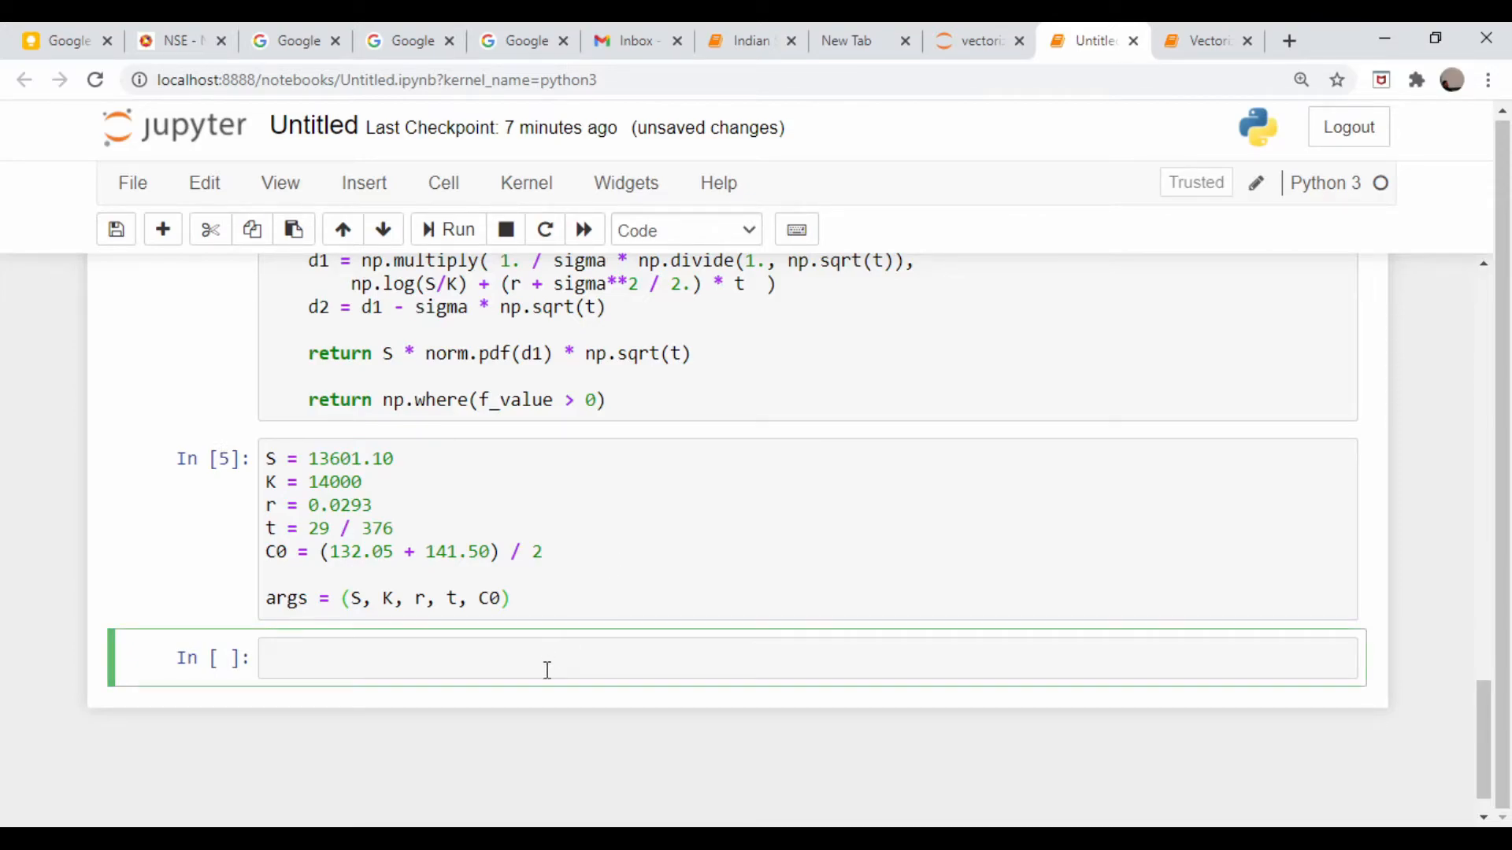
text(sigma)
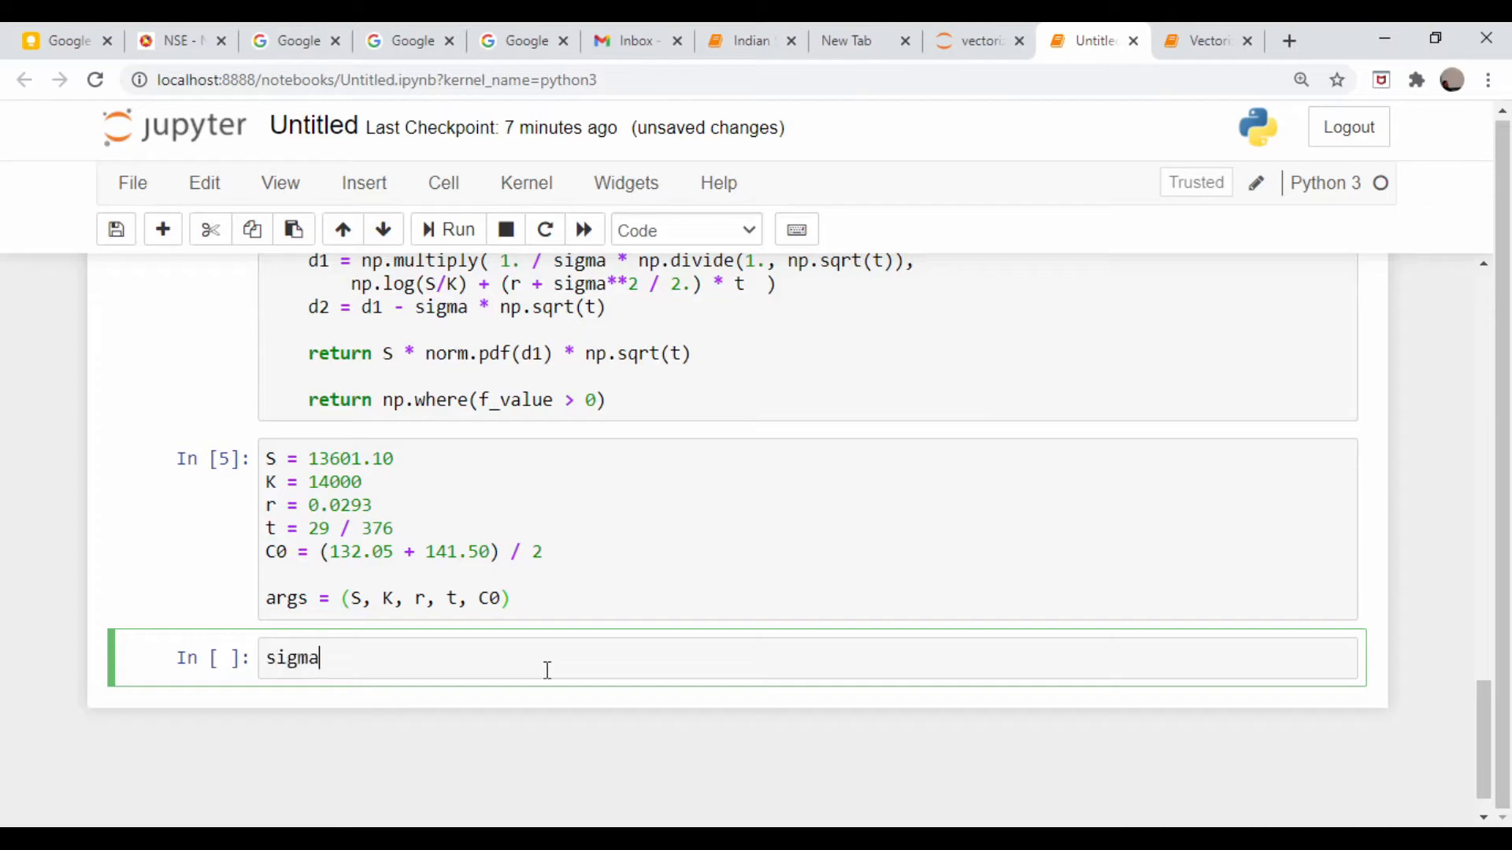
text(,)
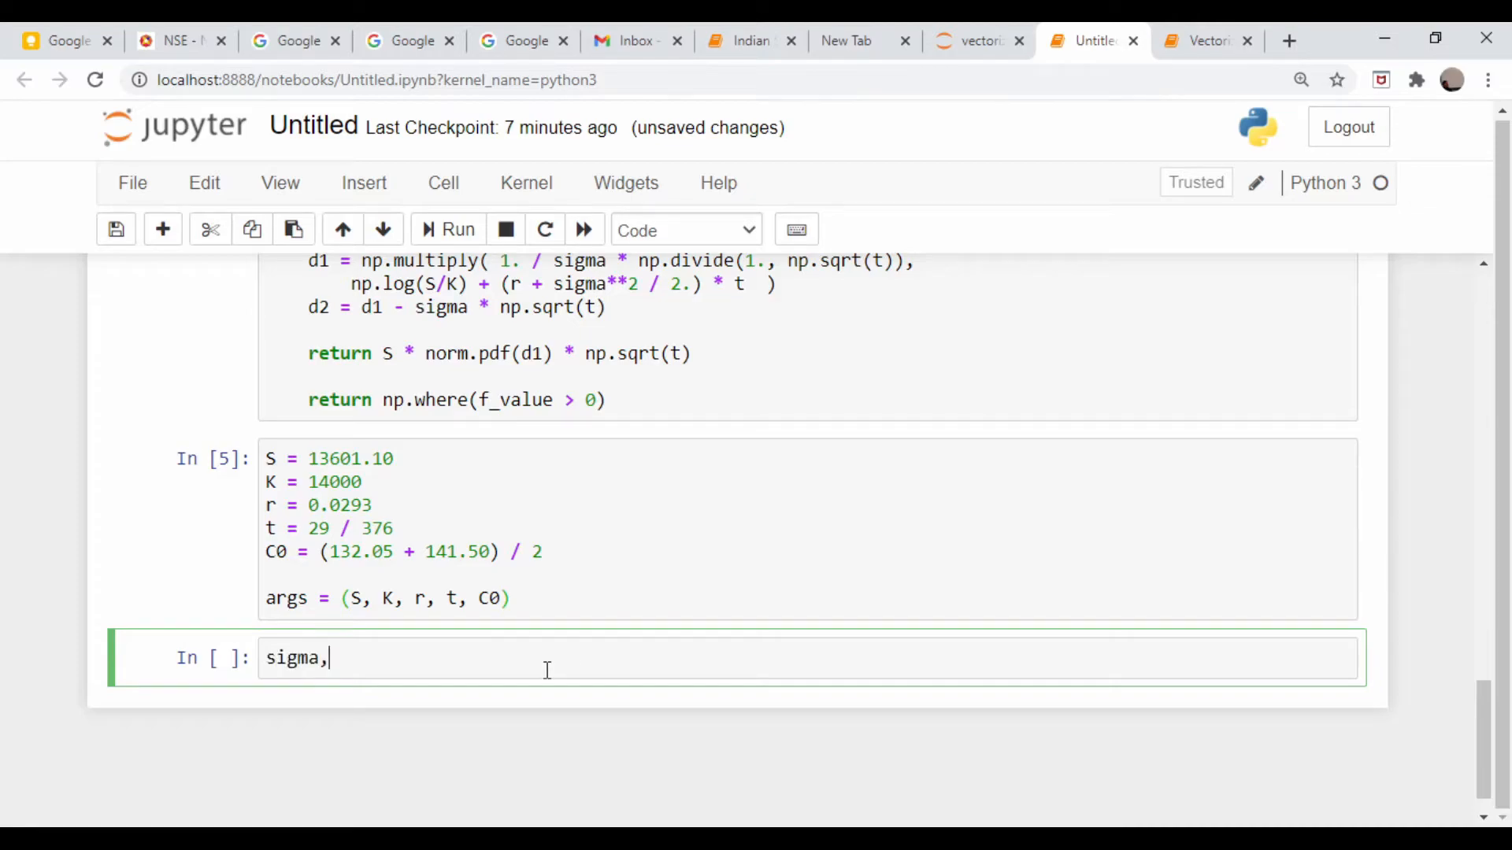
text(count)
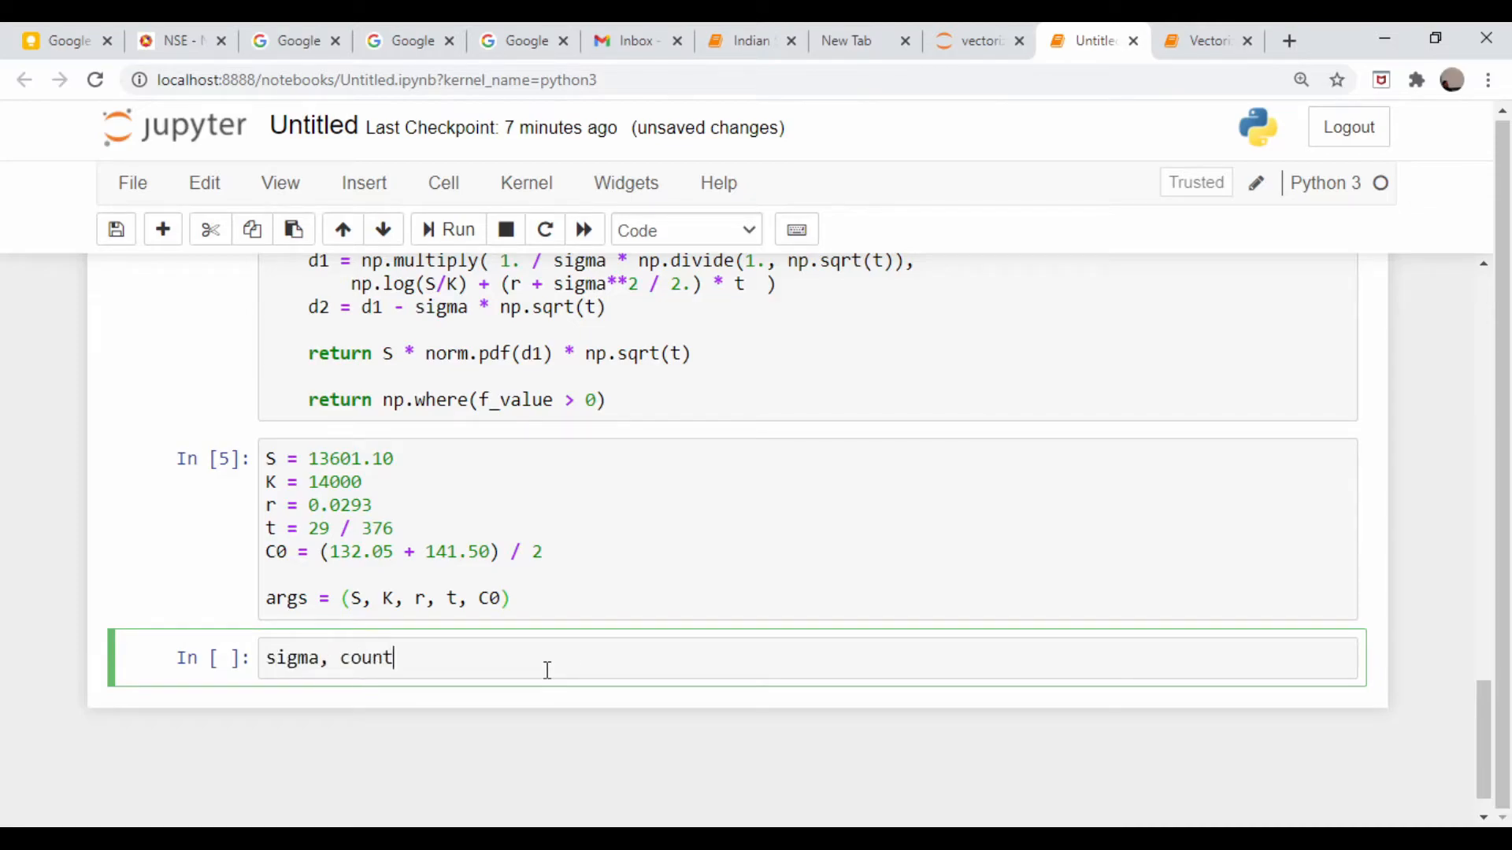
text(=)
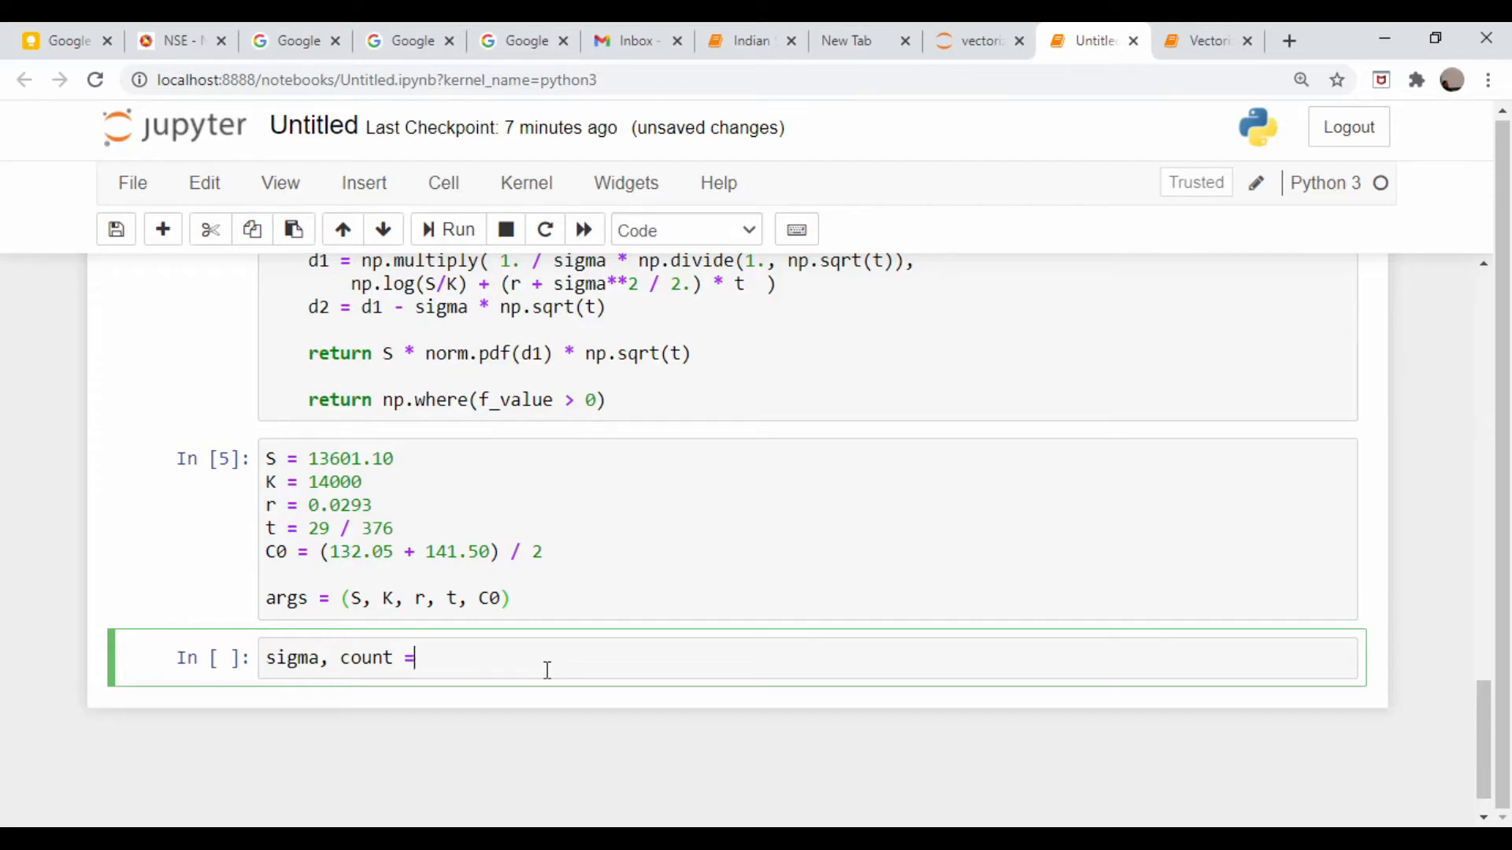
text(newto)
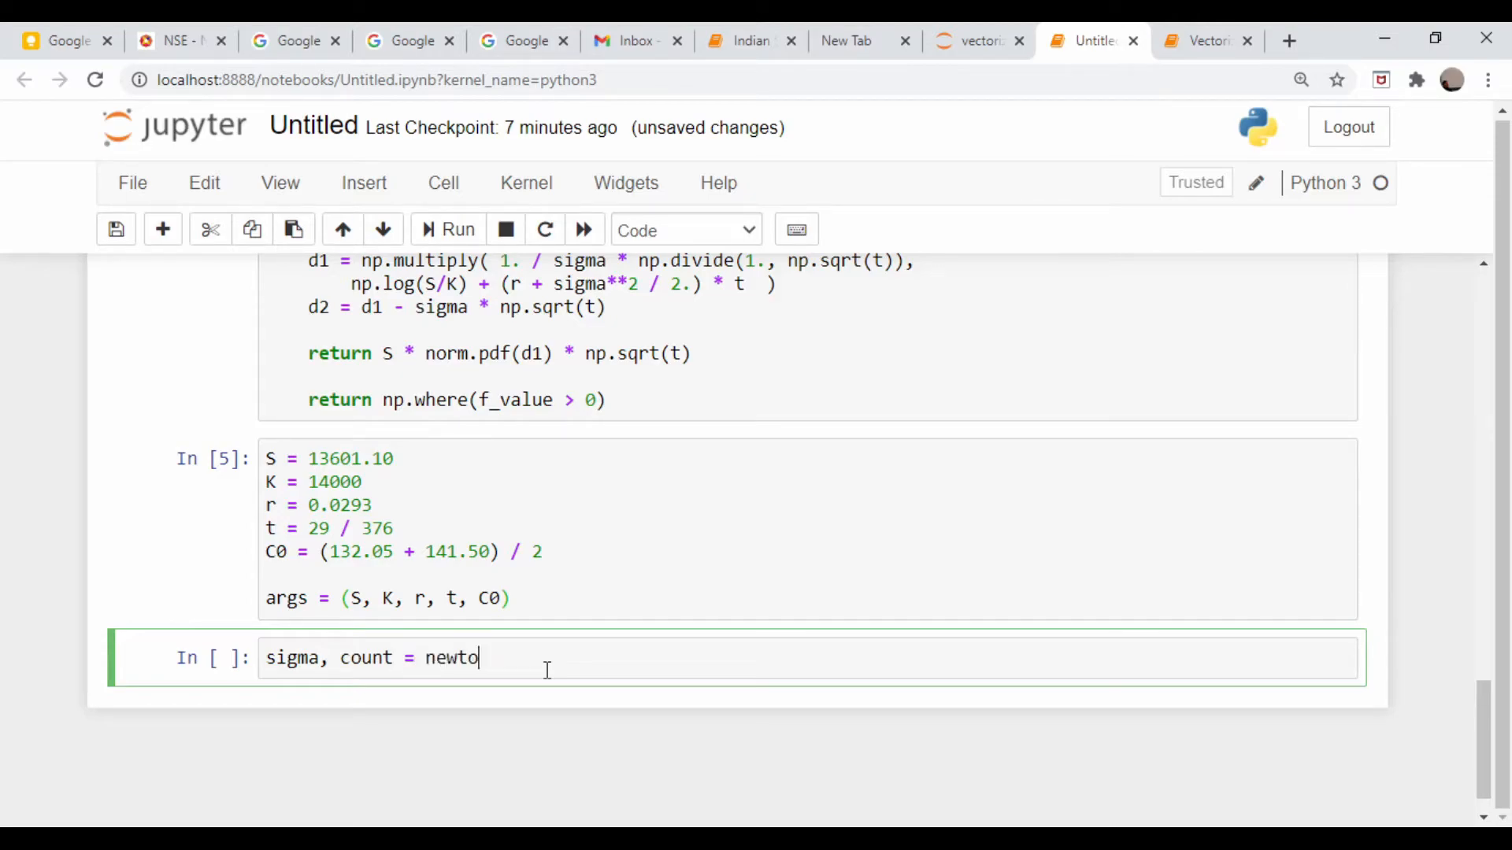
text(ns_method())
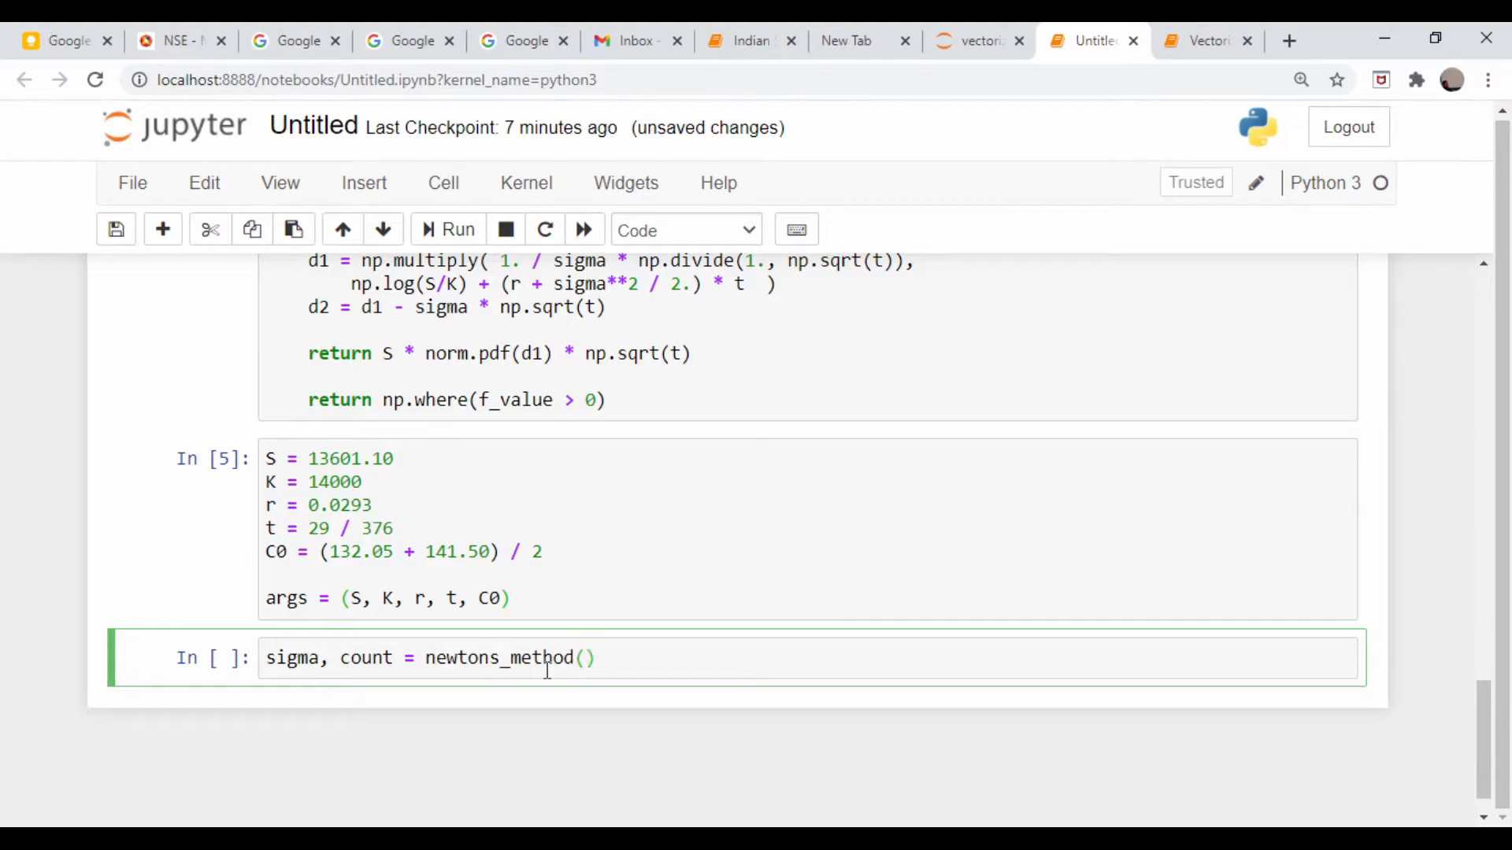
Pass call_objective_function, calculate_vega and a 0.50 starting guess, then run the cell
text(call)
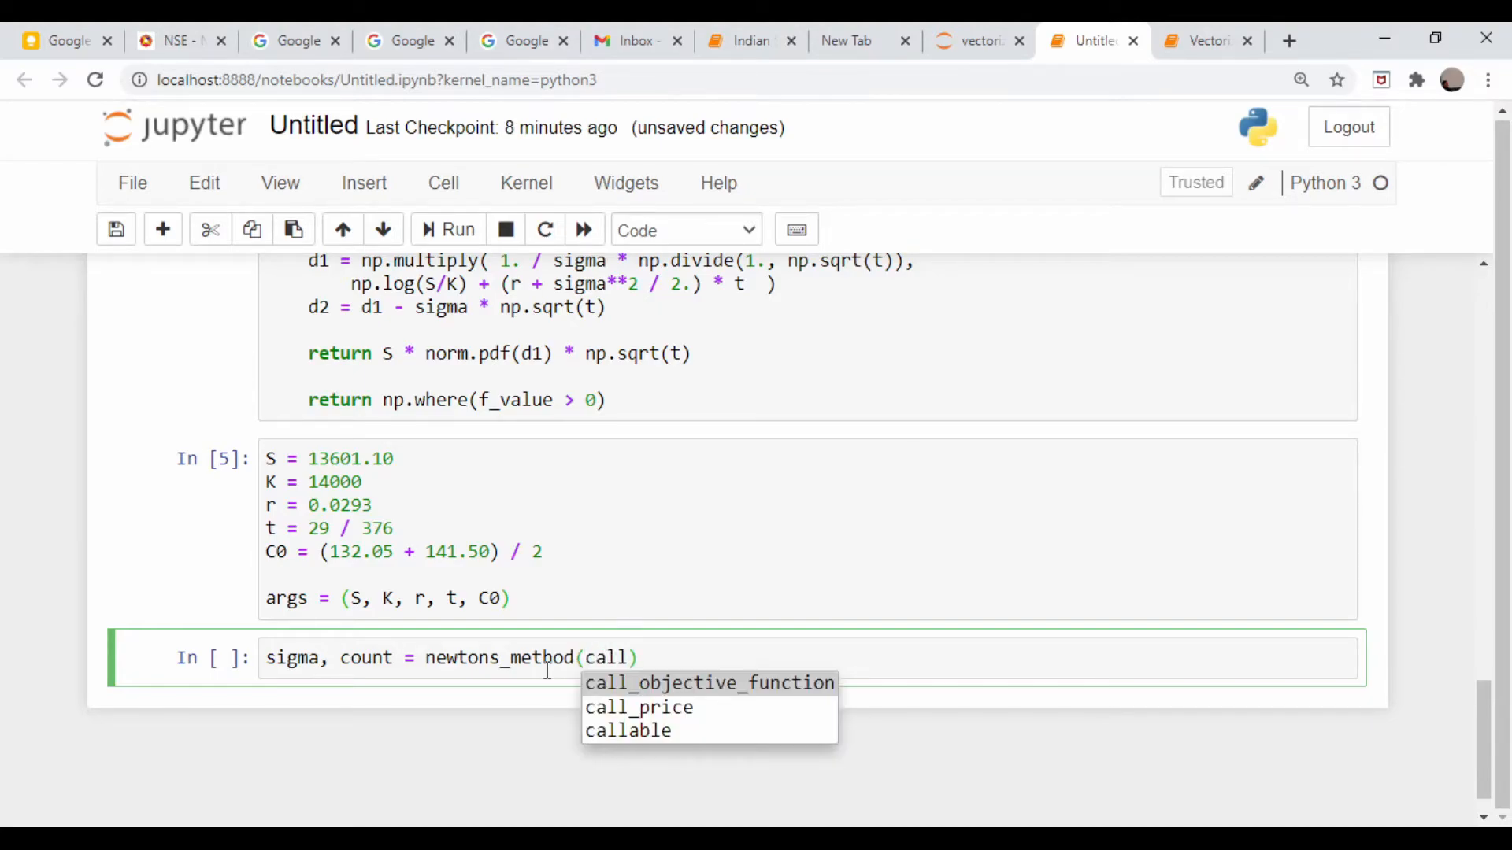
click(707, 683)
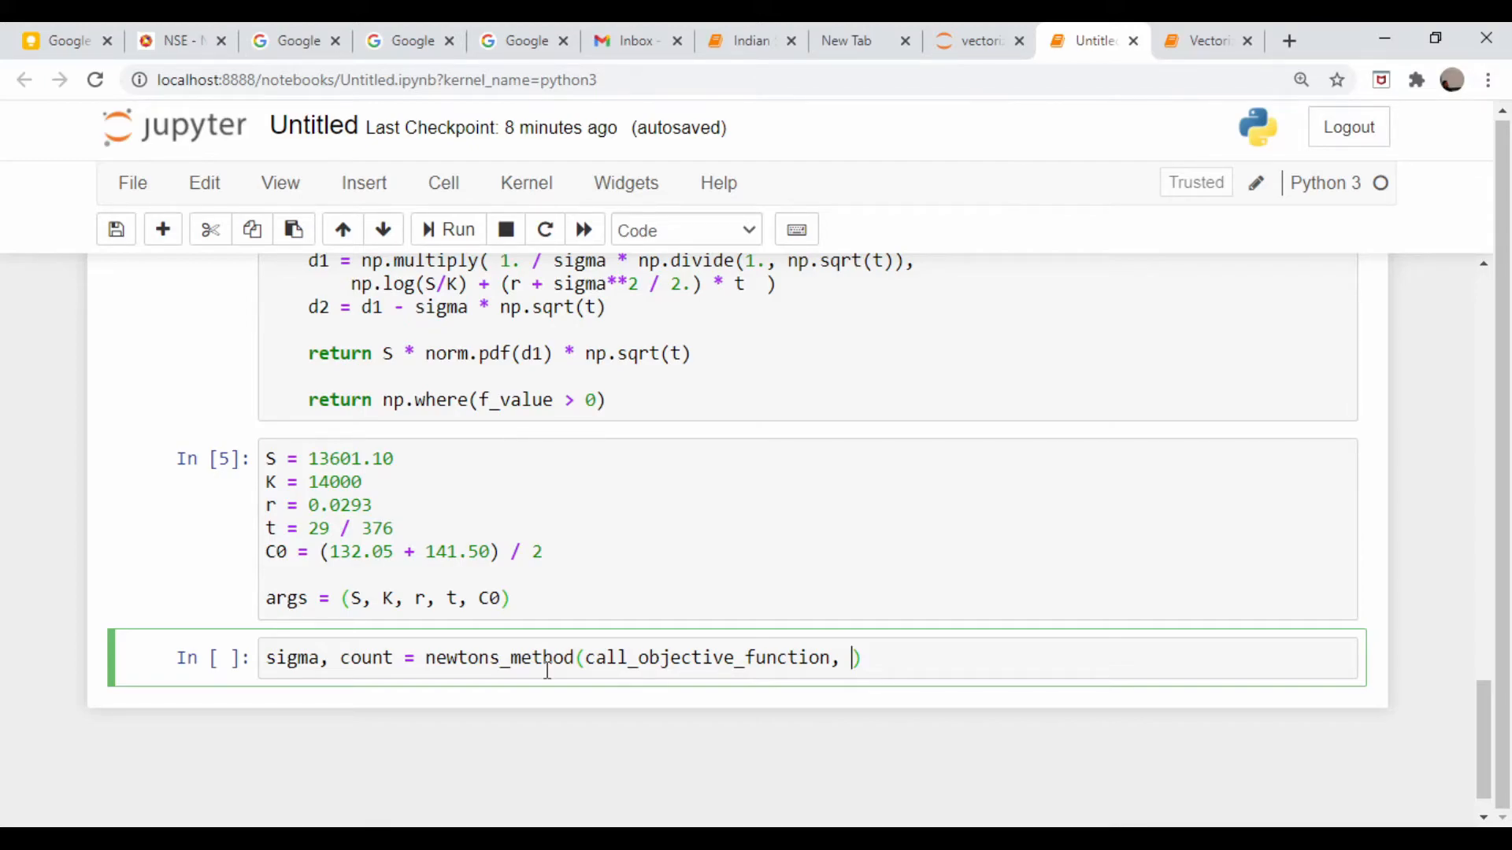
text(ca)
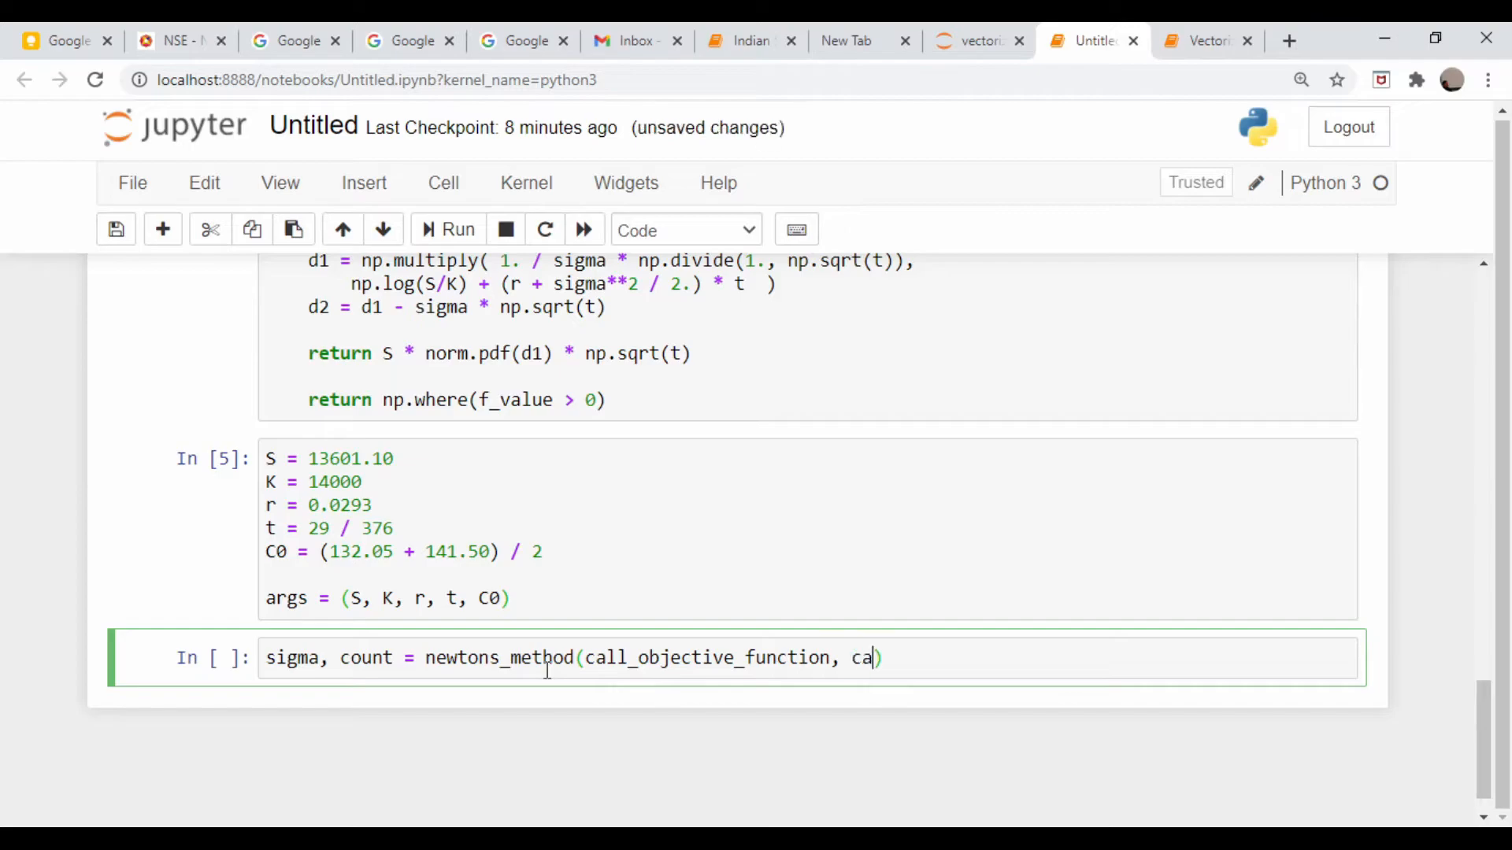
text(l)
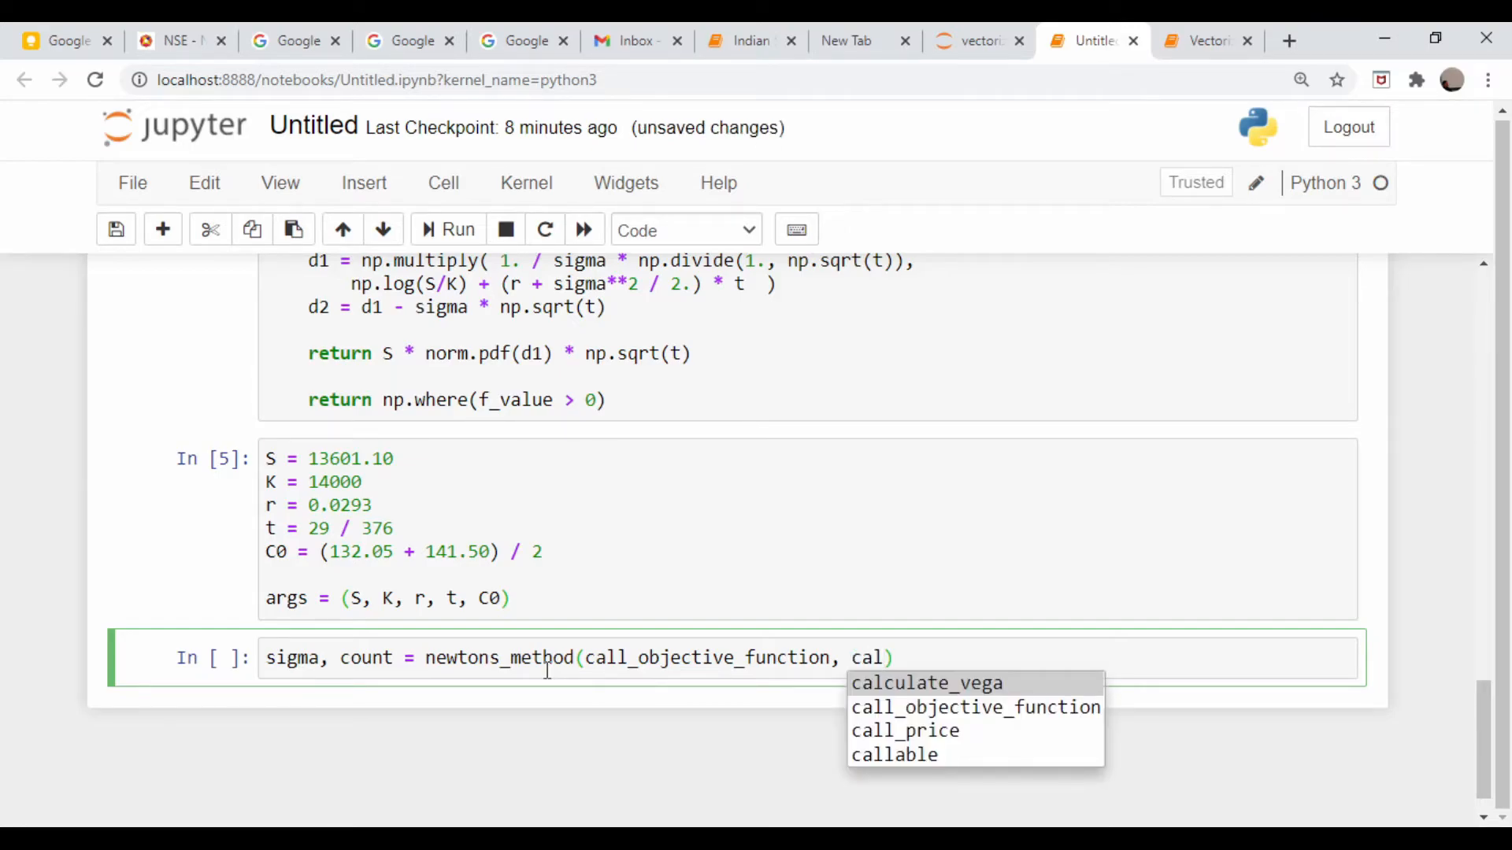
click(929, 683)
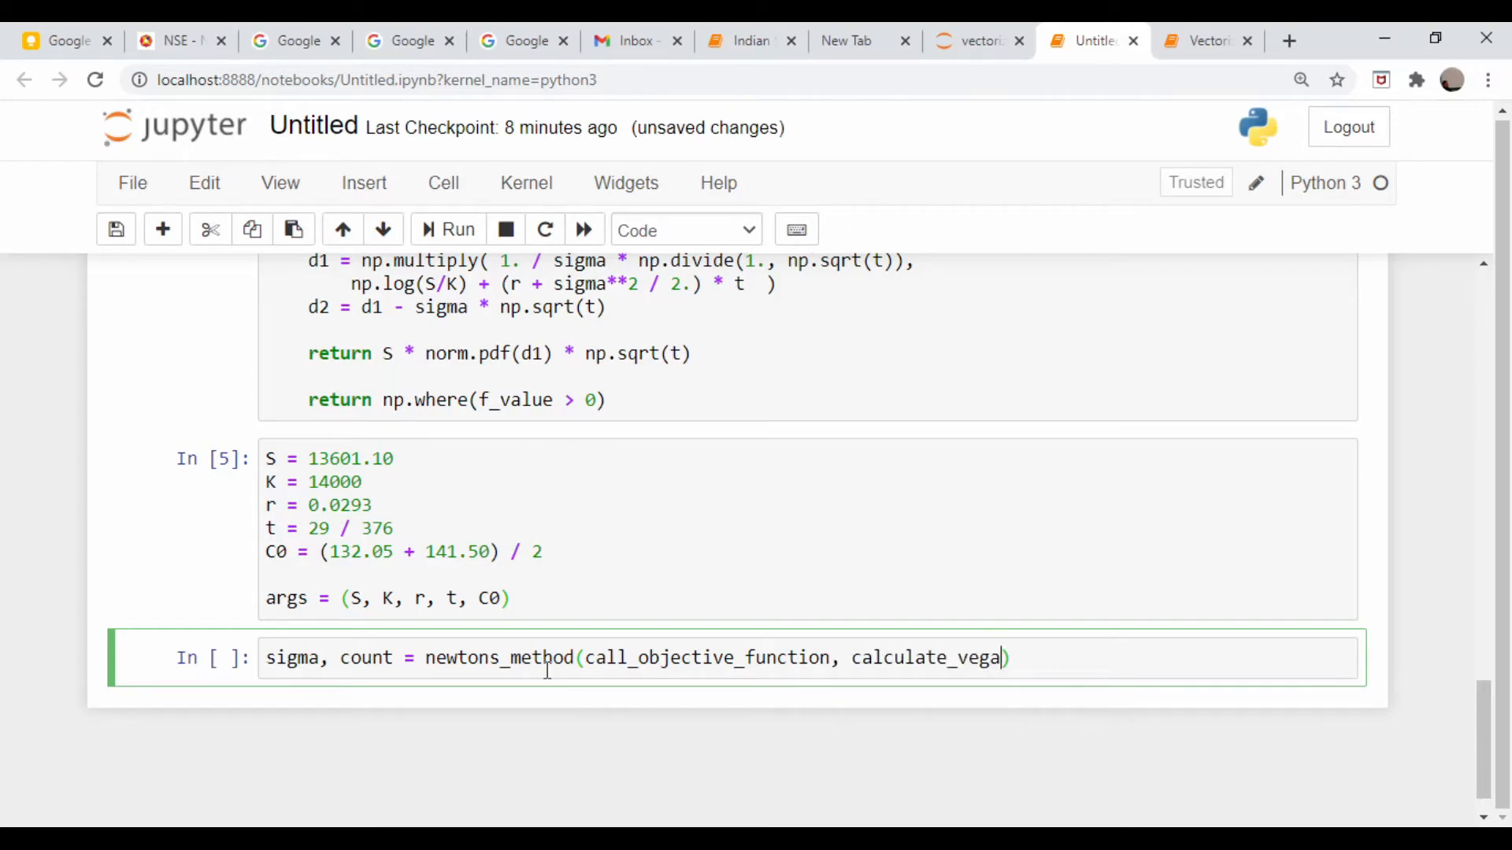
text(,)
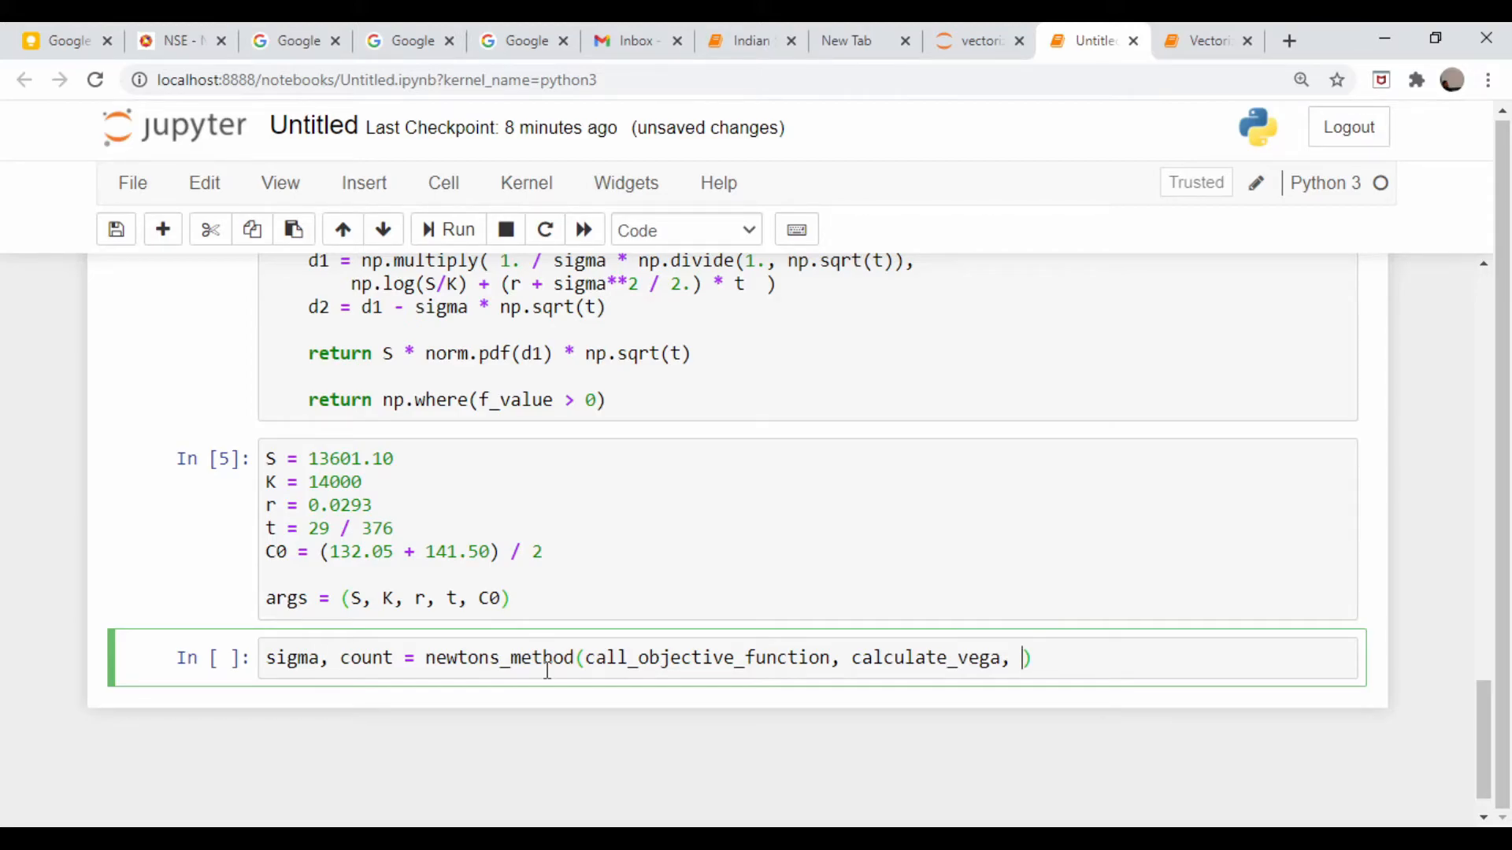
text(0.50))
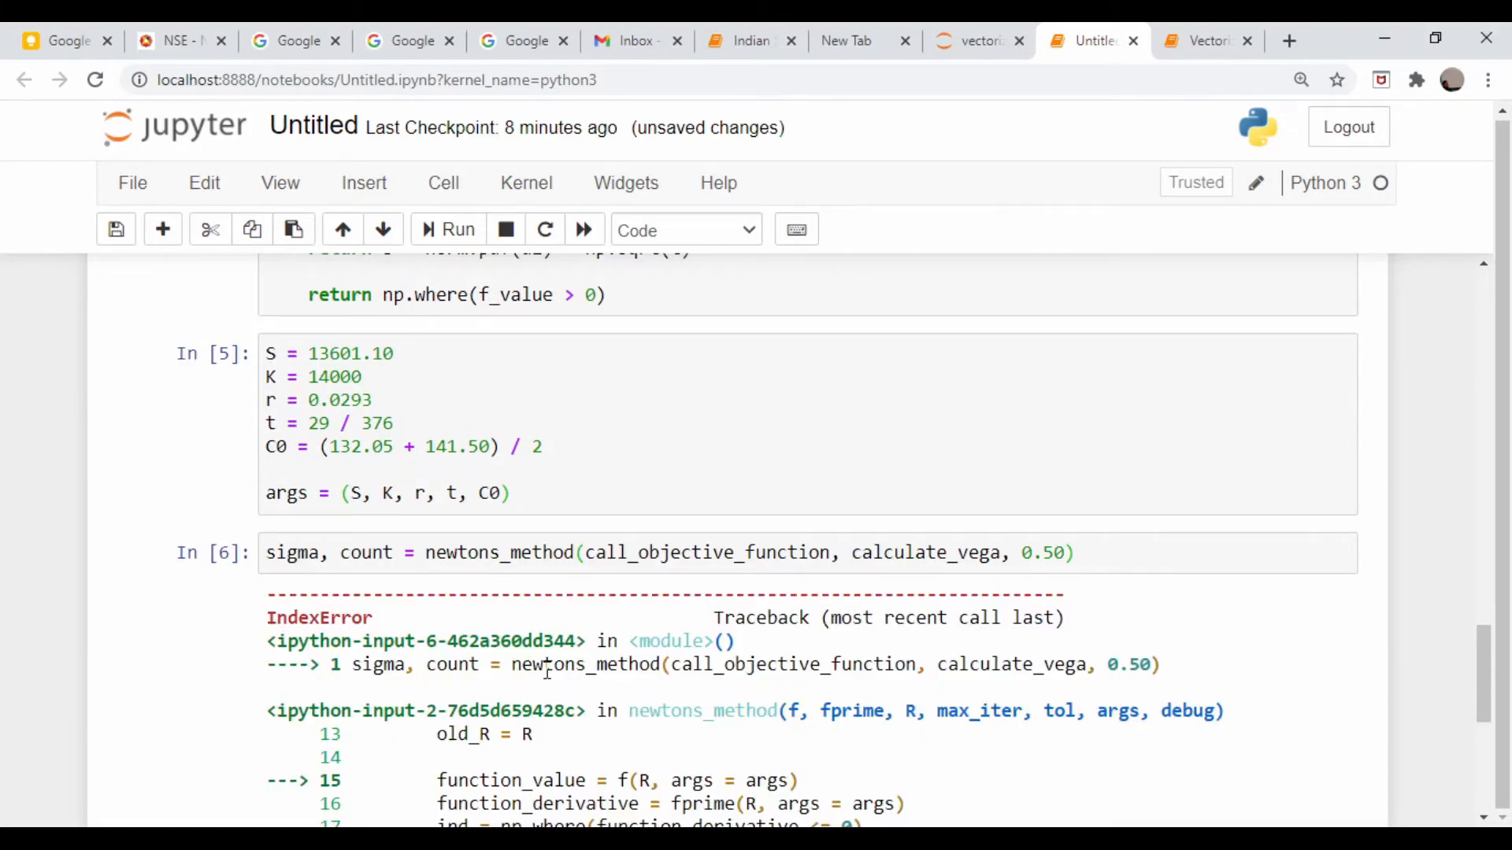
Add args = args to the newtons_method call and rerun it without error
scroll(down, 3)
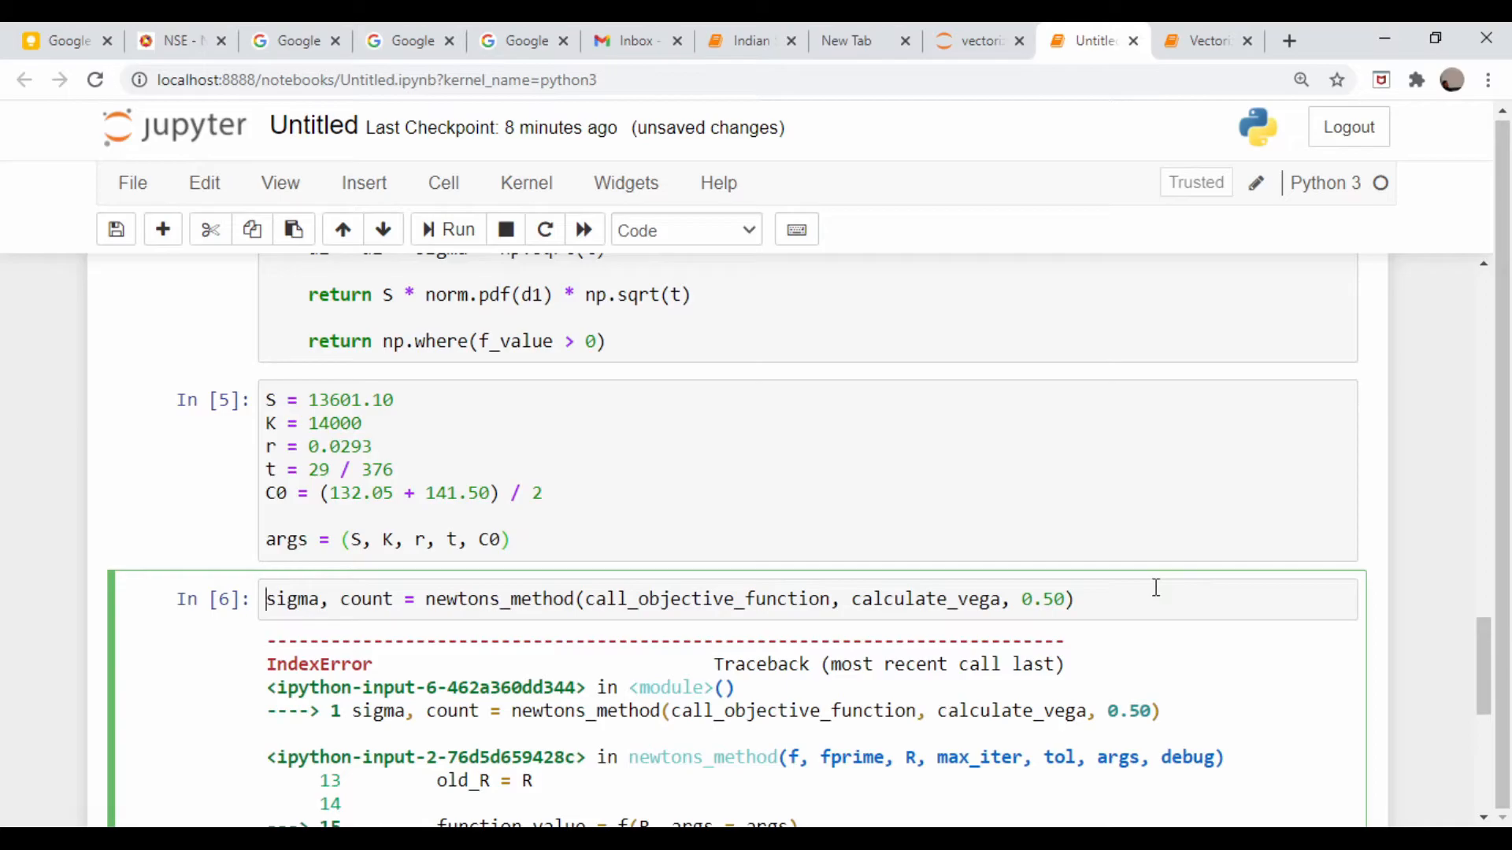
text(, args =)
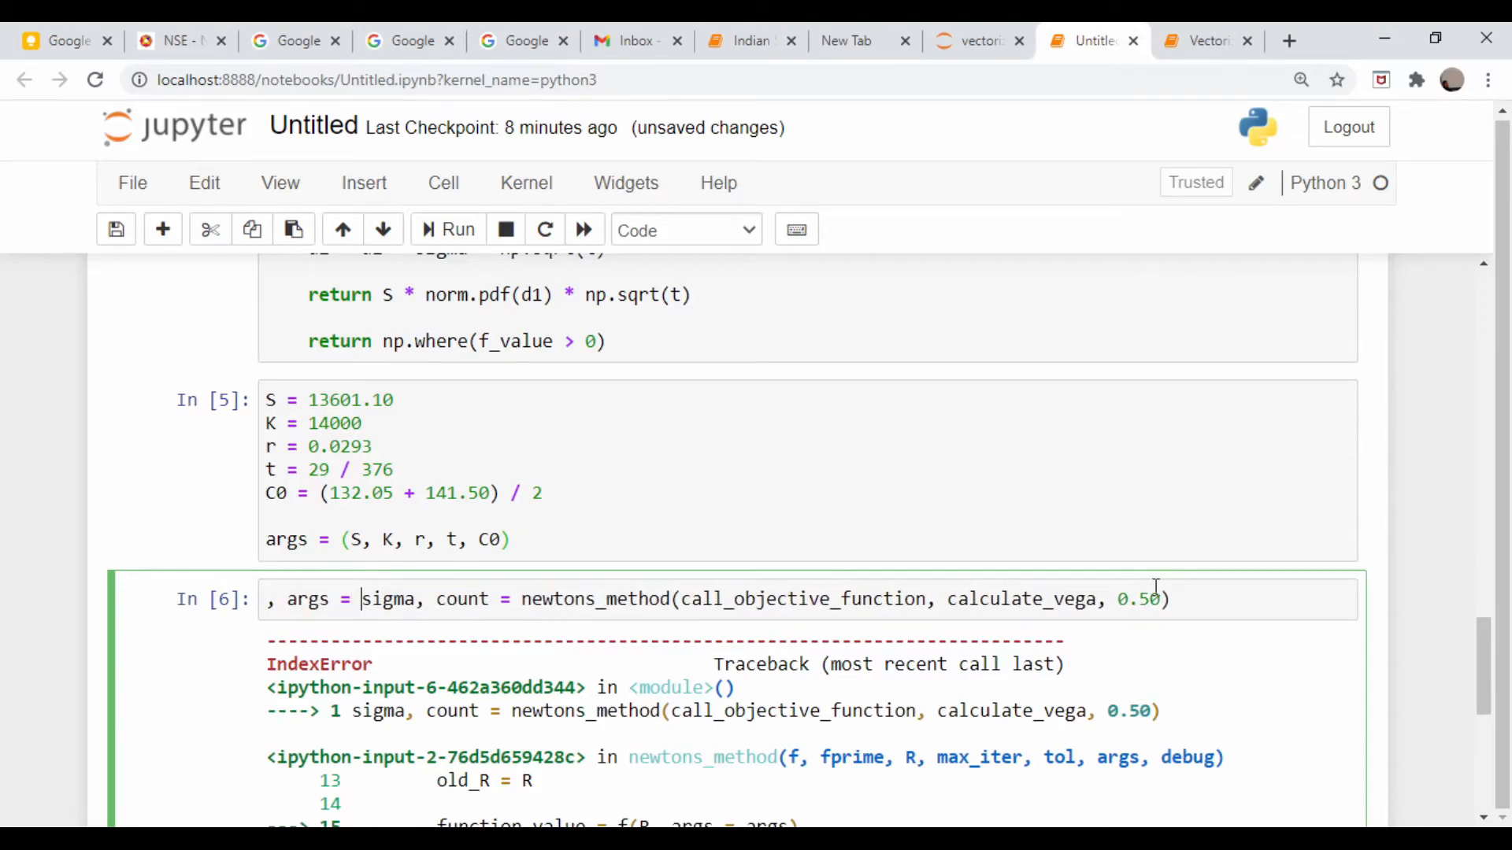
text(args)
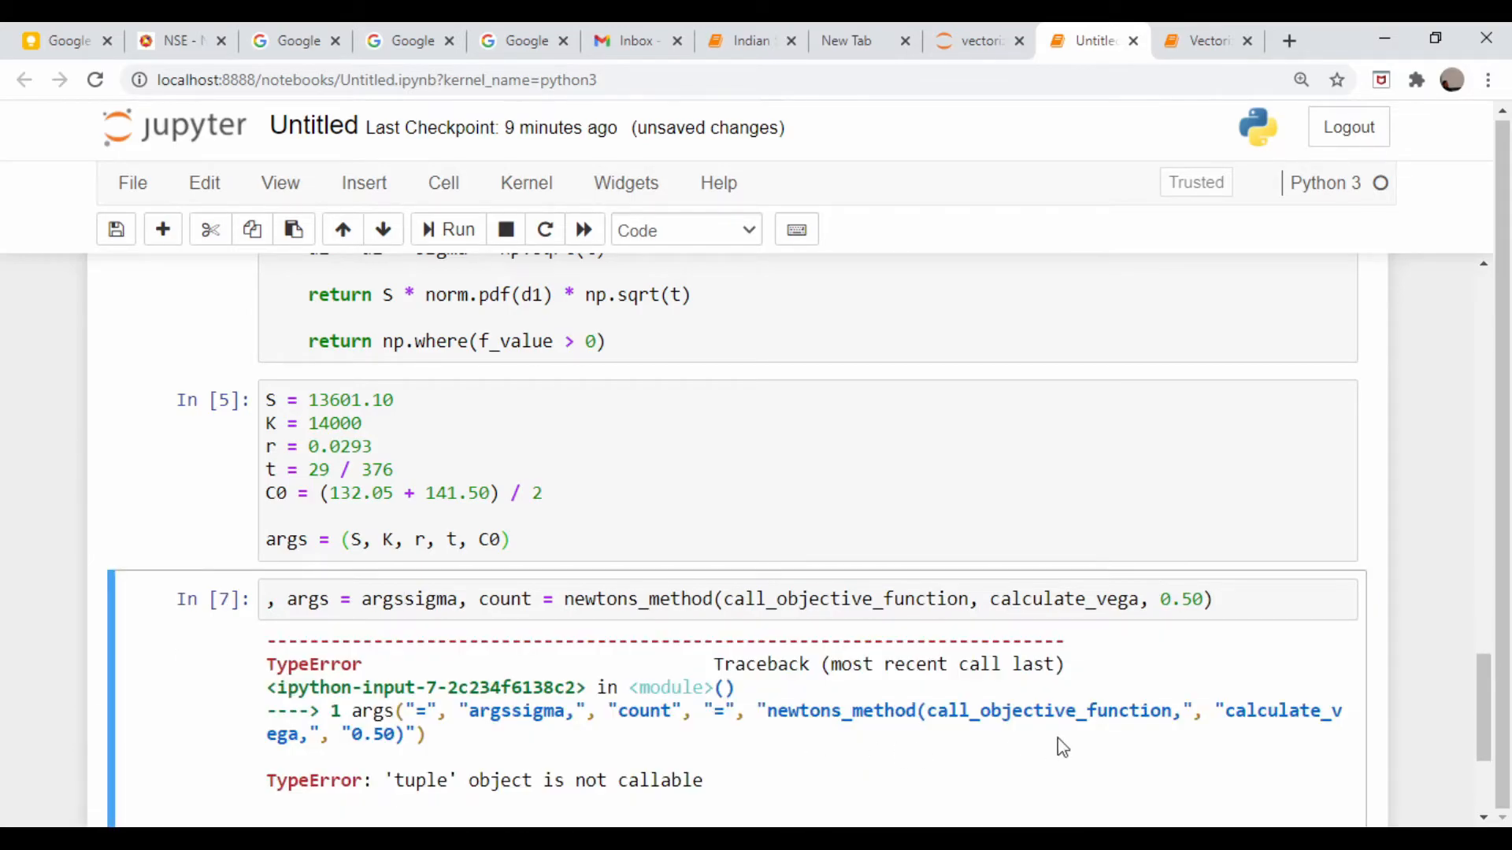
click(1237, 600)
text(, ar)
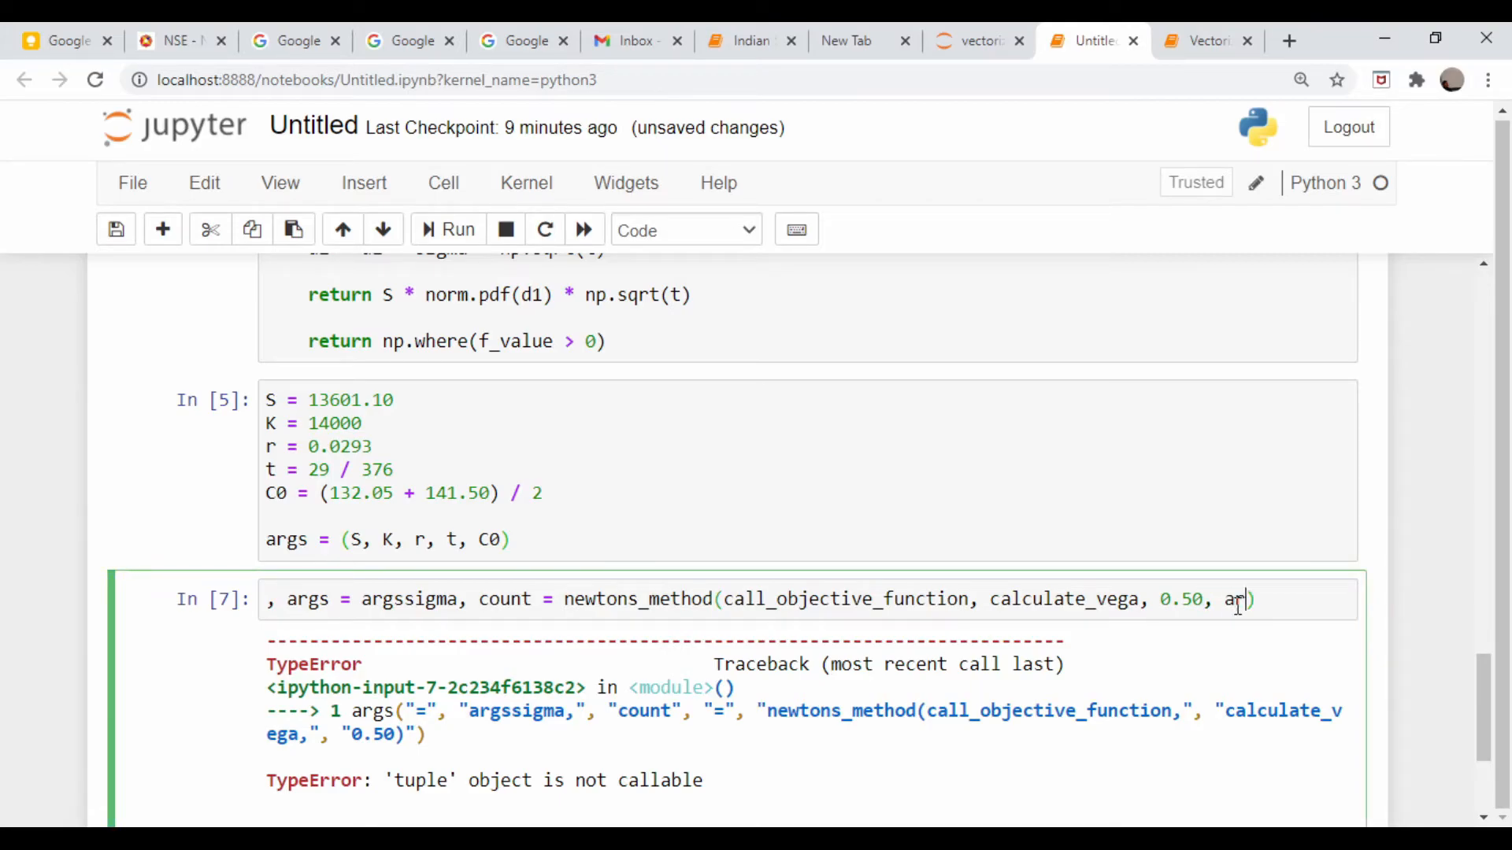
text(gs = args))
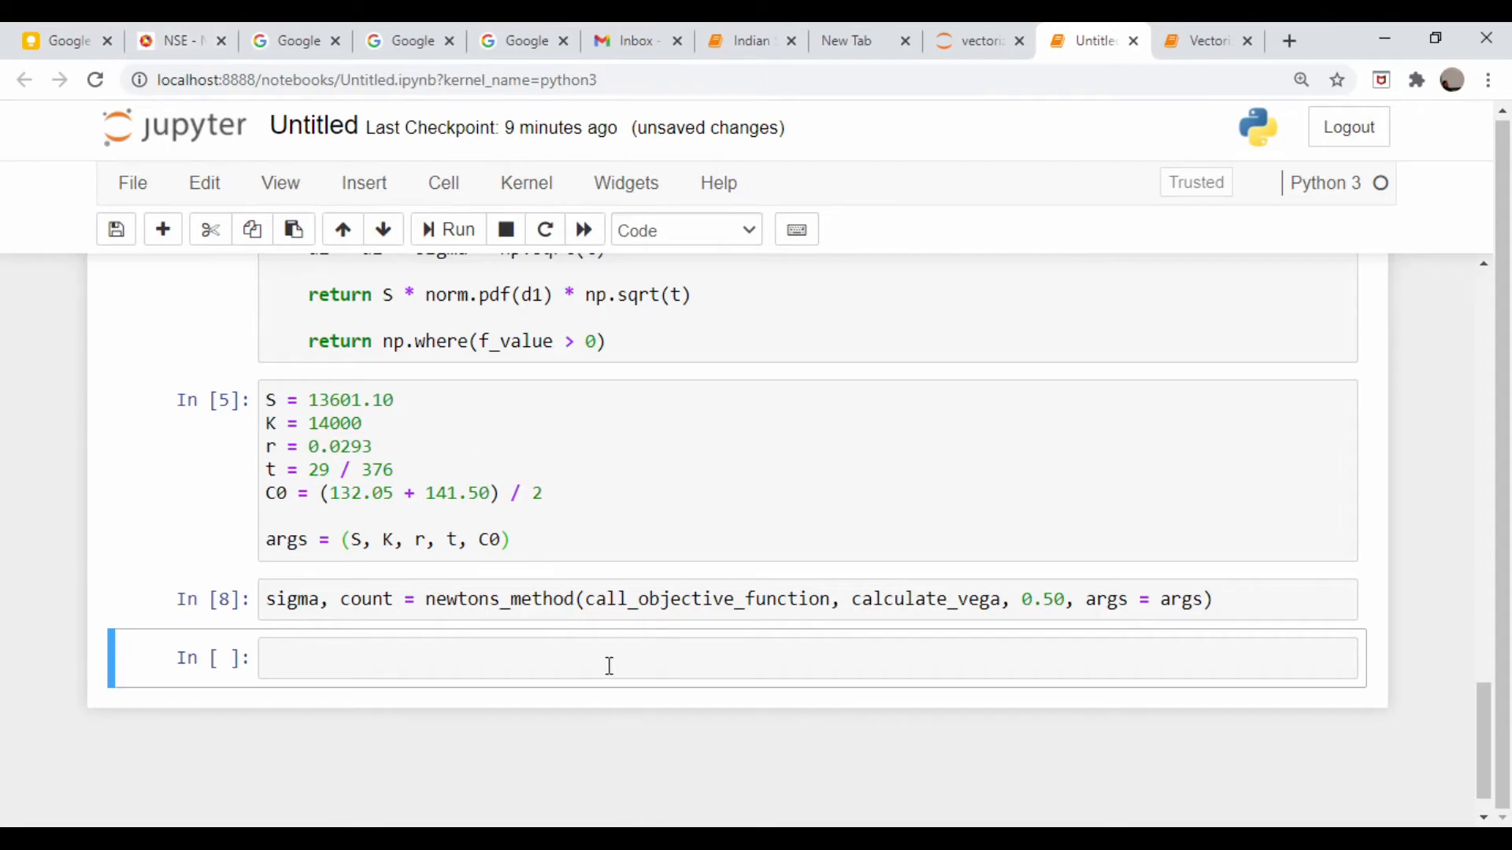
Print sigma, showing implied volatility 0.1856, then return to the NSE option chain
text(print(sigma))
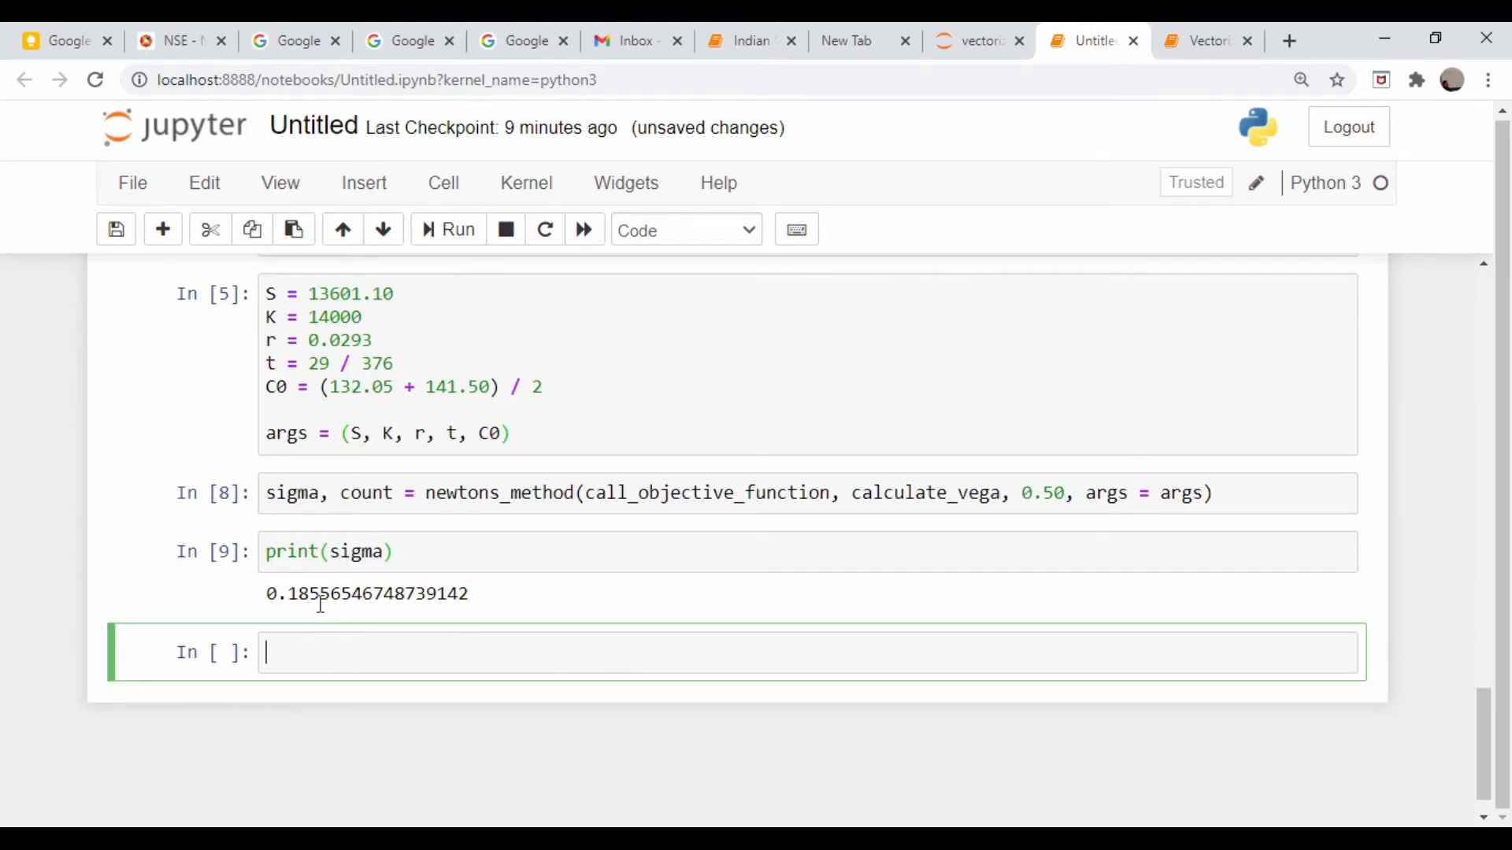
mouse_move(79, 274)
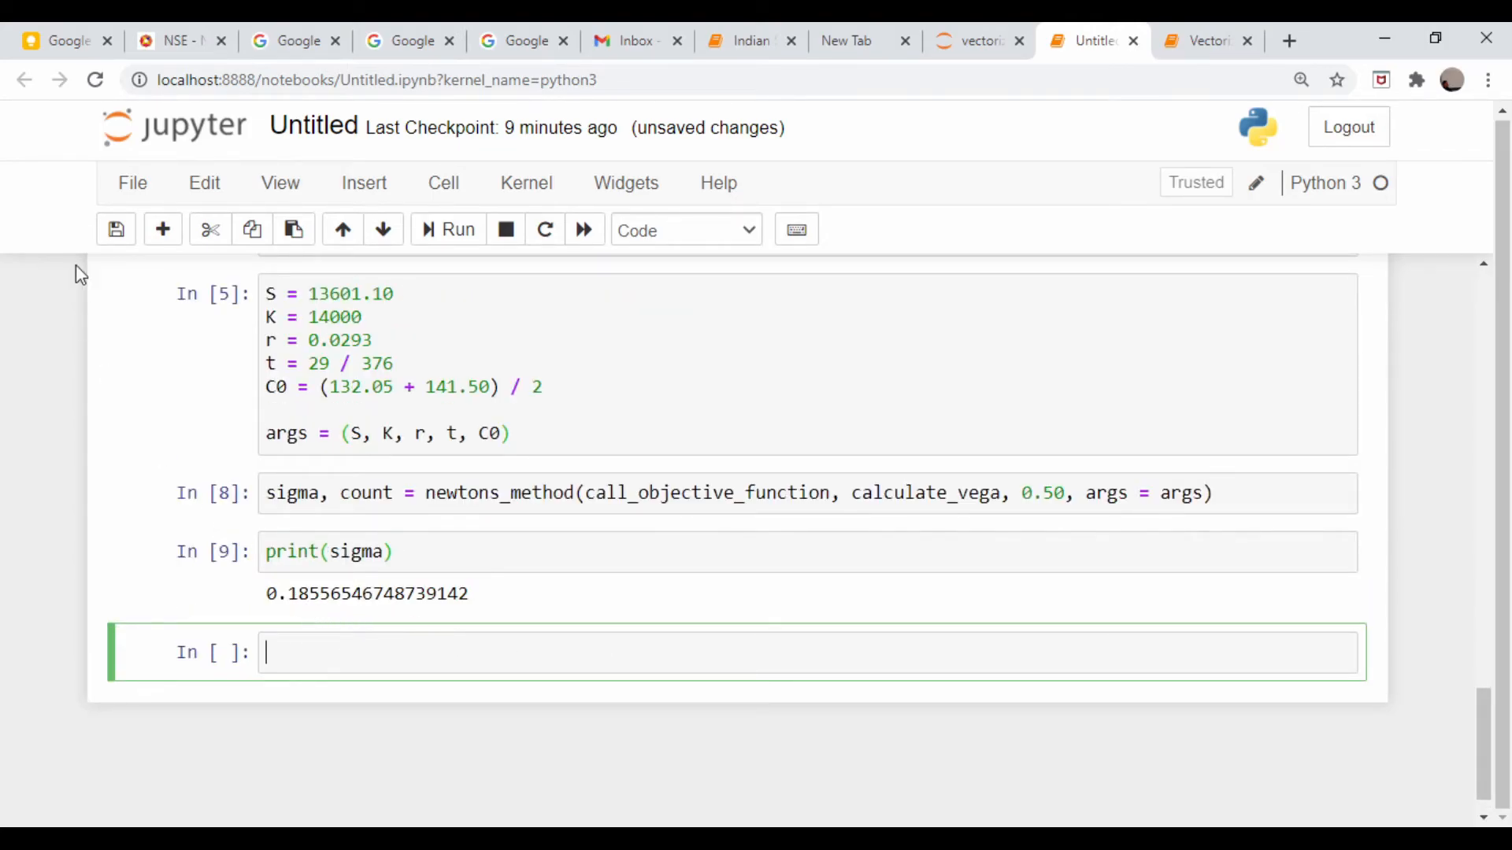
click(181, 41)
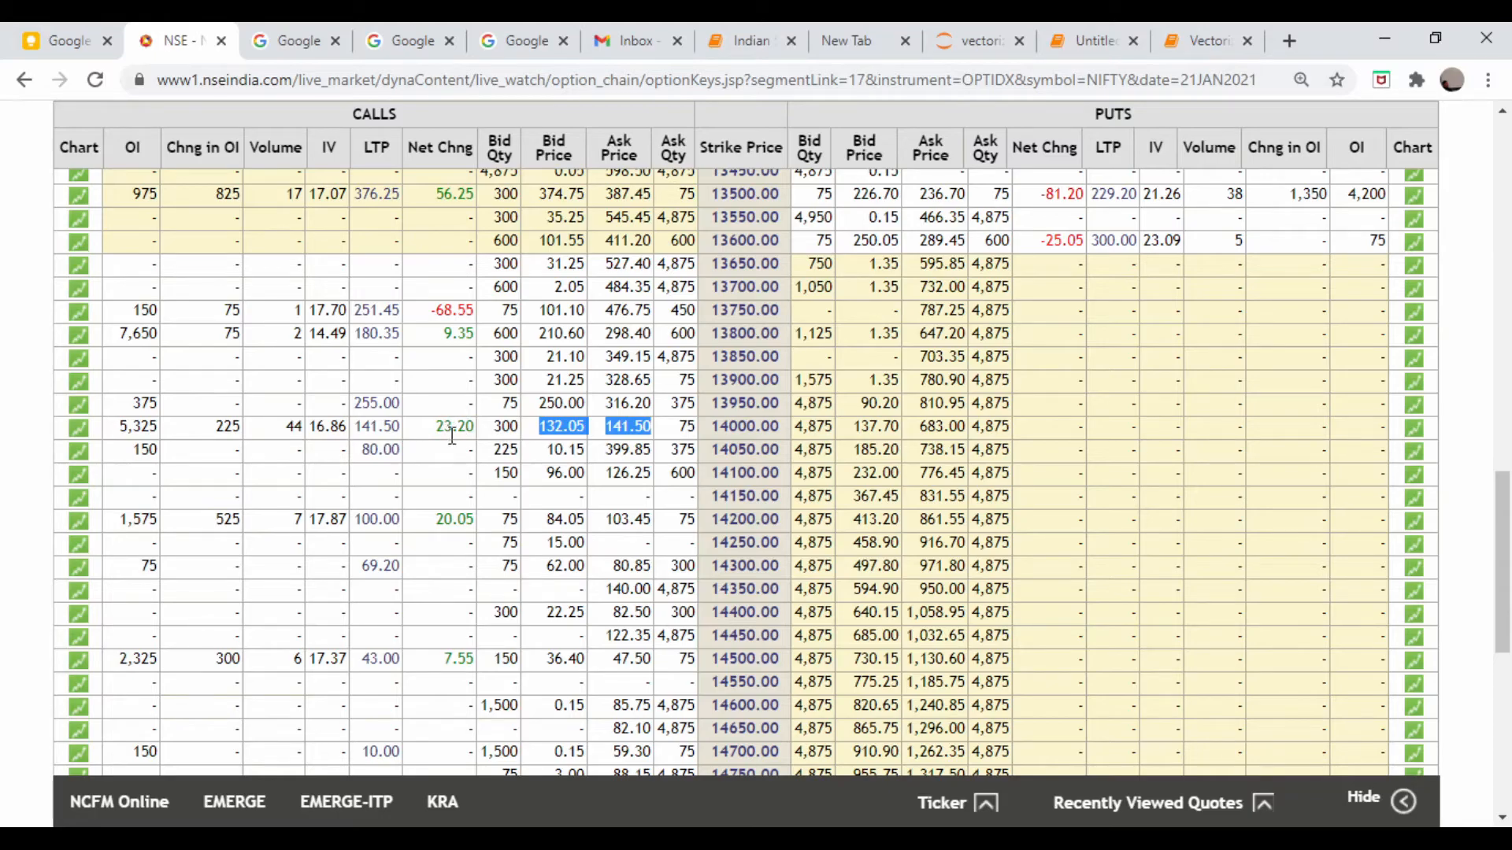
mouse_move(337, 455)
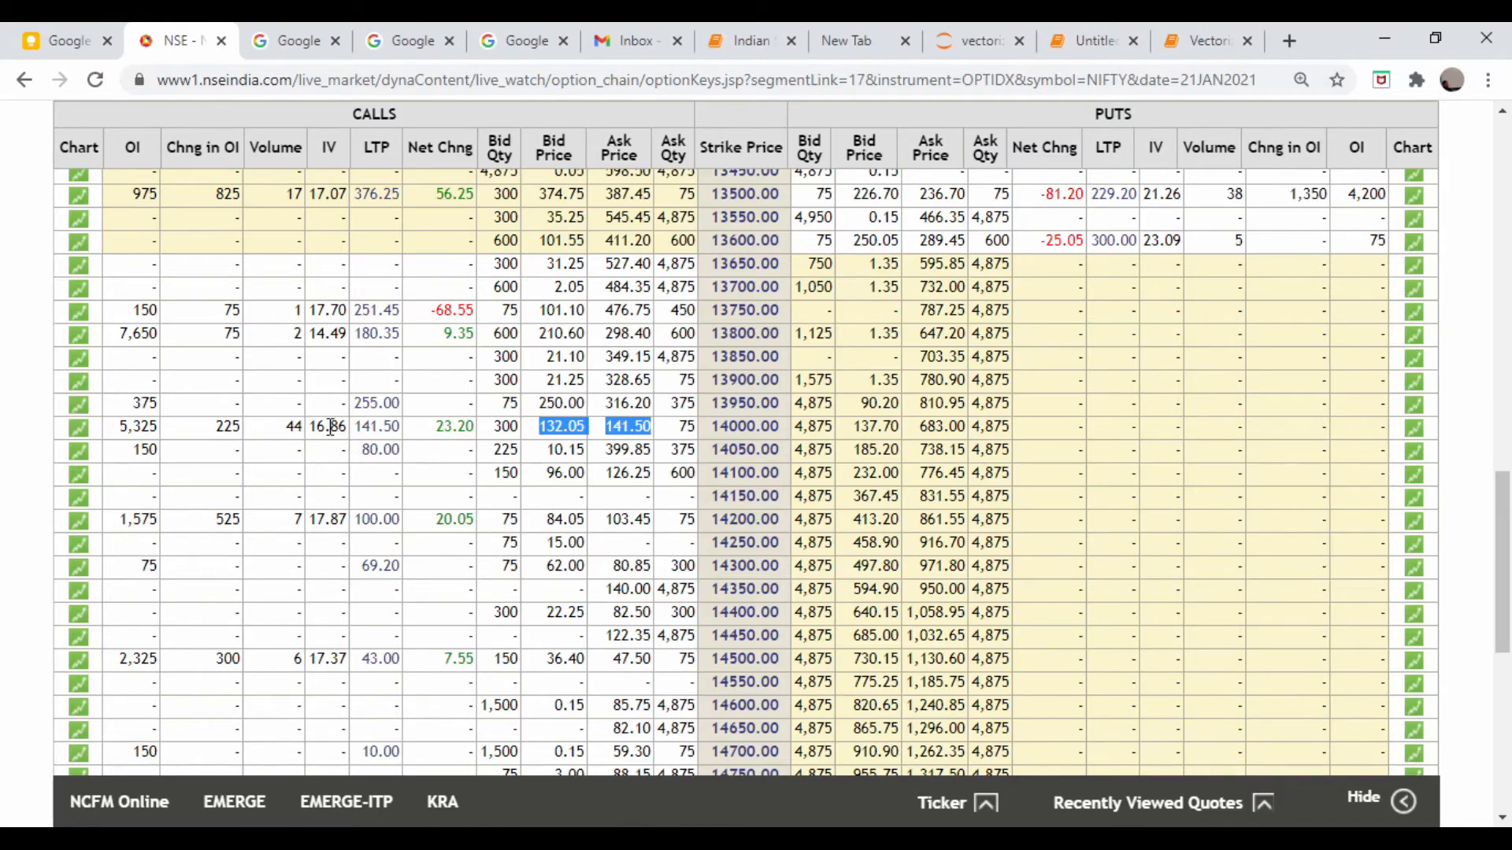
mouse_move(337, 449)
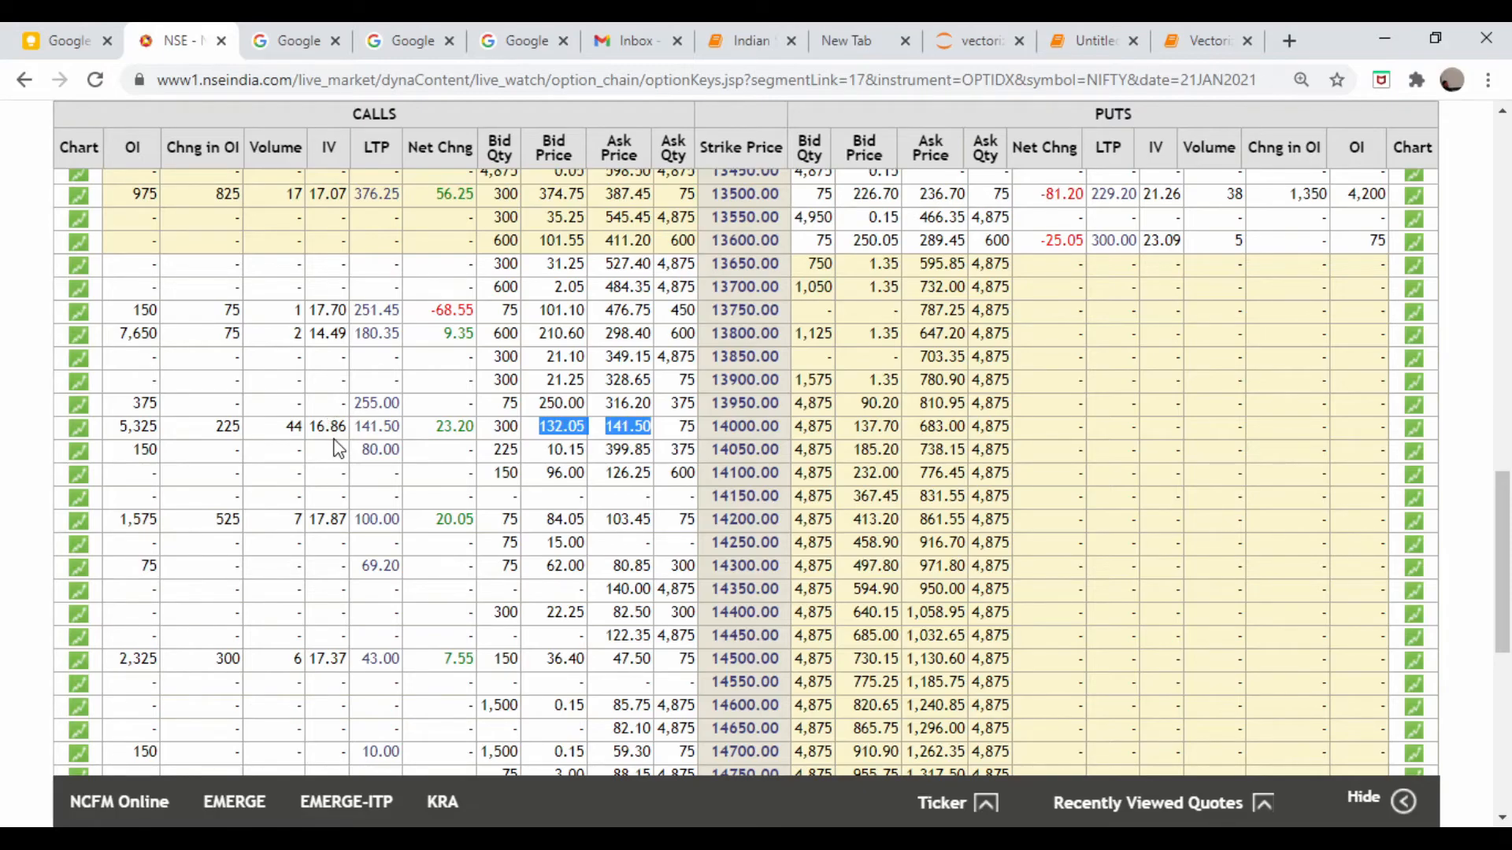
mouse_move(329, 419)
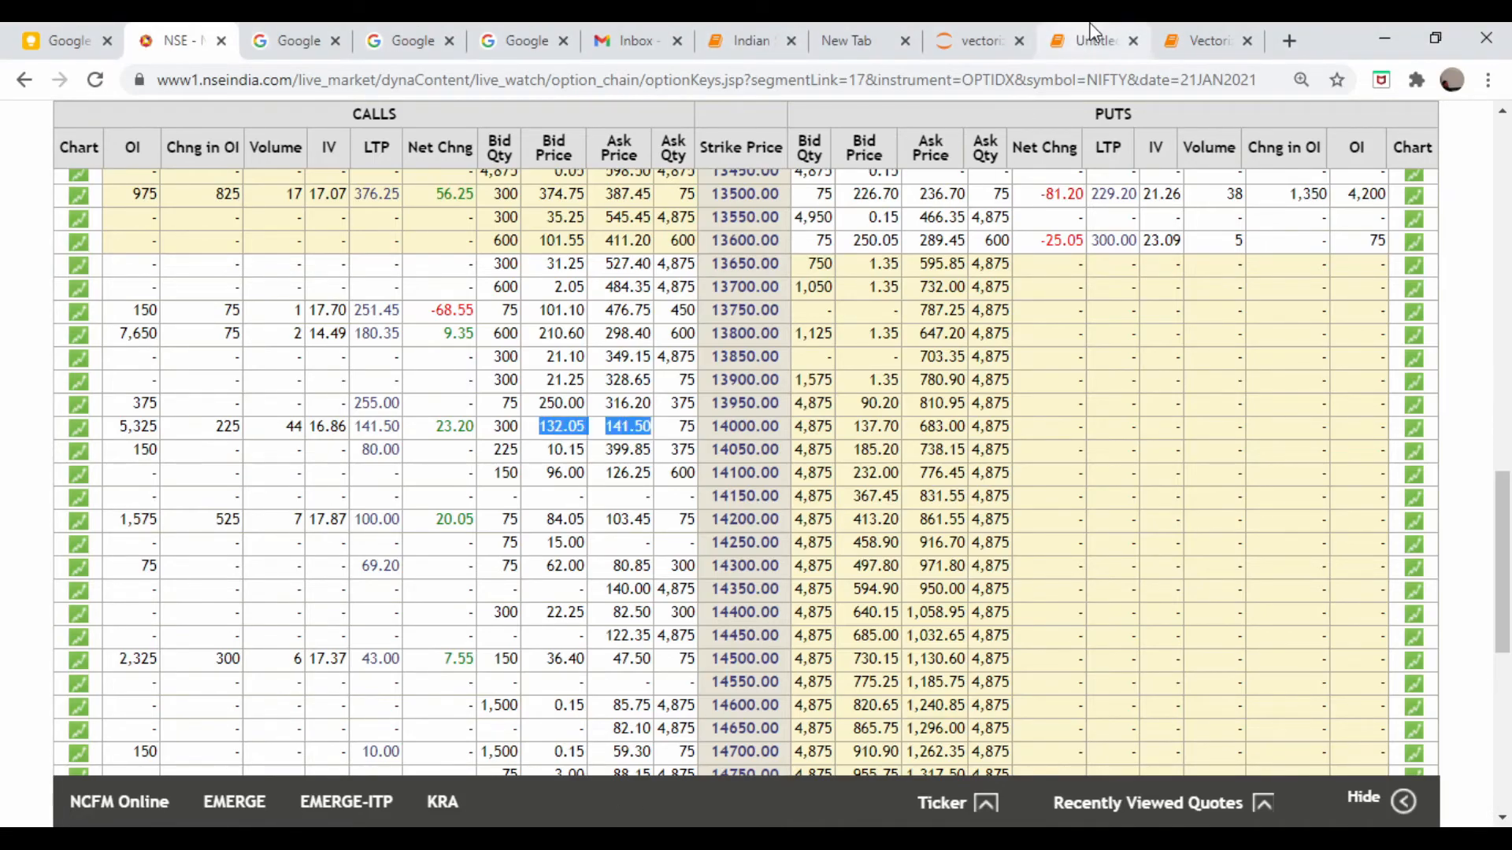
Return to the Untitled notebook after reading the listed IV of 16.86
click(1090, 41)
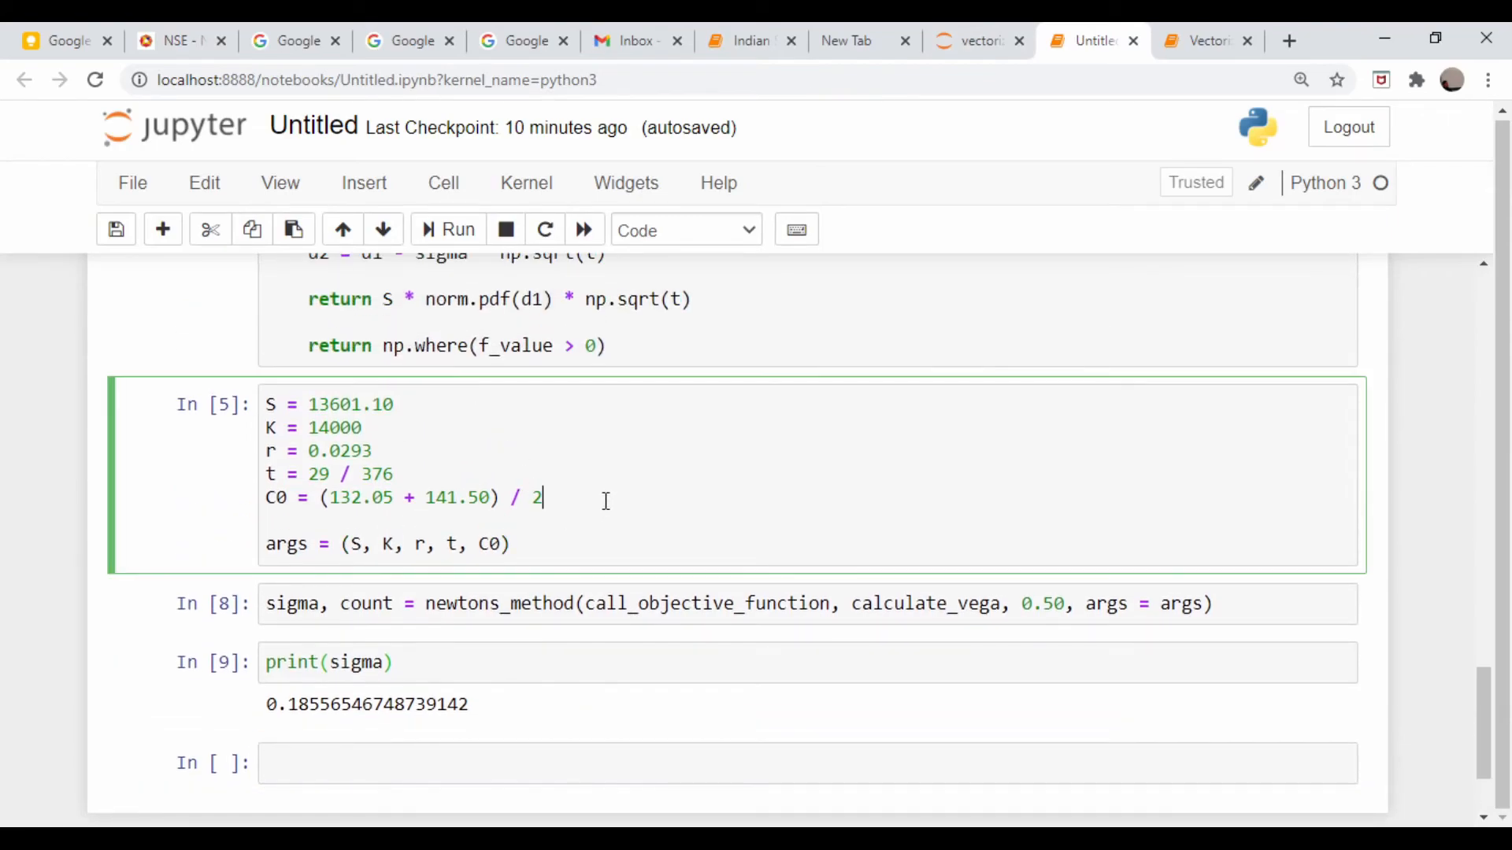
Override C0 with the bid 132.05 and rerun, printing sigma 0.18201852931478088
text(C0 =)
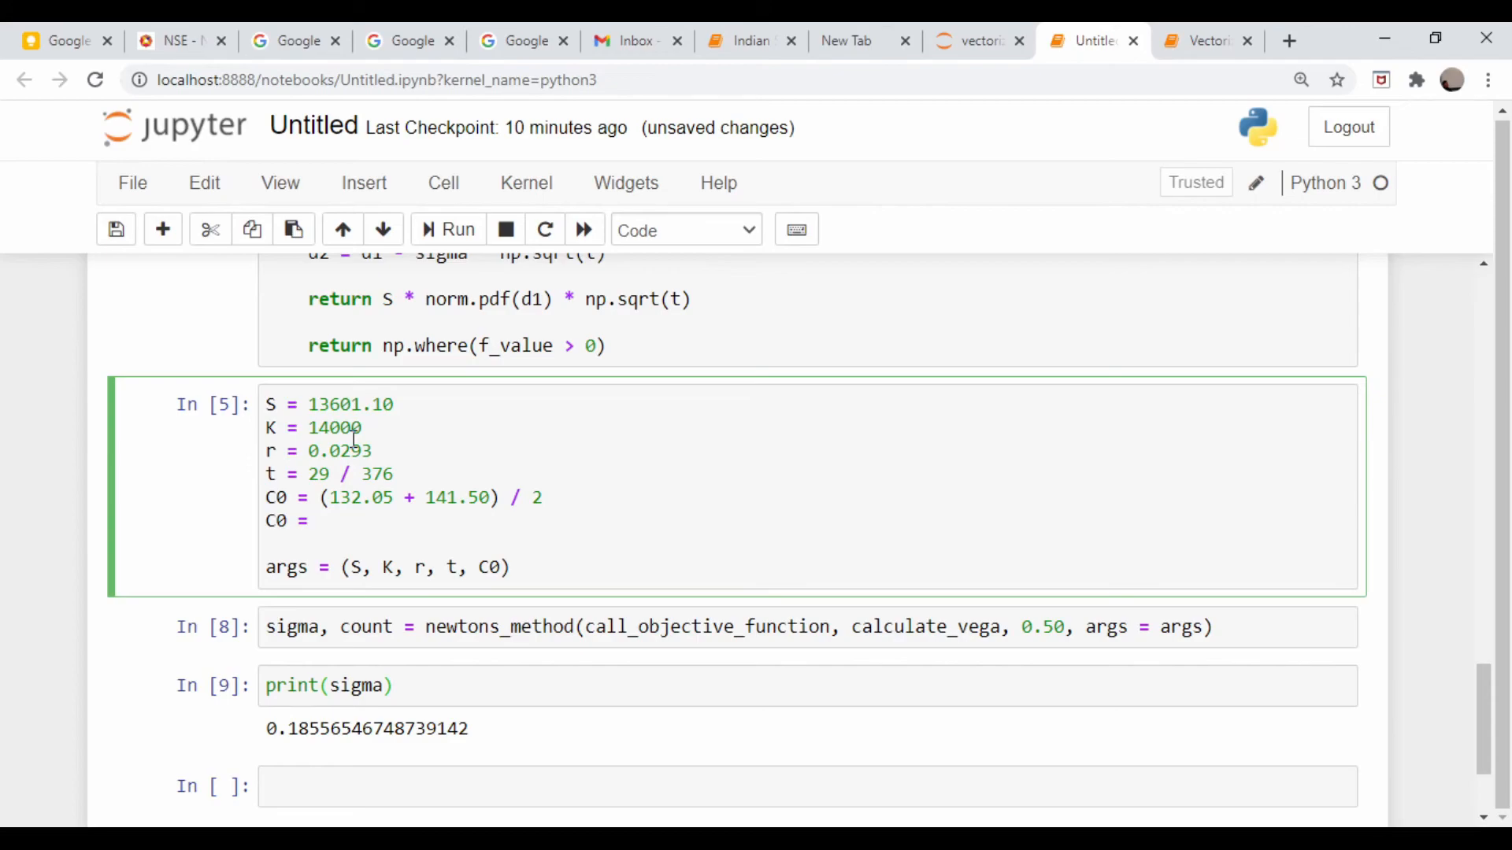
mouse_move(271, 596)
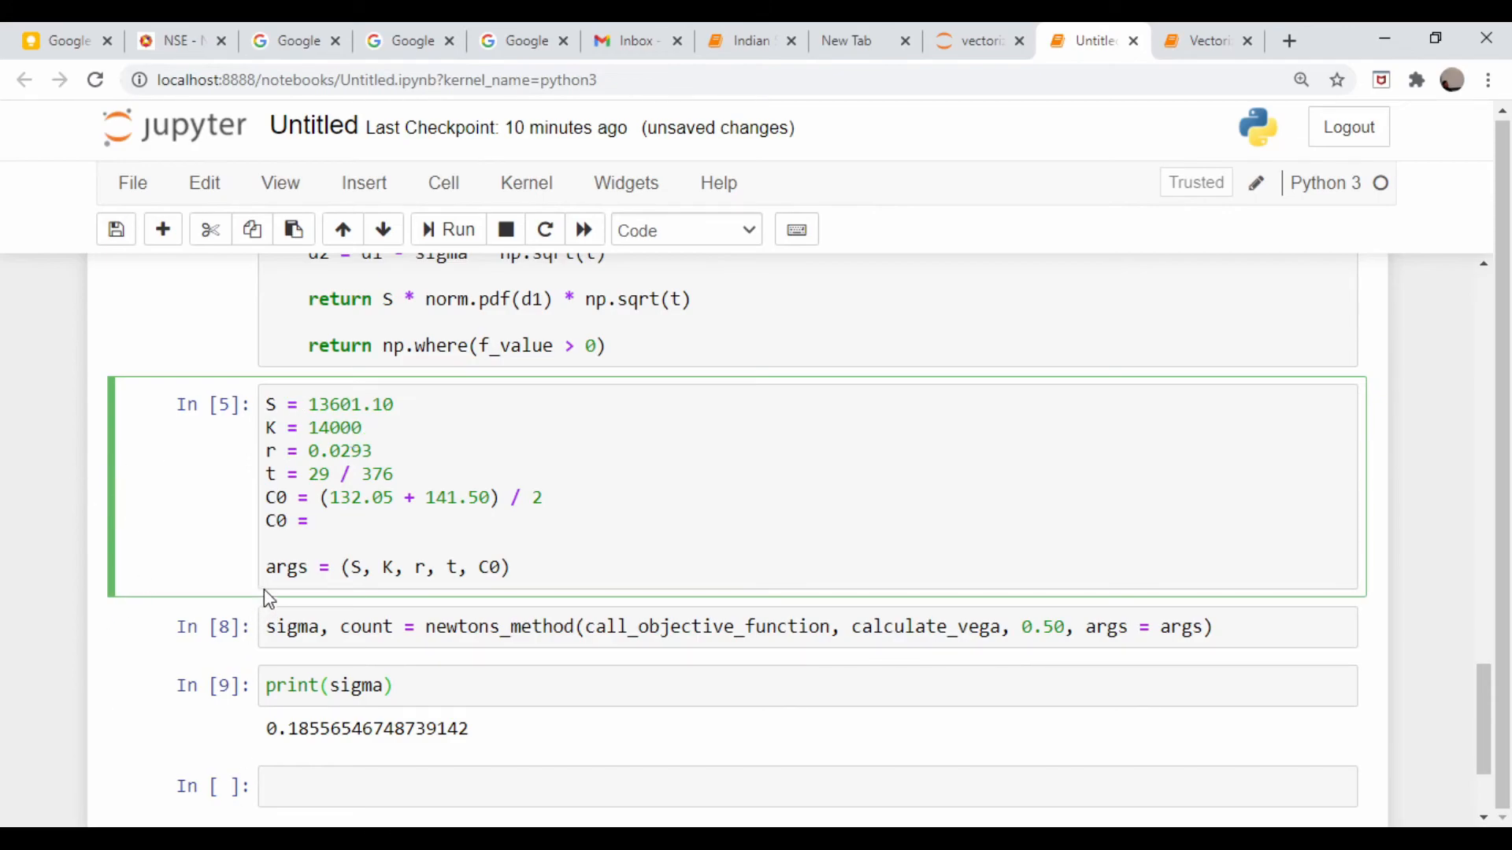
double_click(359, 497)
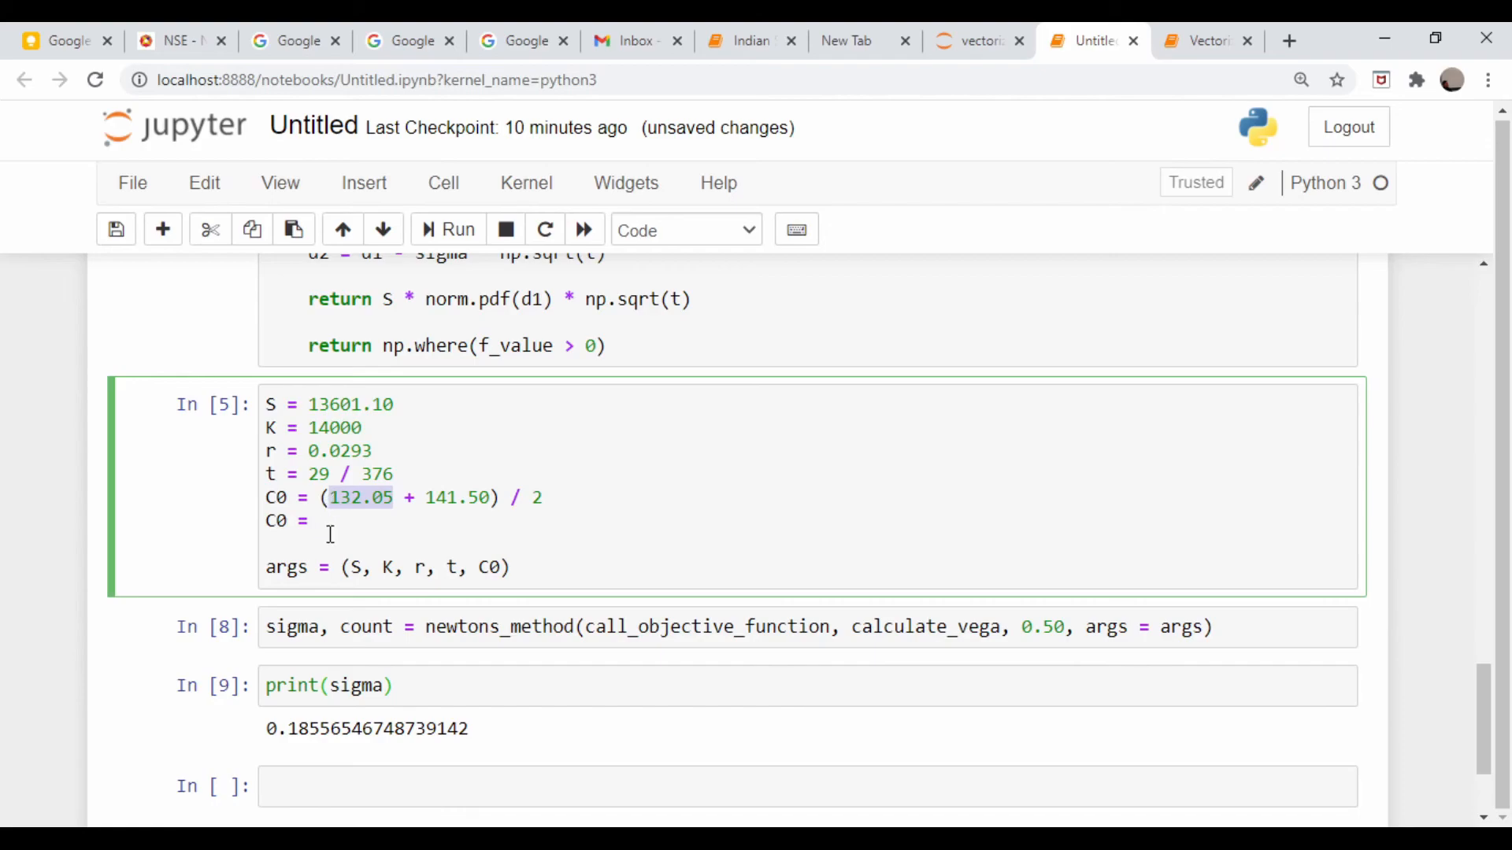
text(132.05)
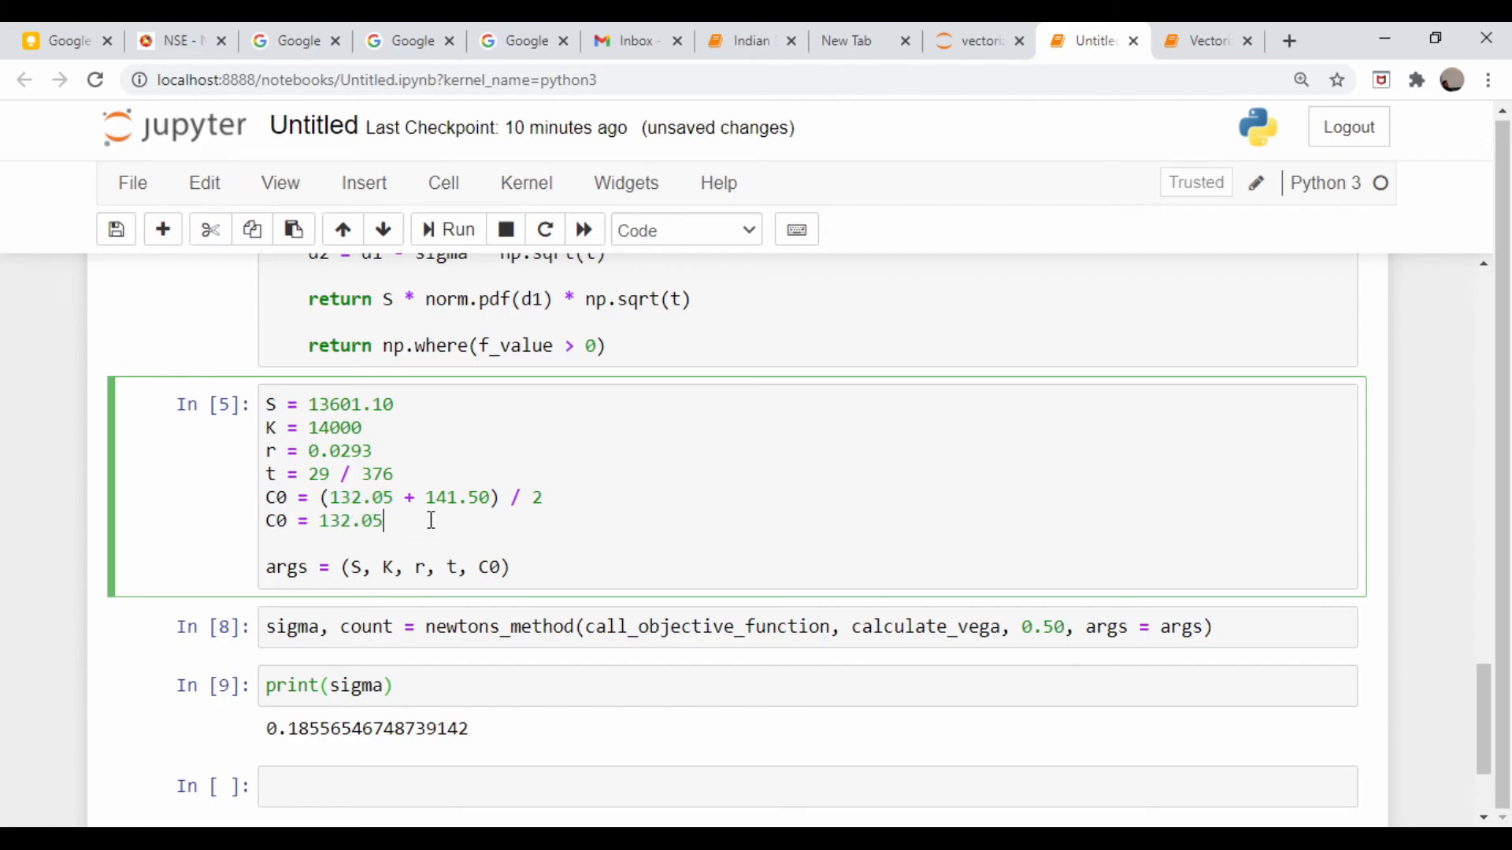
click(447, 230)
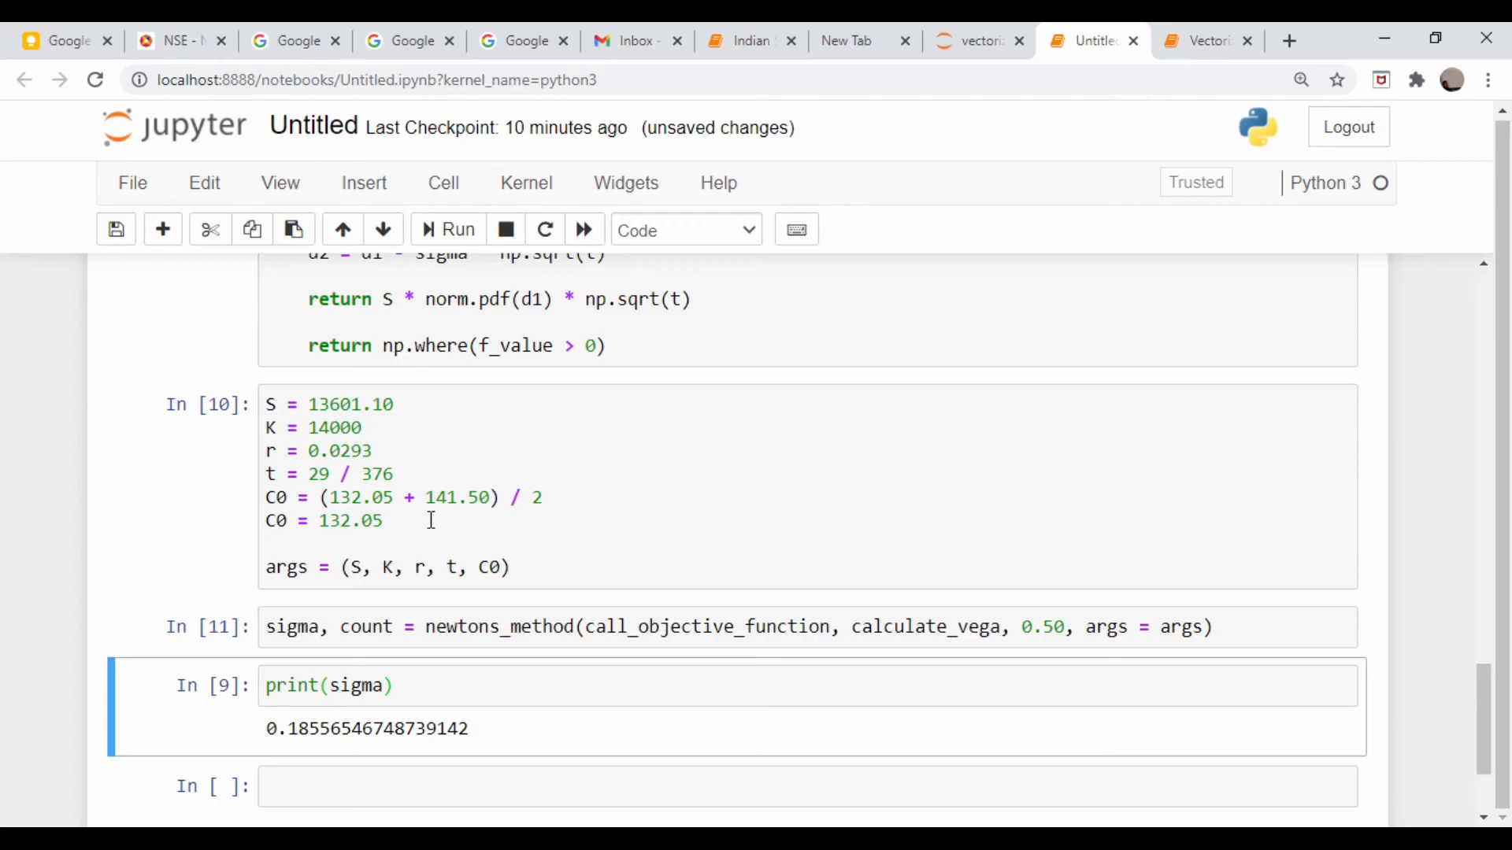
key(Shift+Enter)
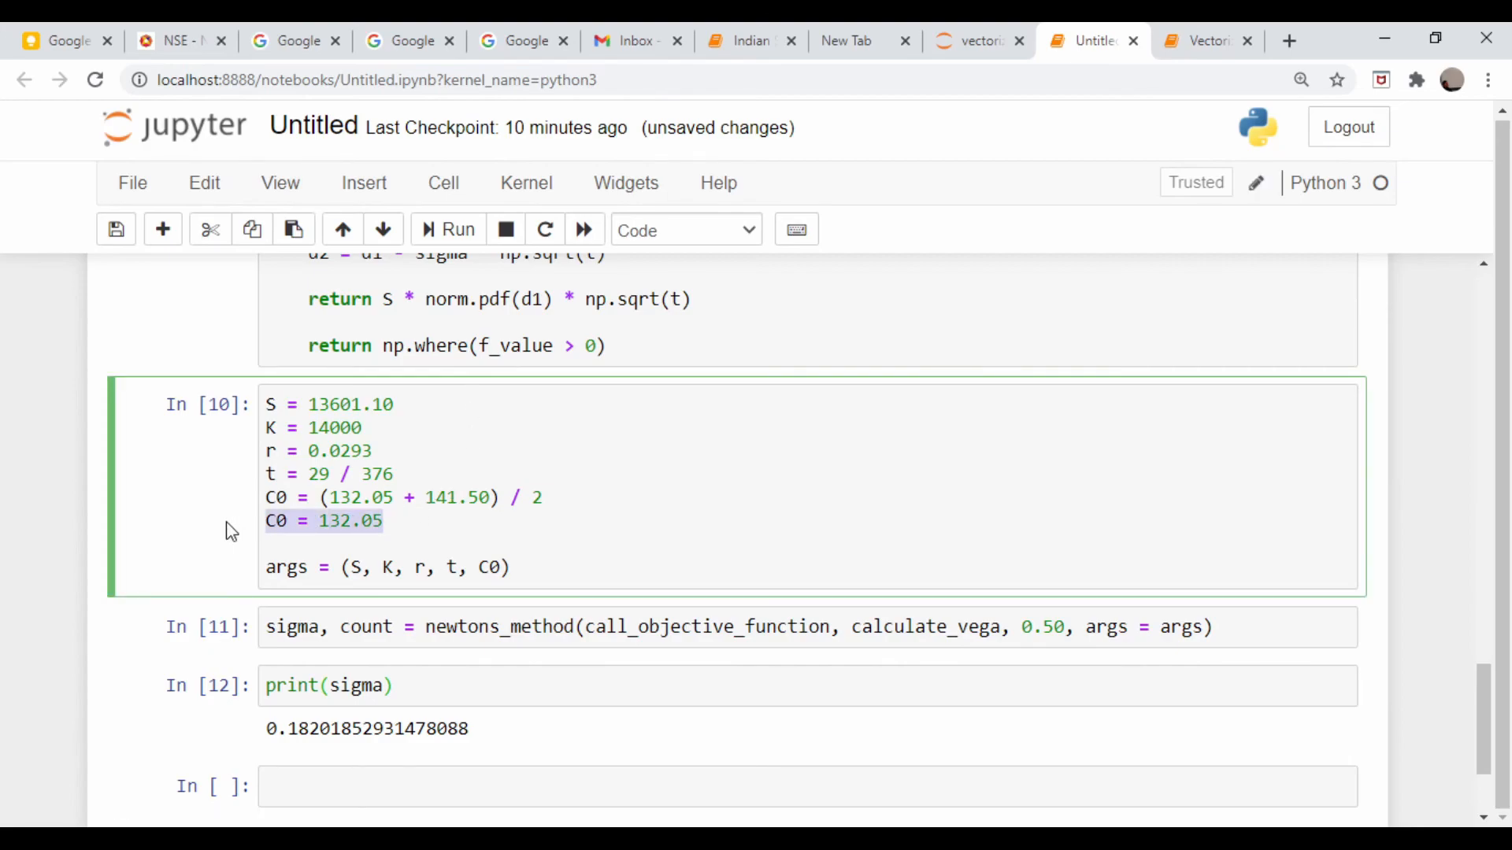
key(Backspace)
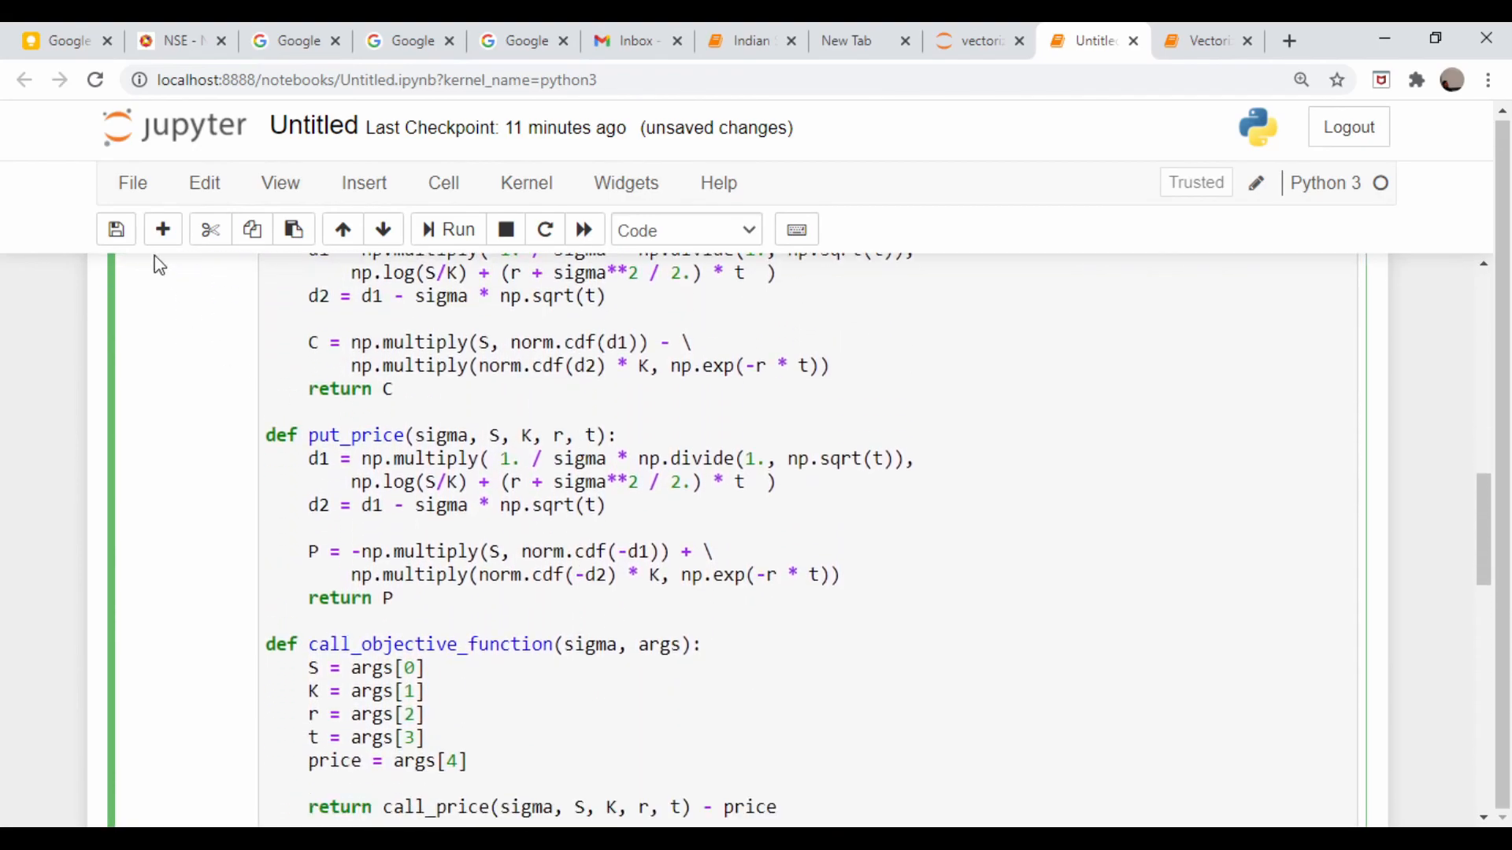
click(181, 41)
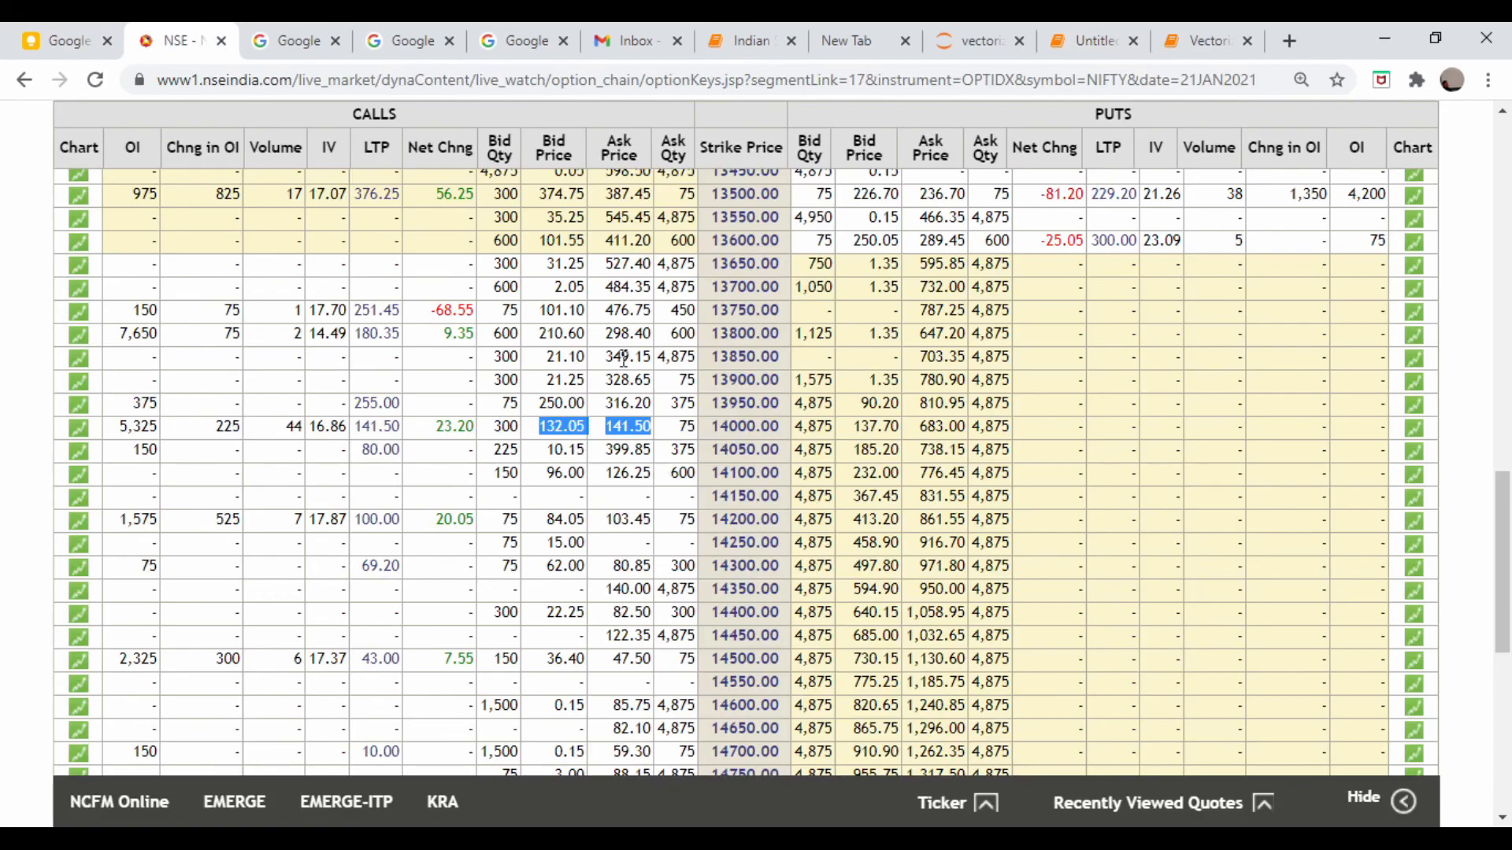
mouse_move(1231, 66)
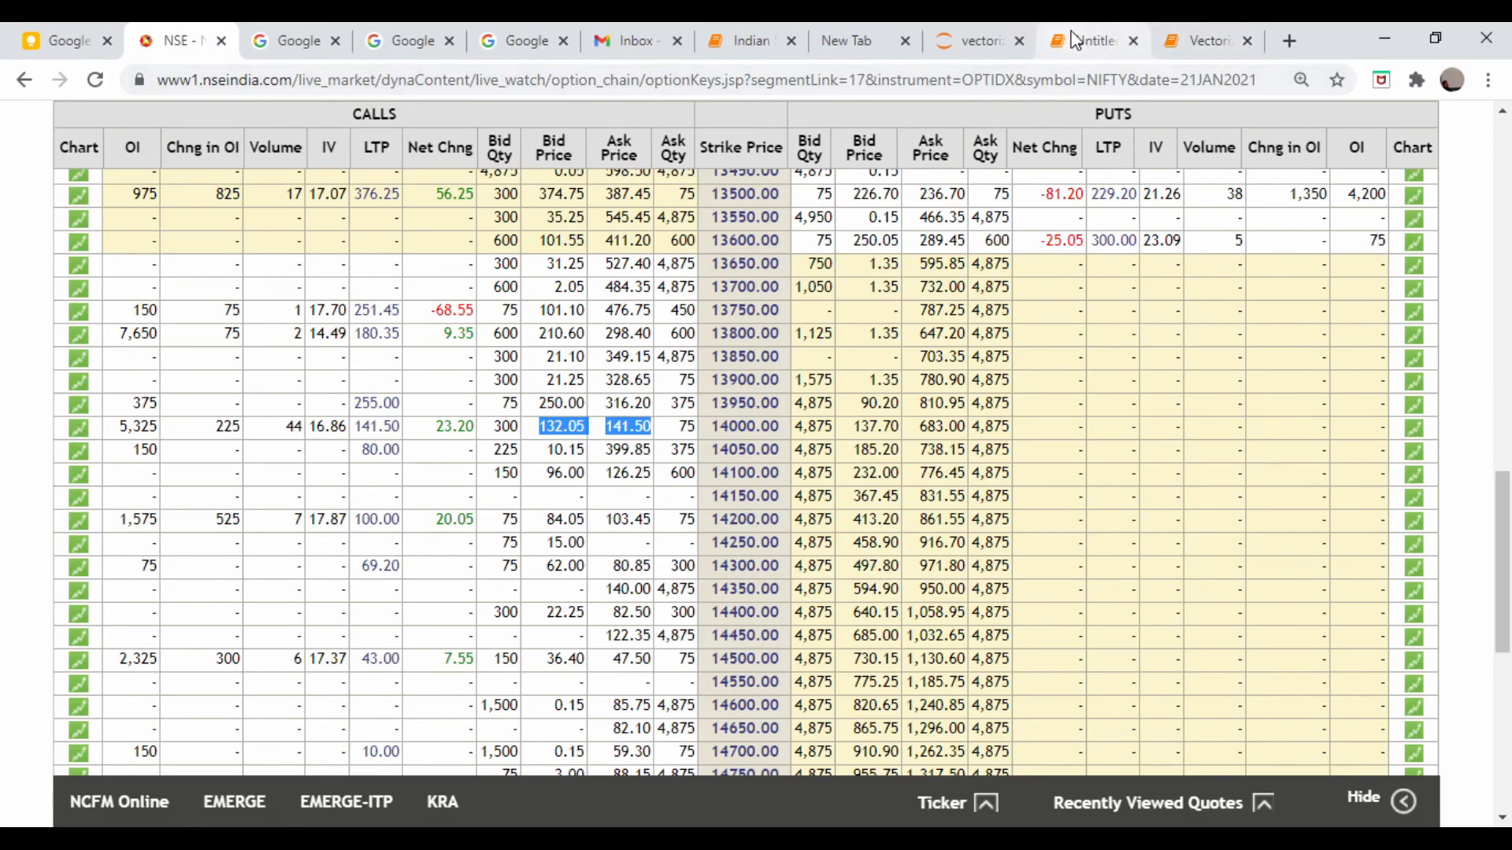
click(1089, 41)
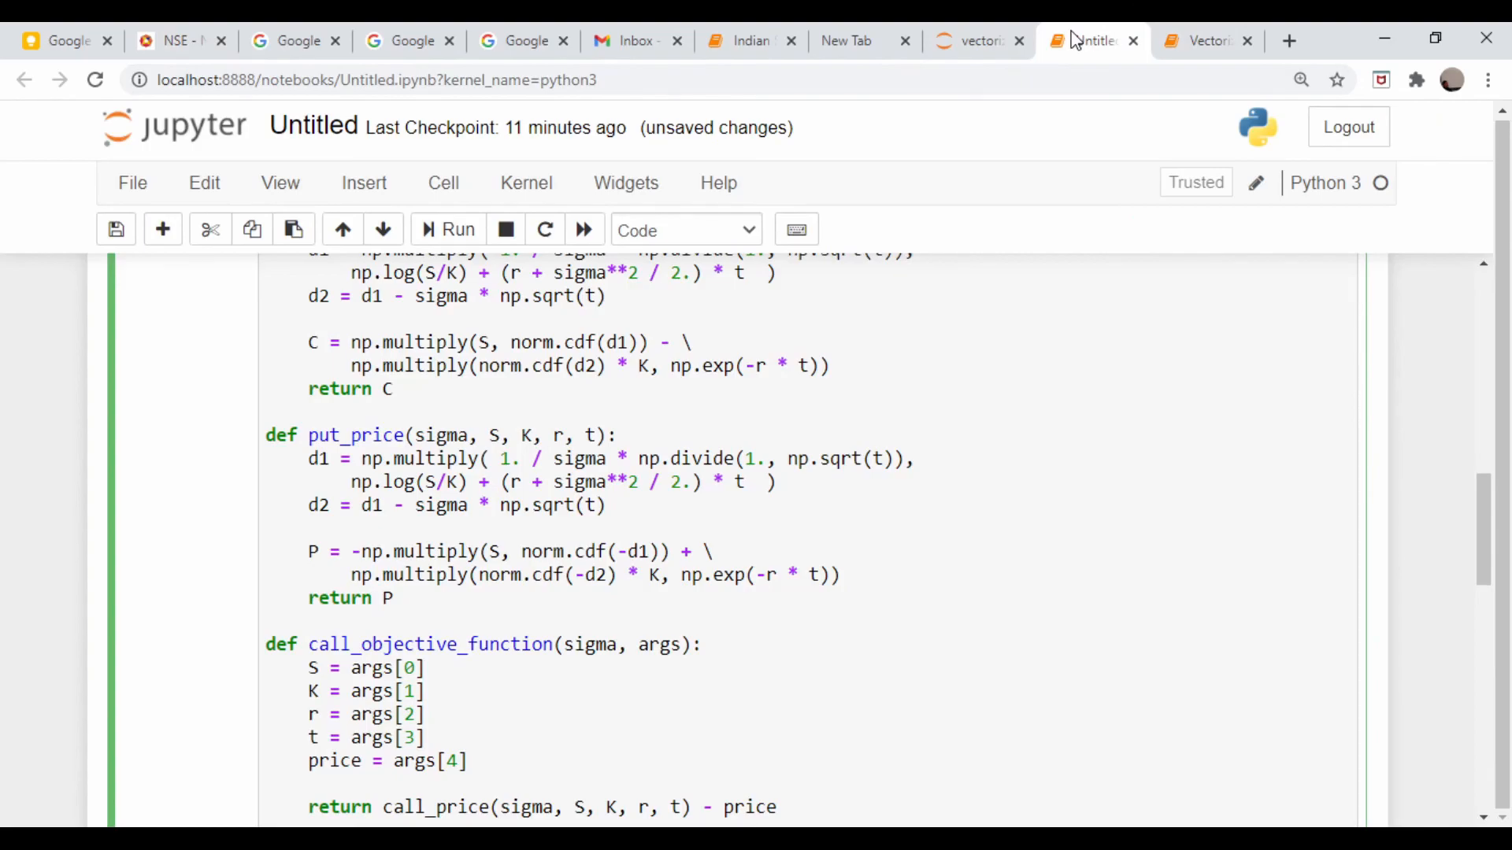